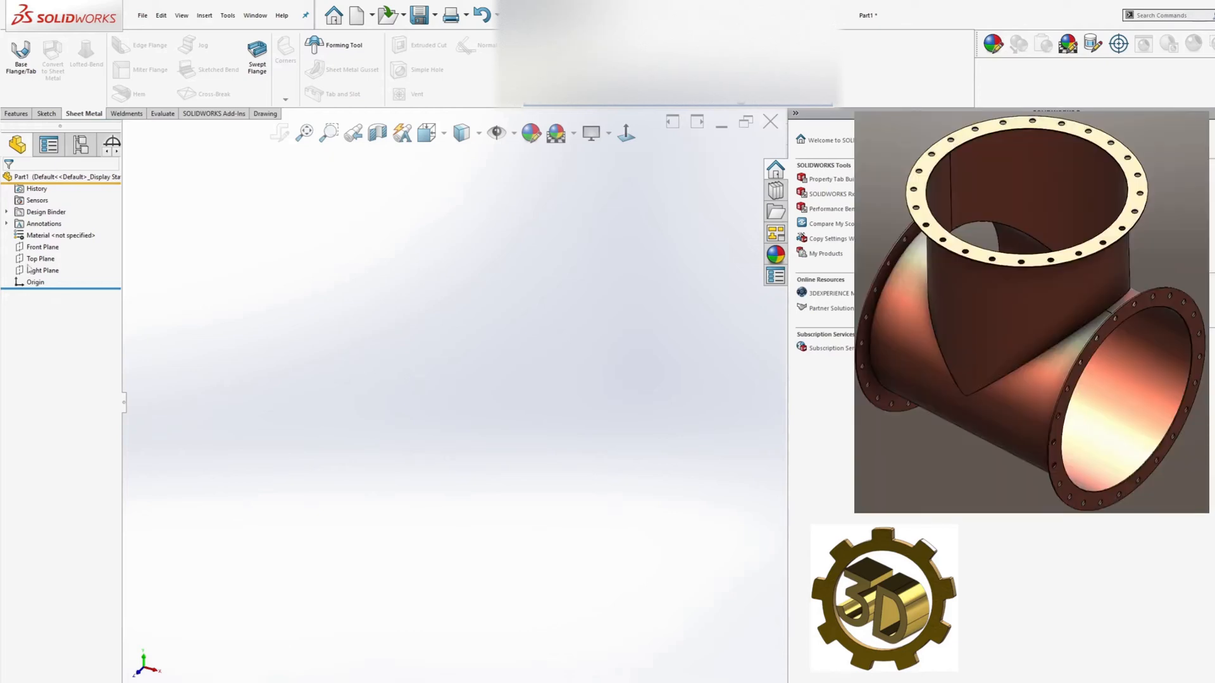
# Begin the first sketch on the Right Plane from the FeatureManager tree
pyautogui.click(44, 270)
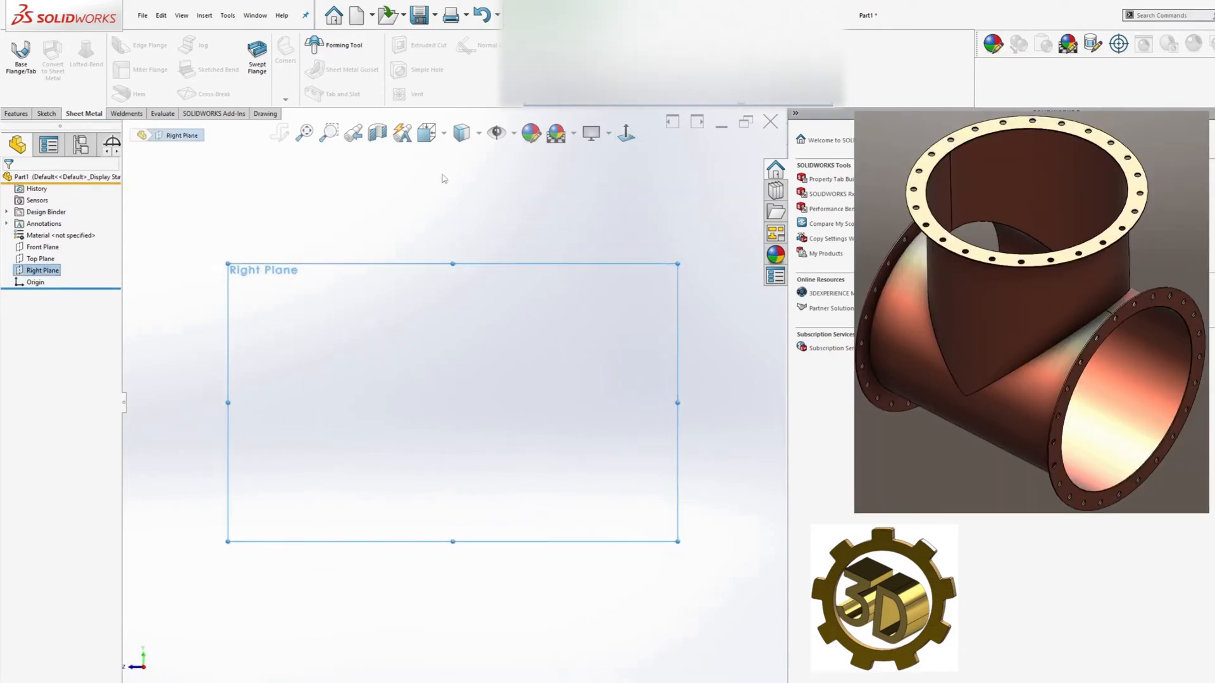
pyautogui.click(45, 113)
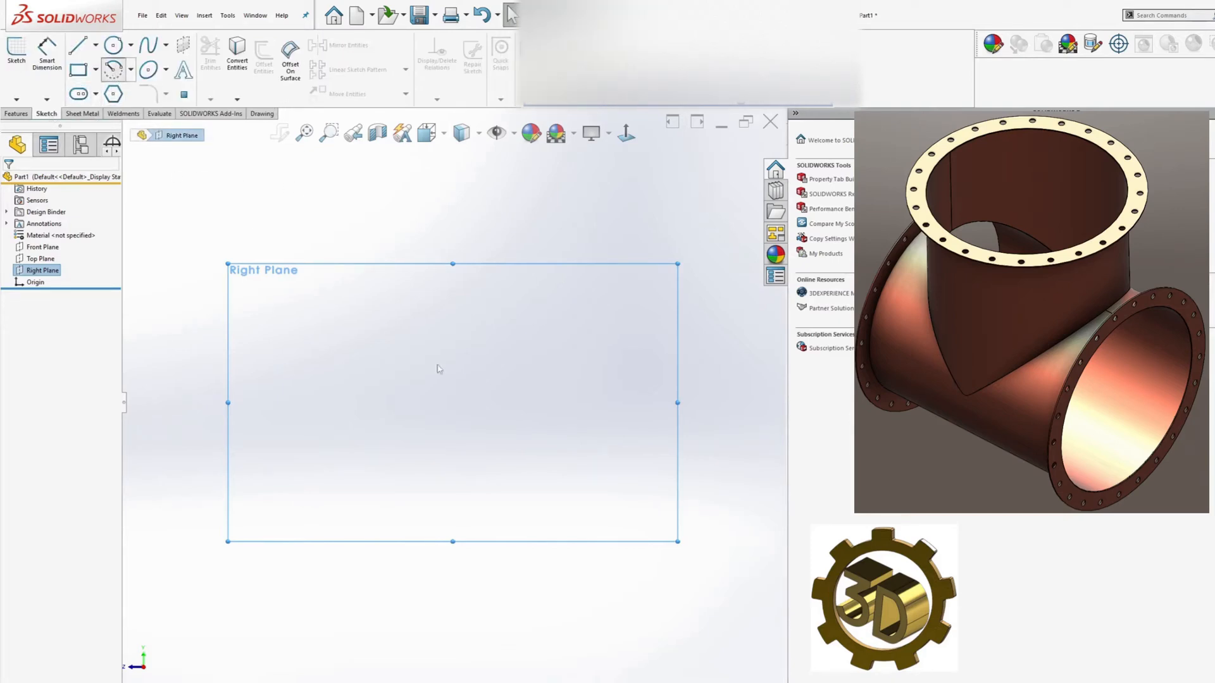
# Draw a radius-20 centerpoint arc at the origin with endpoints symmetric about a vertical centreline, dimensioning the top gap
pyautogui.click(113, 68)
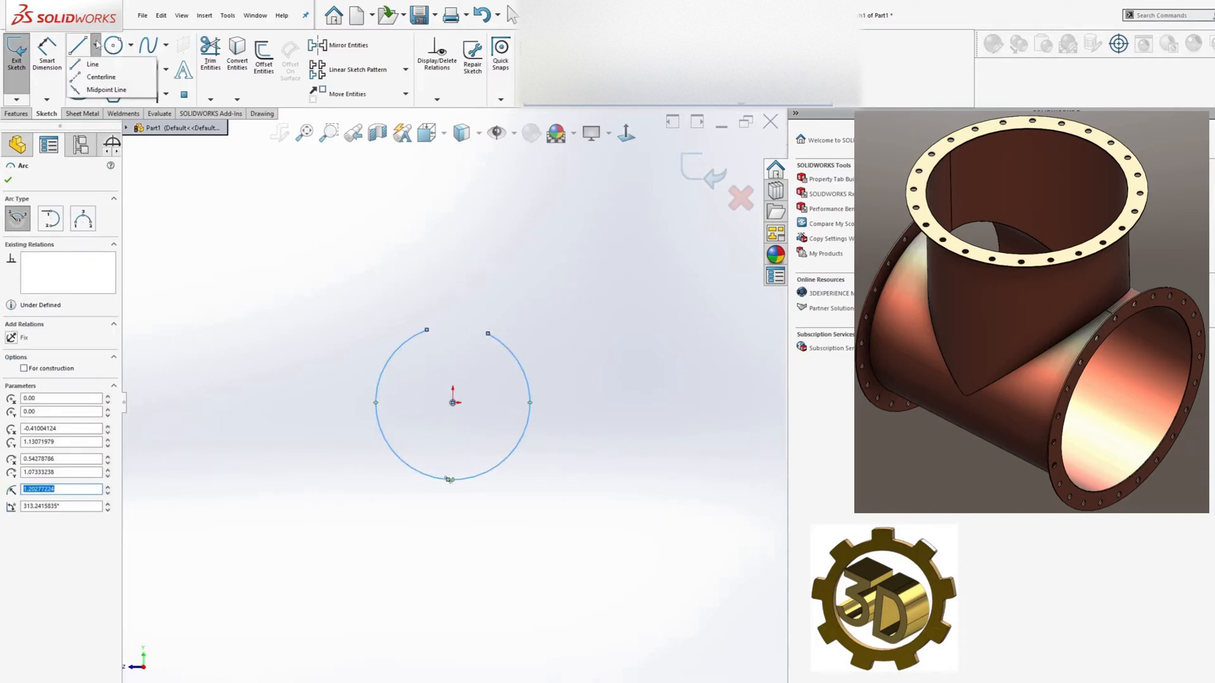
pyautogui.click(93, 63)
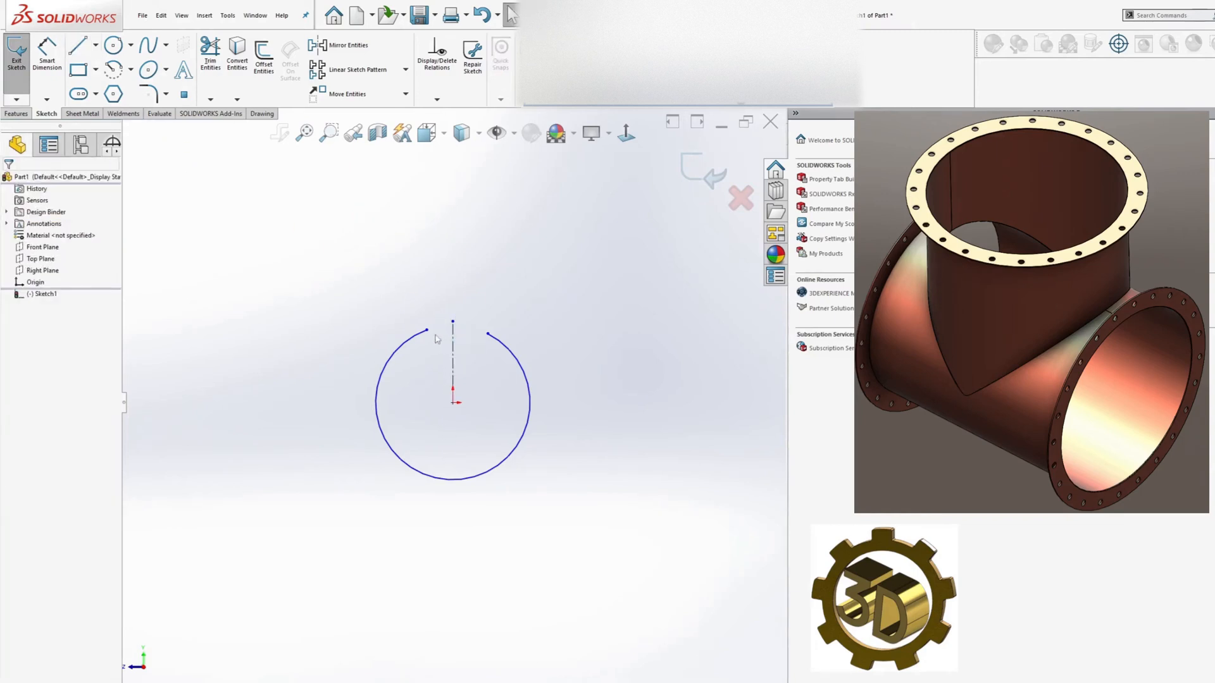
pyautogui.click(487, 336)
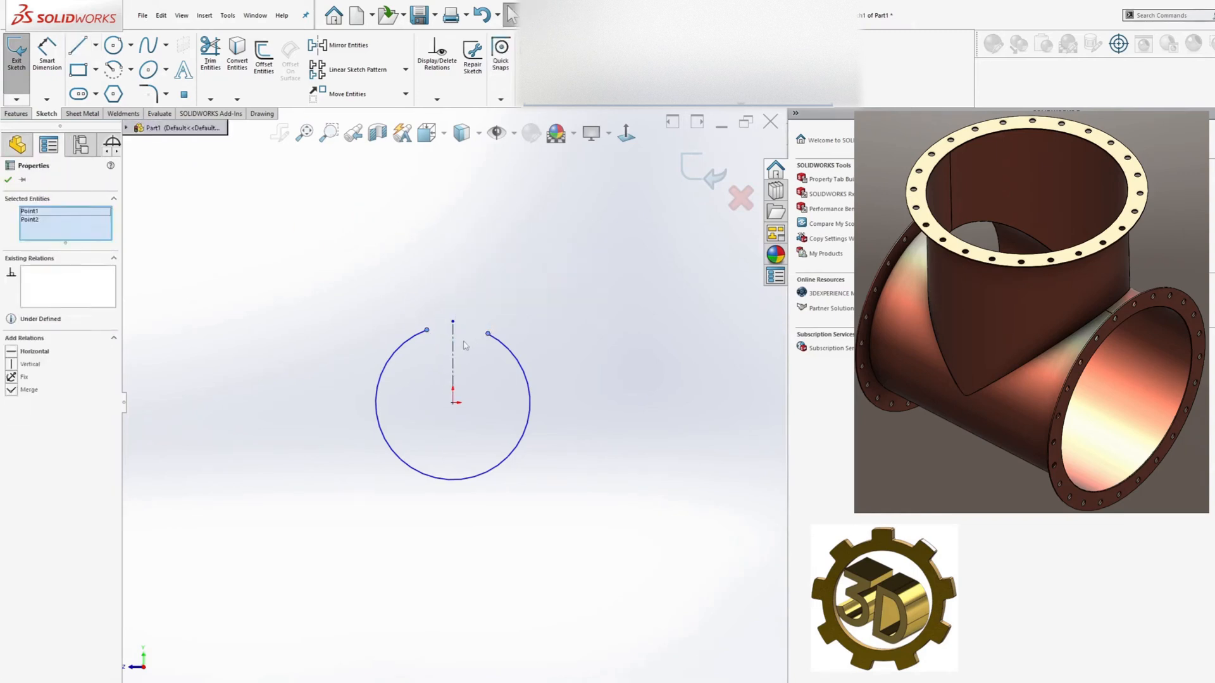
pyautogui.click(453, 360)
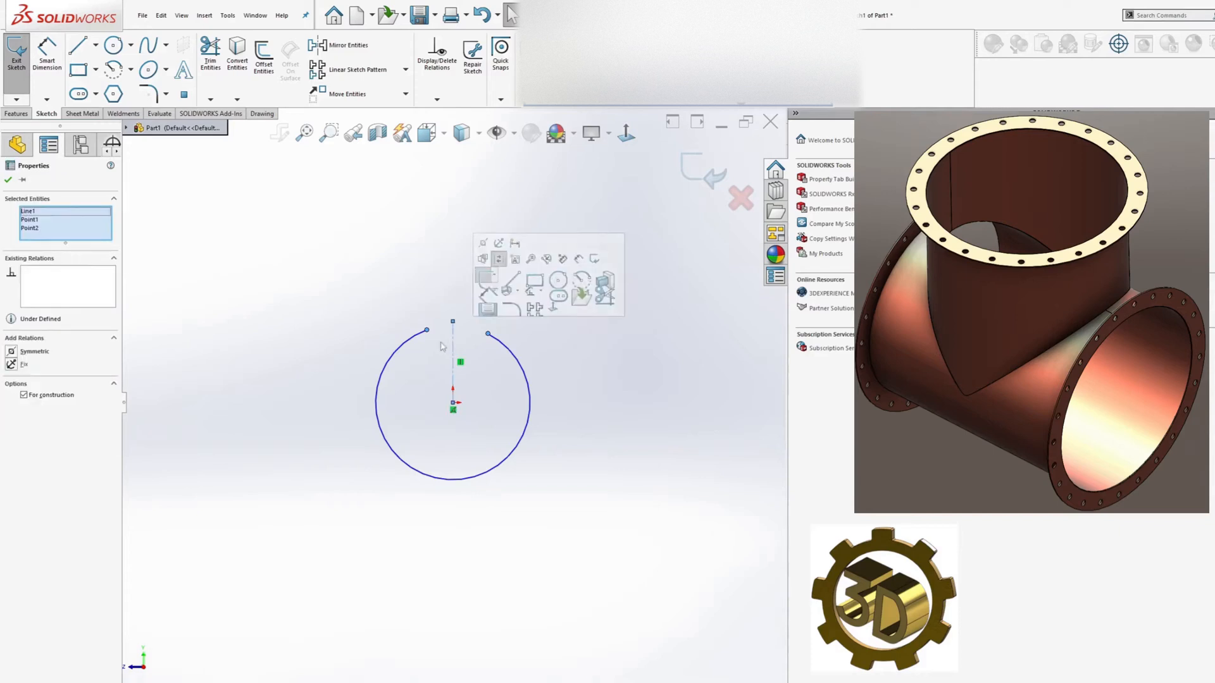
pyautogui.click(12, 351)
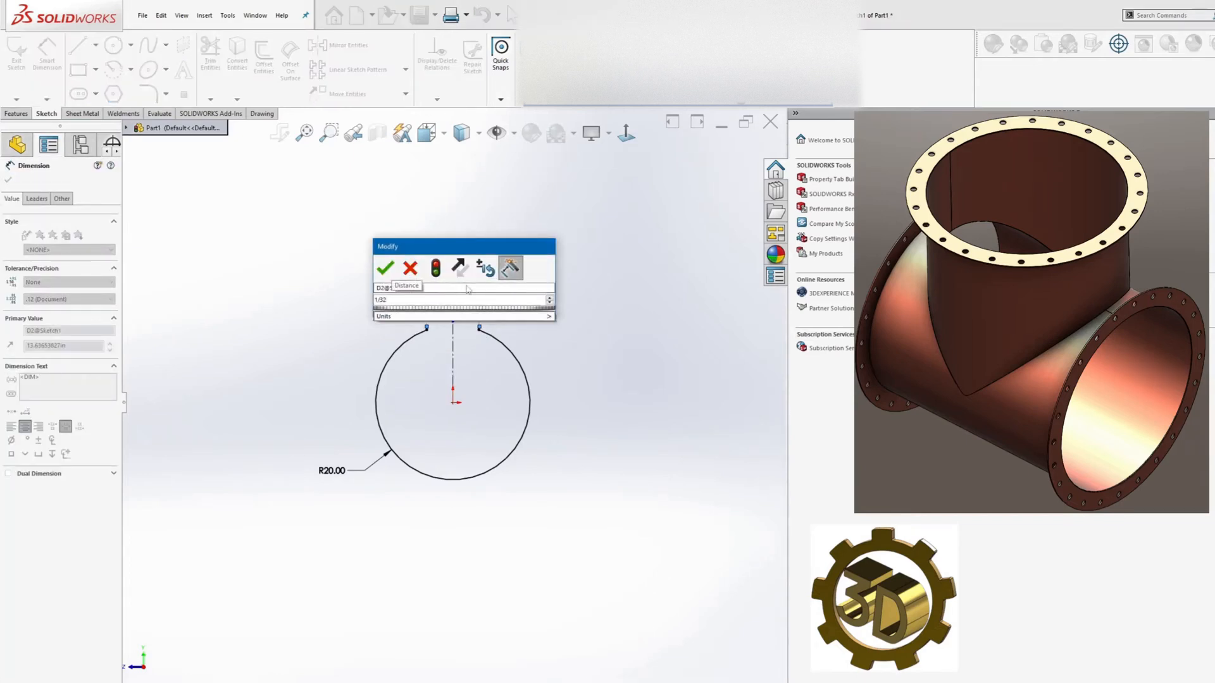
pyautogui.click(385, 267)
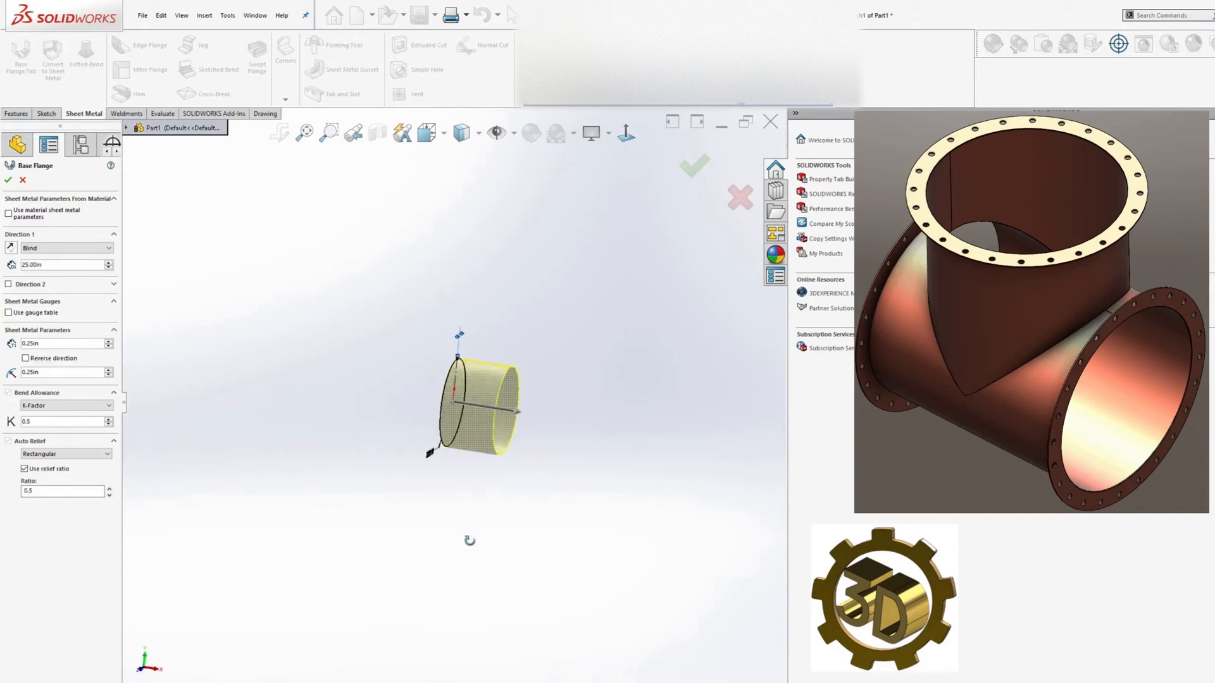
# Create a Base Flange cylinder from the arc, 25 in both directions from the sketch
pyautogui.click(9, 285)
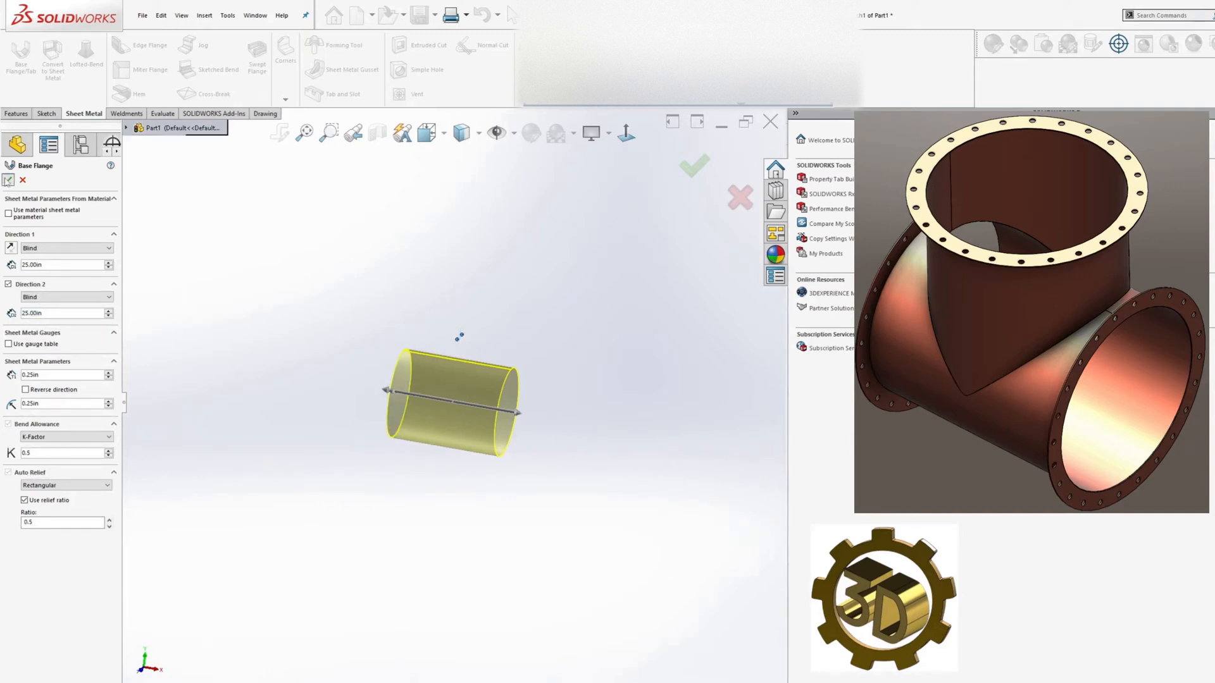
pyautogui.click(692, 165)
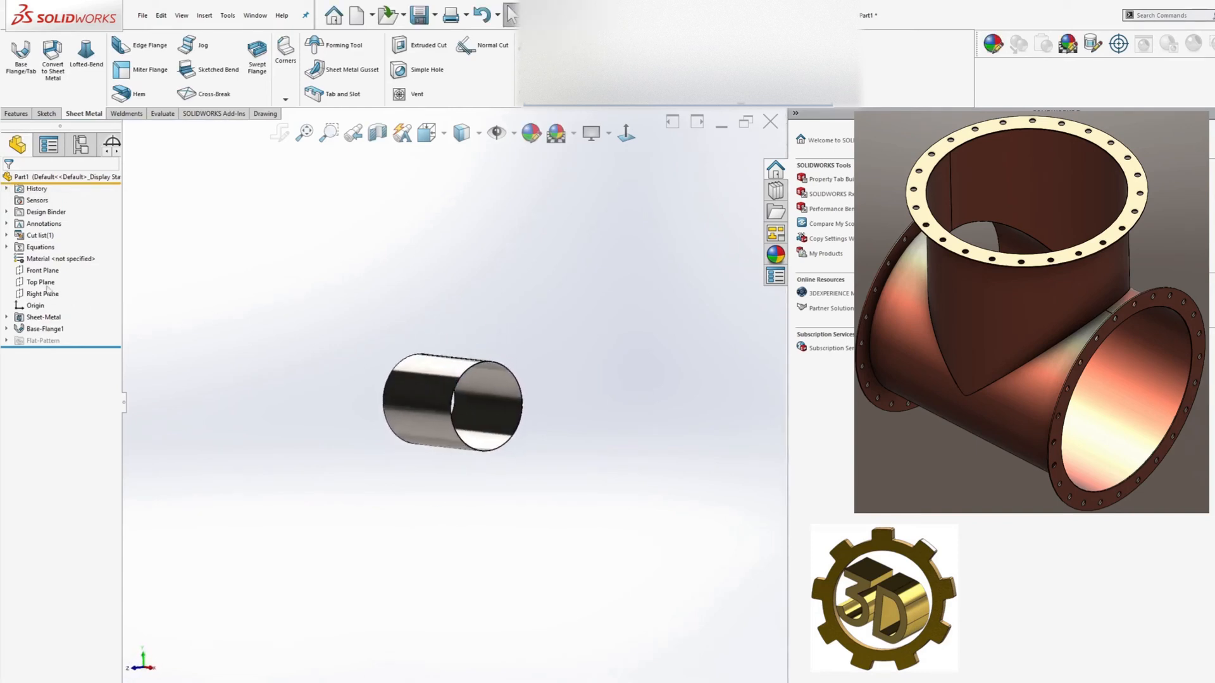
# Create reference plane Plane1 offset 35 in from the Top Plane
pyautogui.click(41, 281)
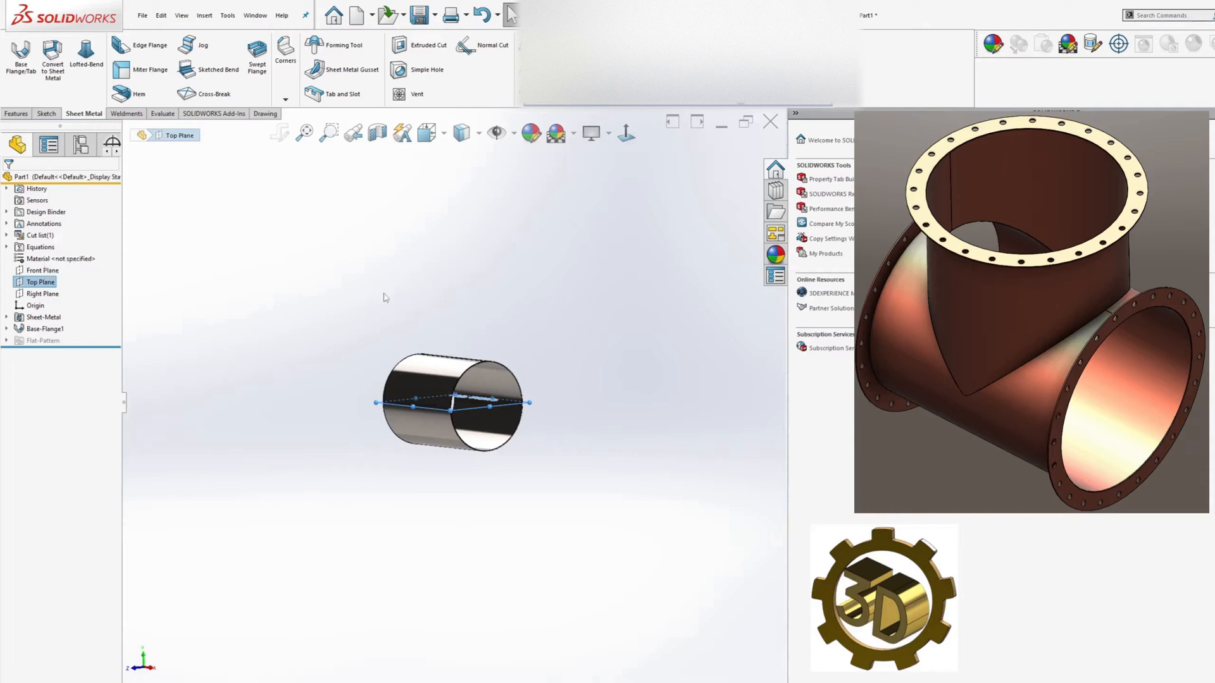
pyautogui.moveTo(445, 287)
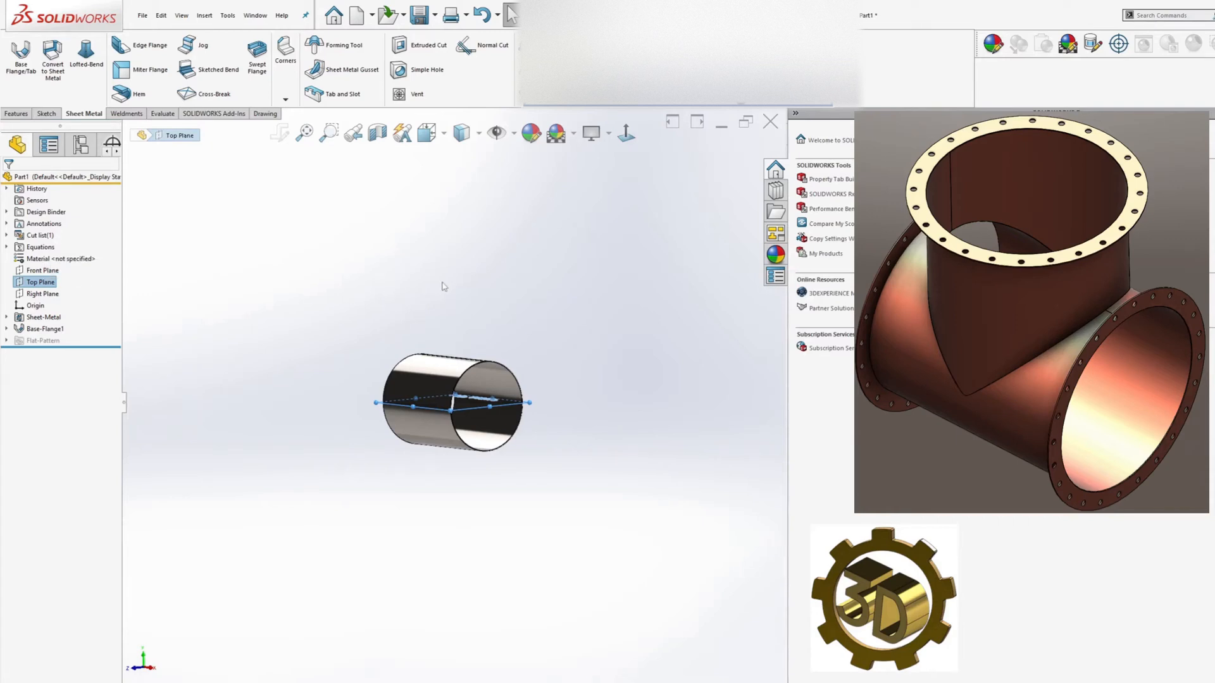
pyautogui.moveTo(504, 247)
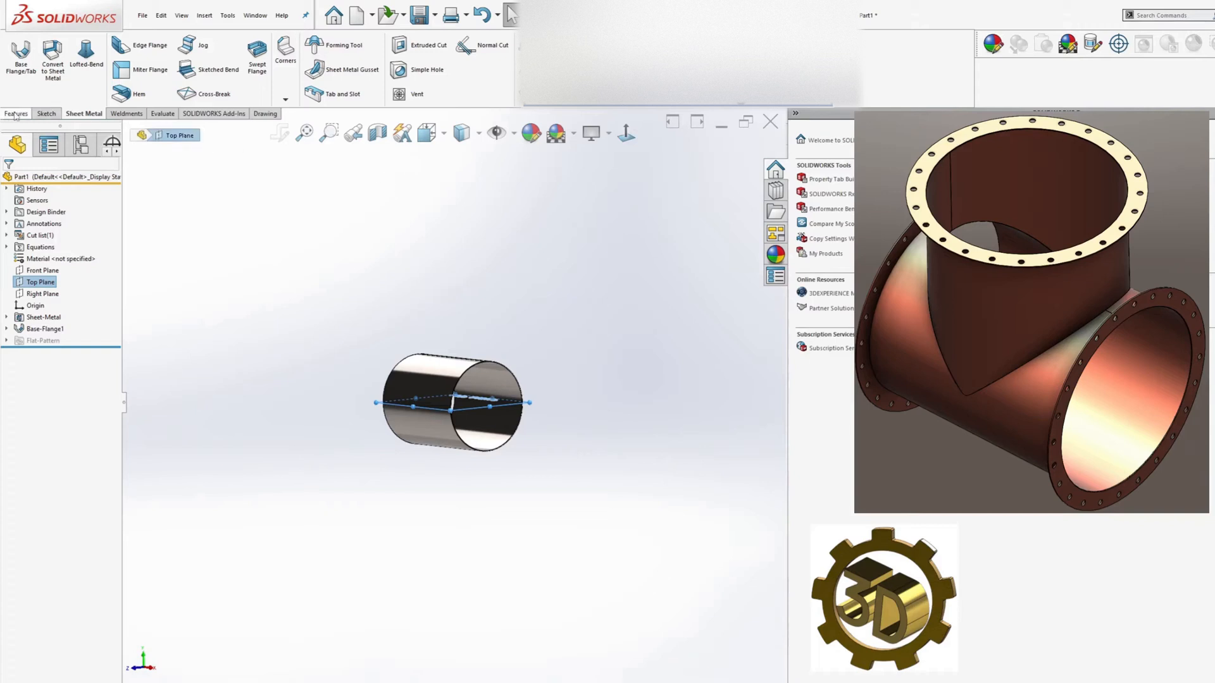
pyautogui.click(16, 112)
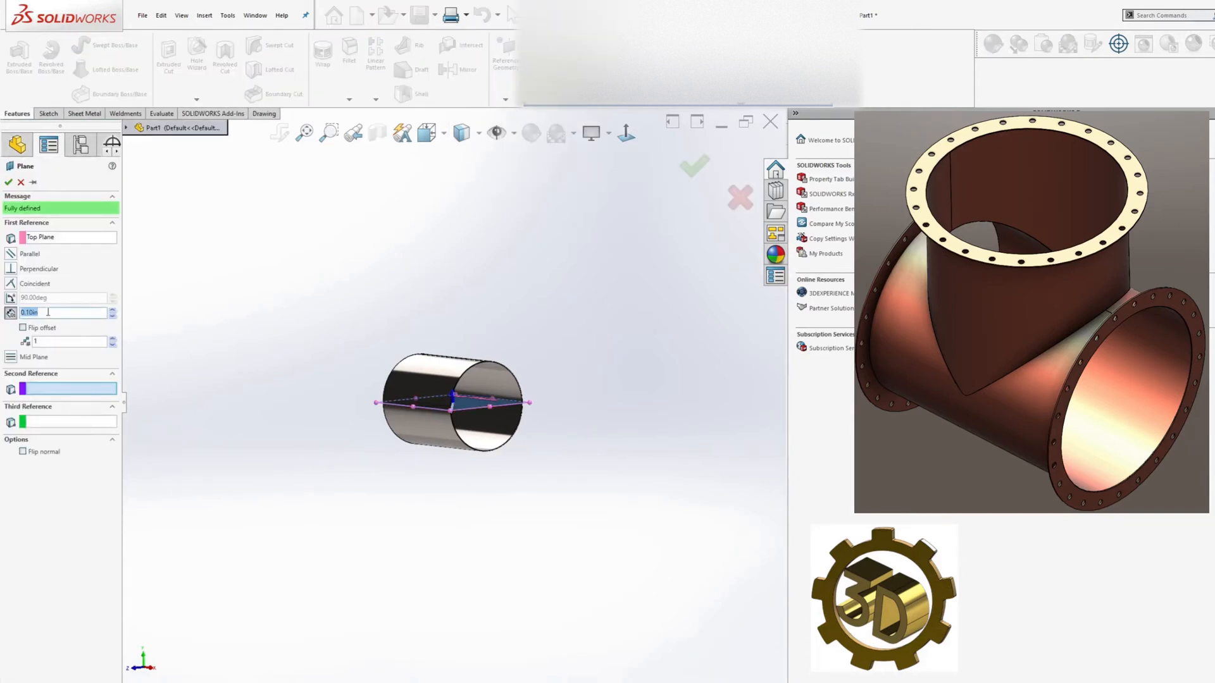
pyautogui.write('35.')
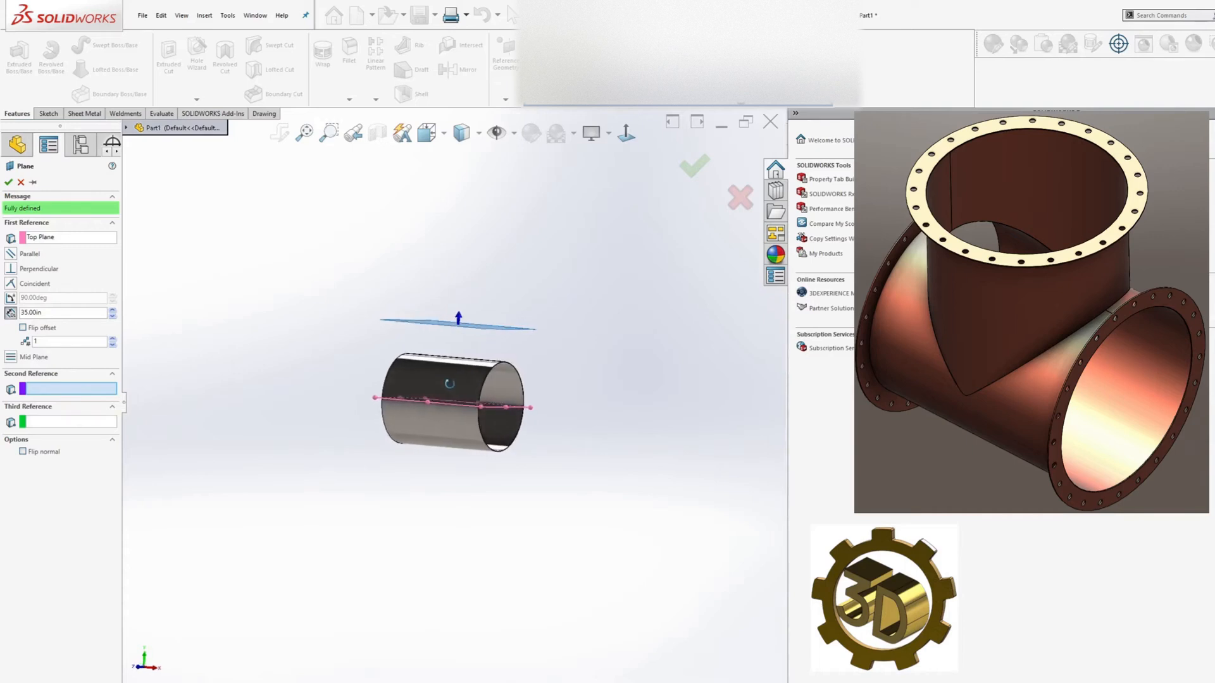
pyautogui.tripleClick(59, 312)
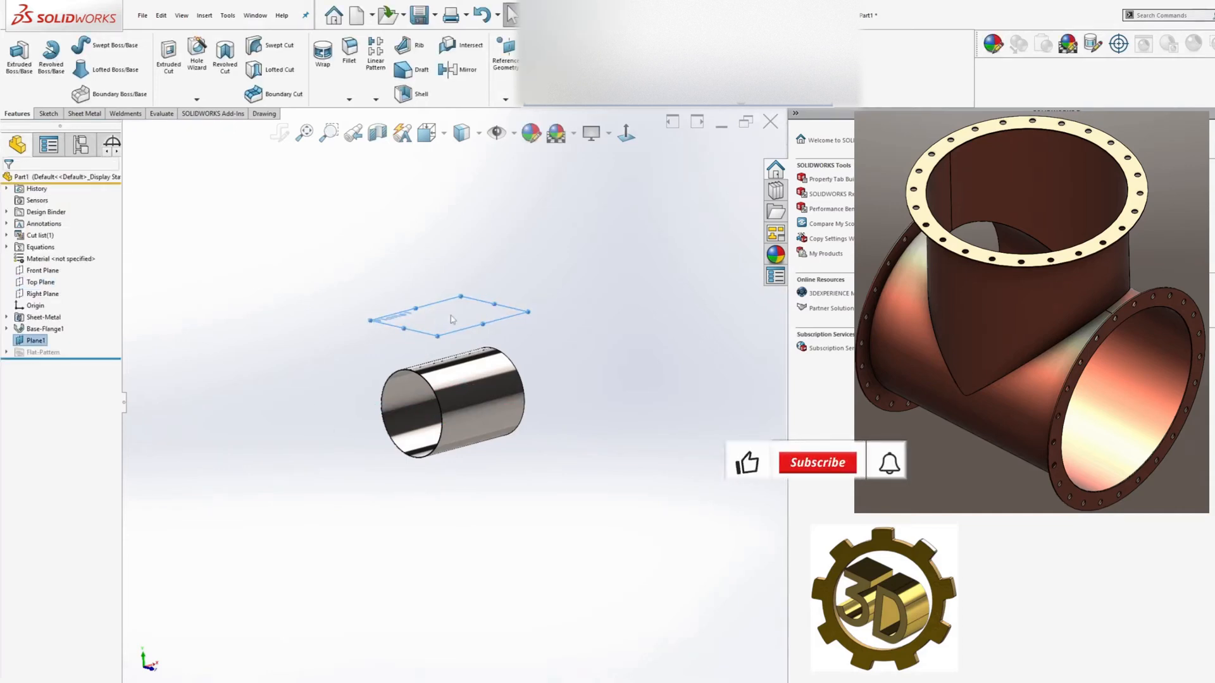
# Sketch a radius-20 centerpoint arc at the origin on Plane1, dimension its gap, and exit the sketch
pyautogui.click(449, 318)
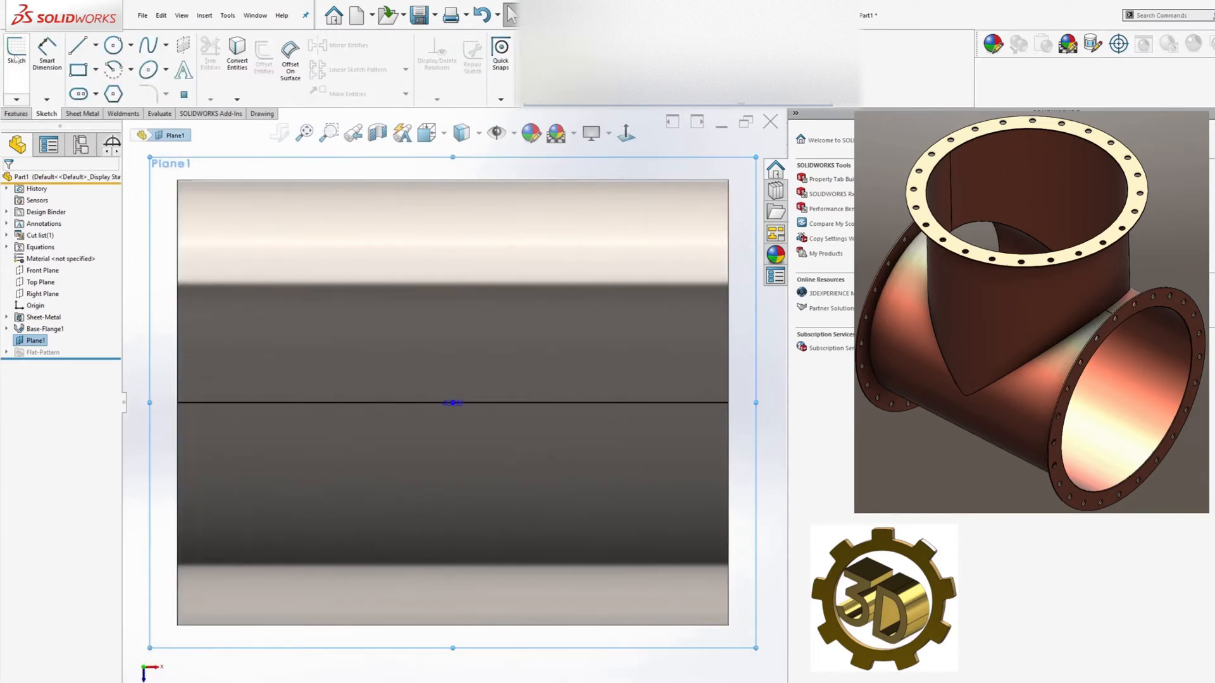
pyautogui.click(111, 70)
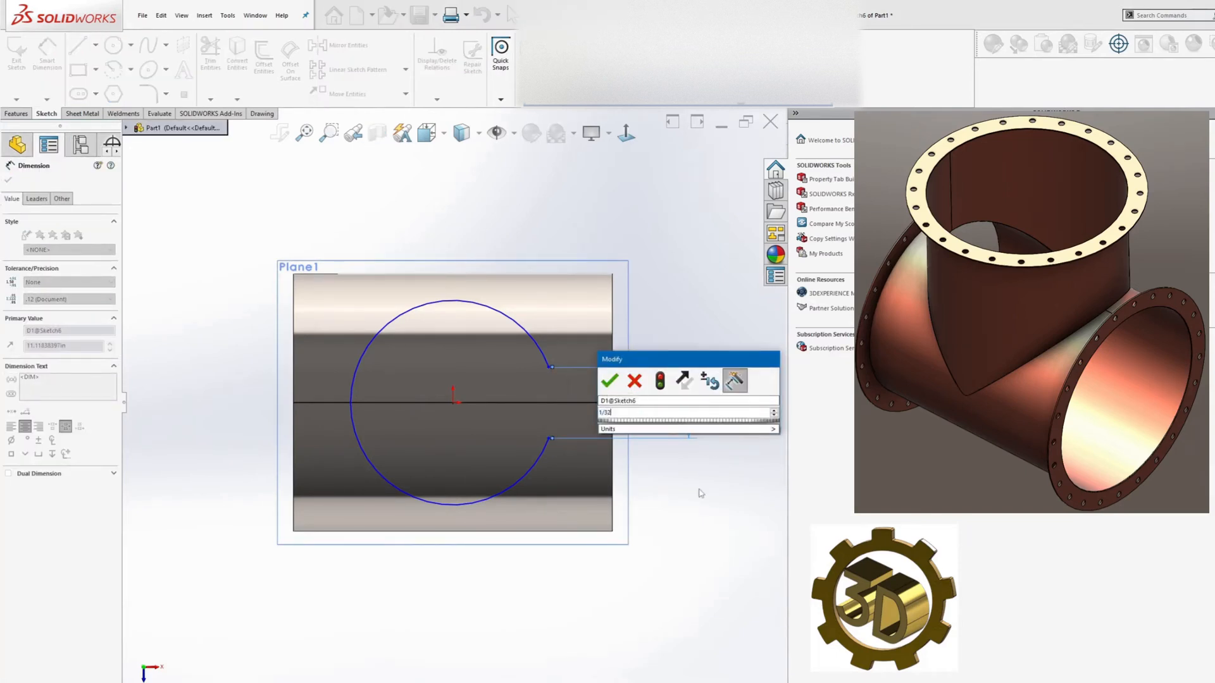
pyautogui.click(610, 381)
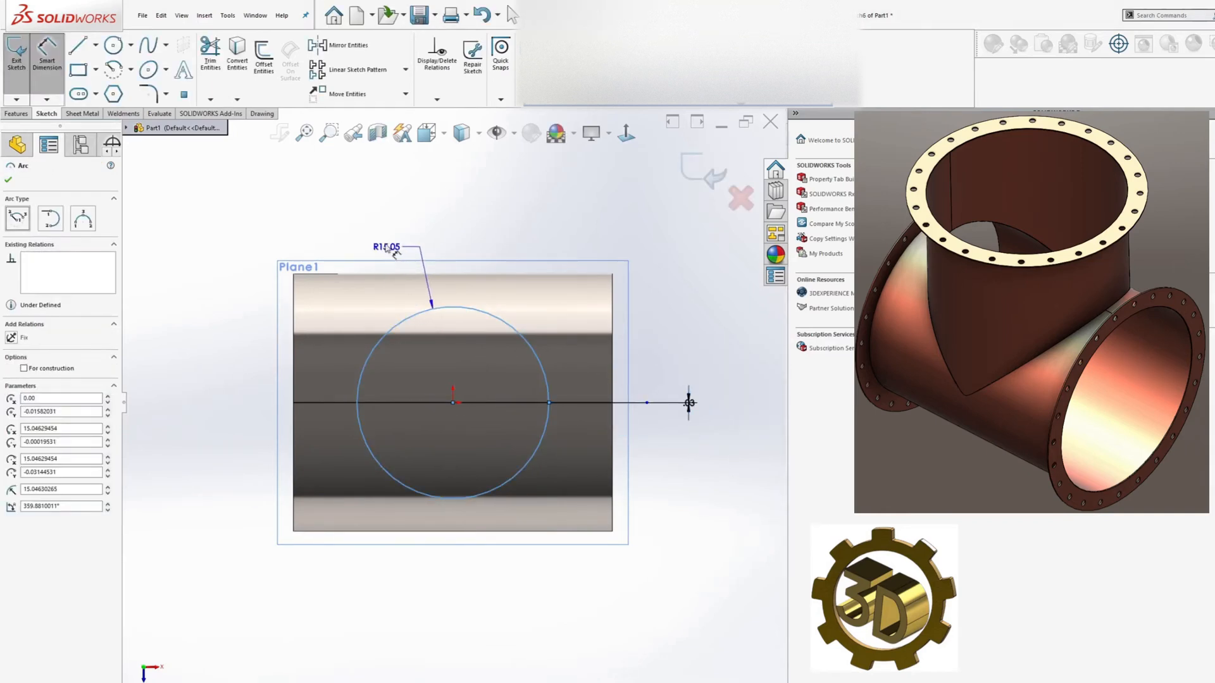
pyautogui.click(387, 246)
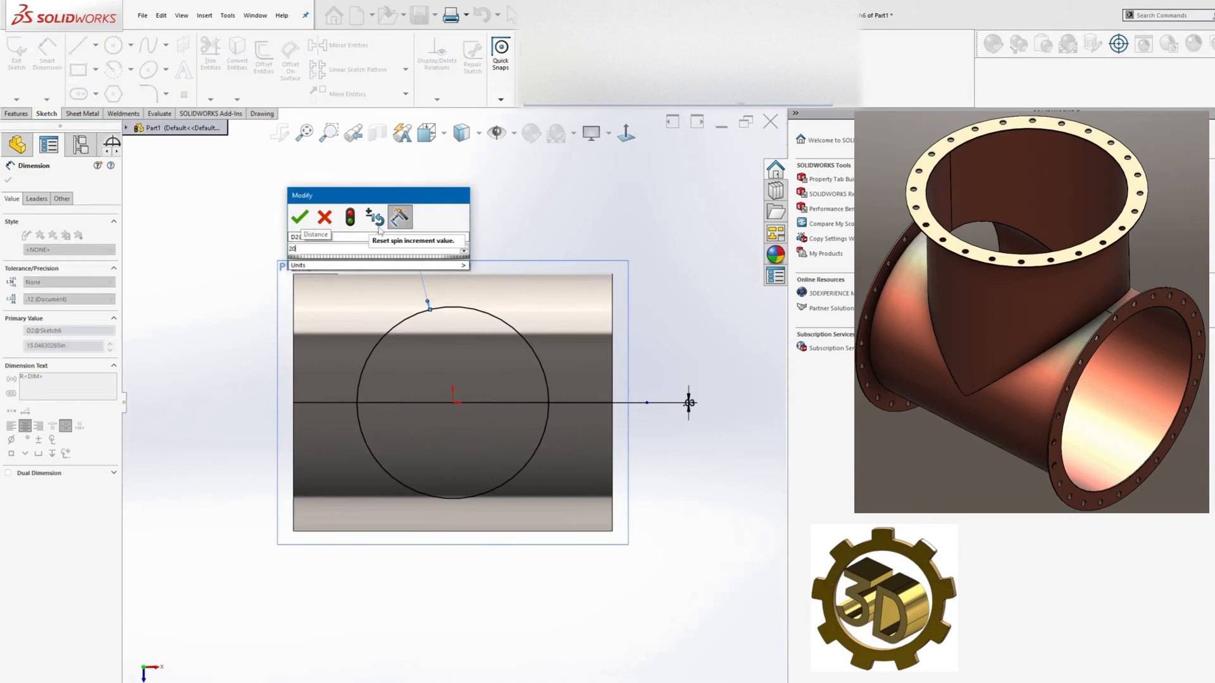
pyautogui.click(300, 217)
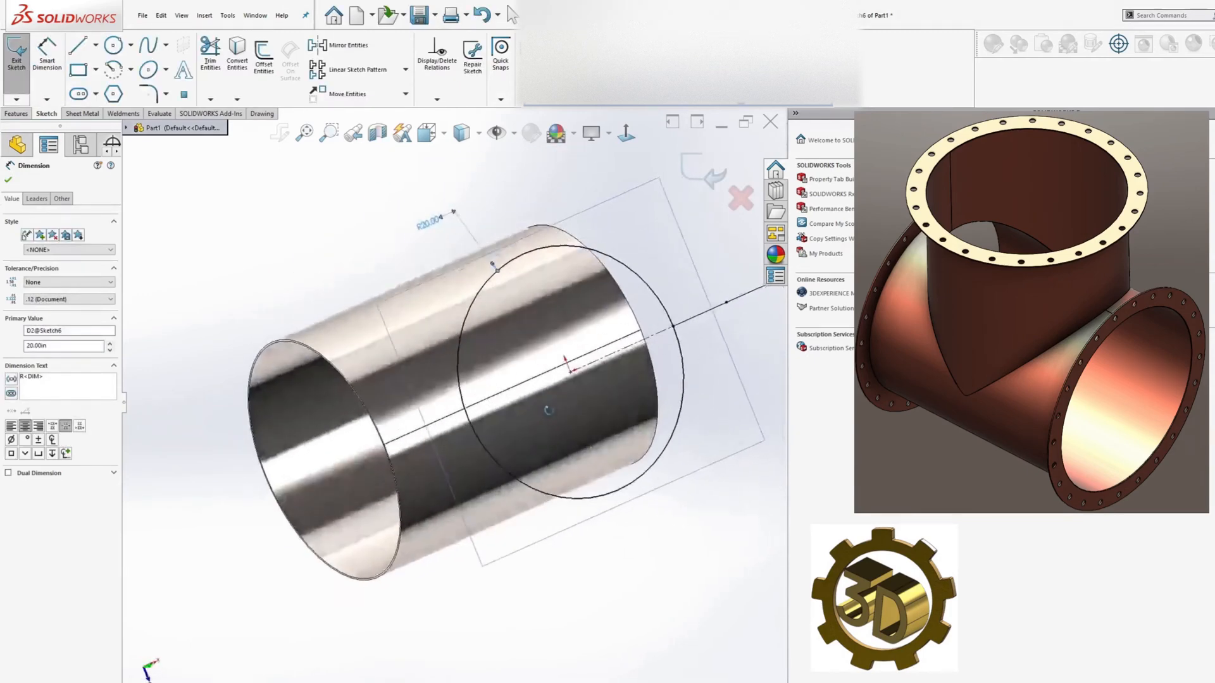
pyautogui.click(83, 113)
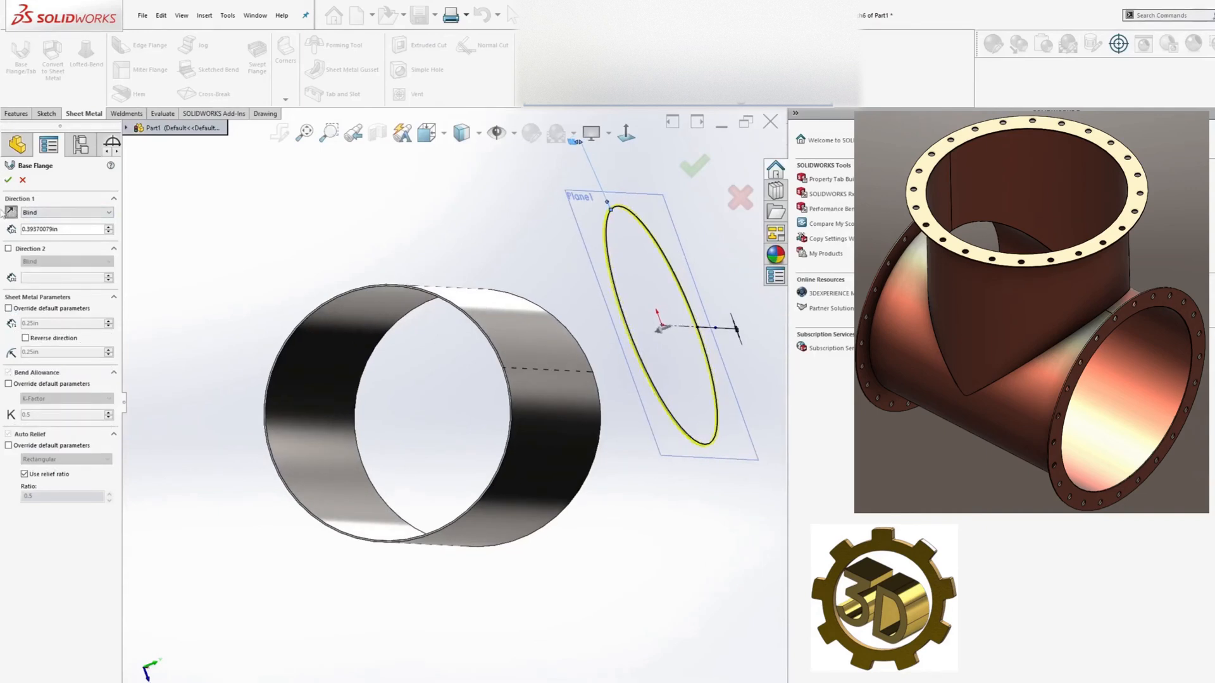
# Extrude the Plane1 arc as a Base Flange Up To Surface ending at the Top Plane
pyautogui.tripleClick(59, 229)
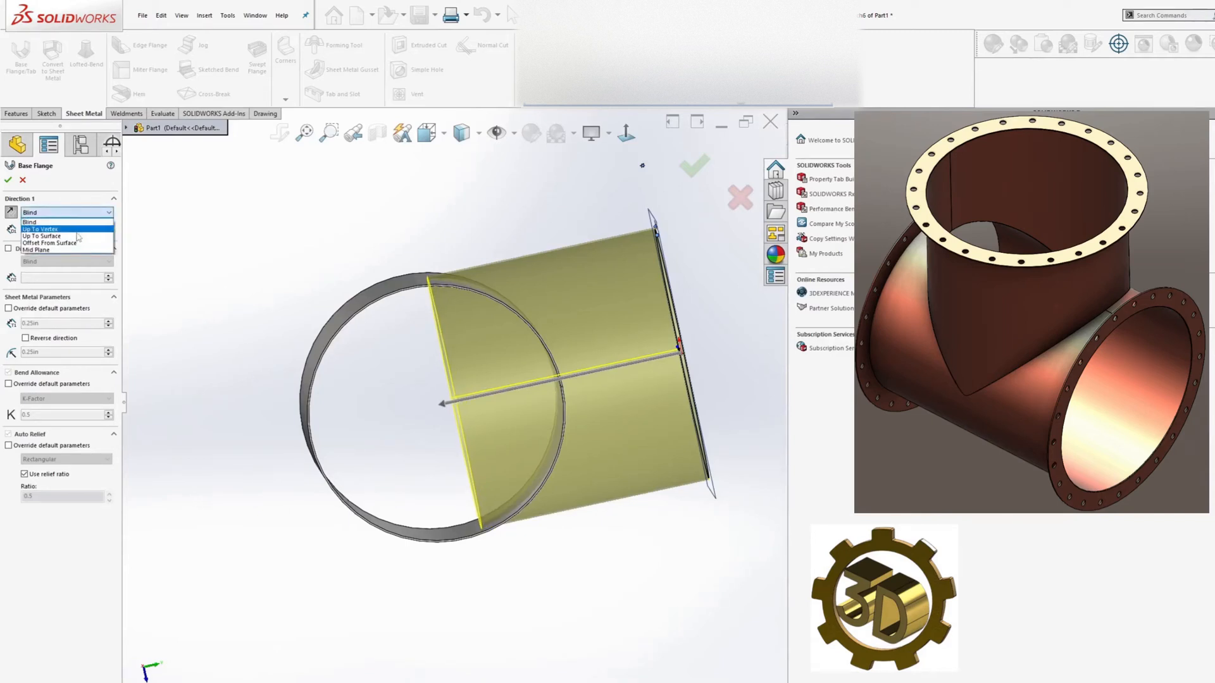
pyautogui.click(40, 236)
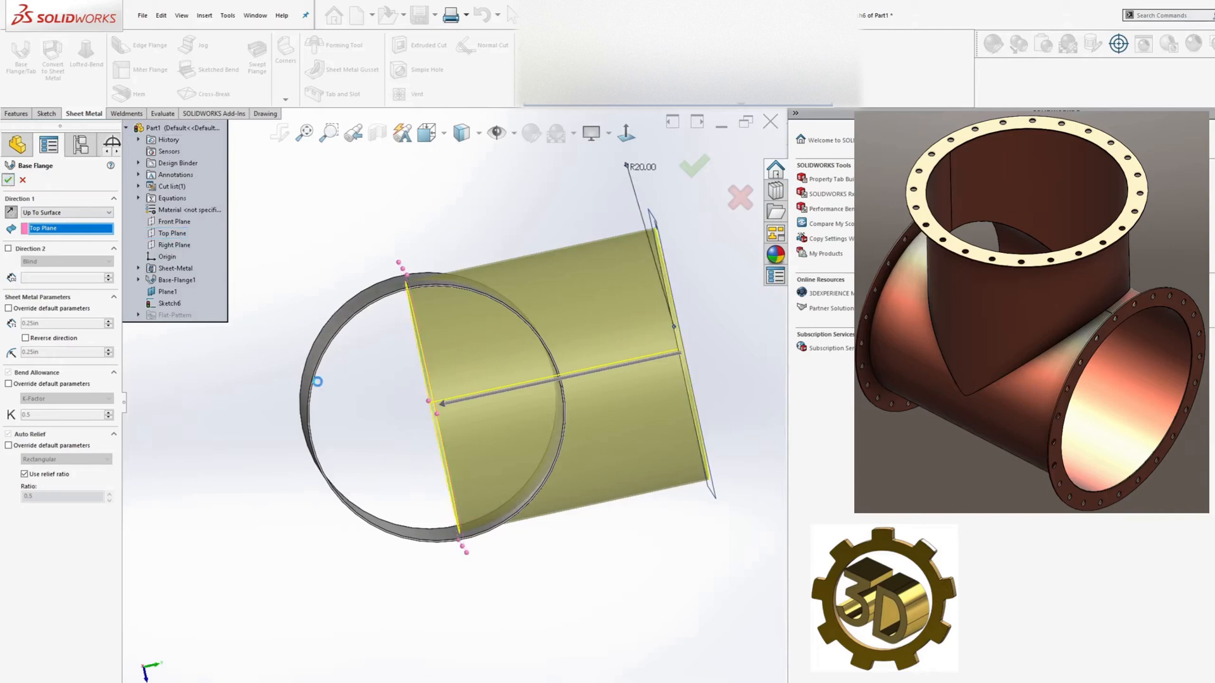
pyautogui.click(695, 167)
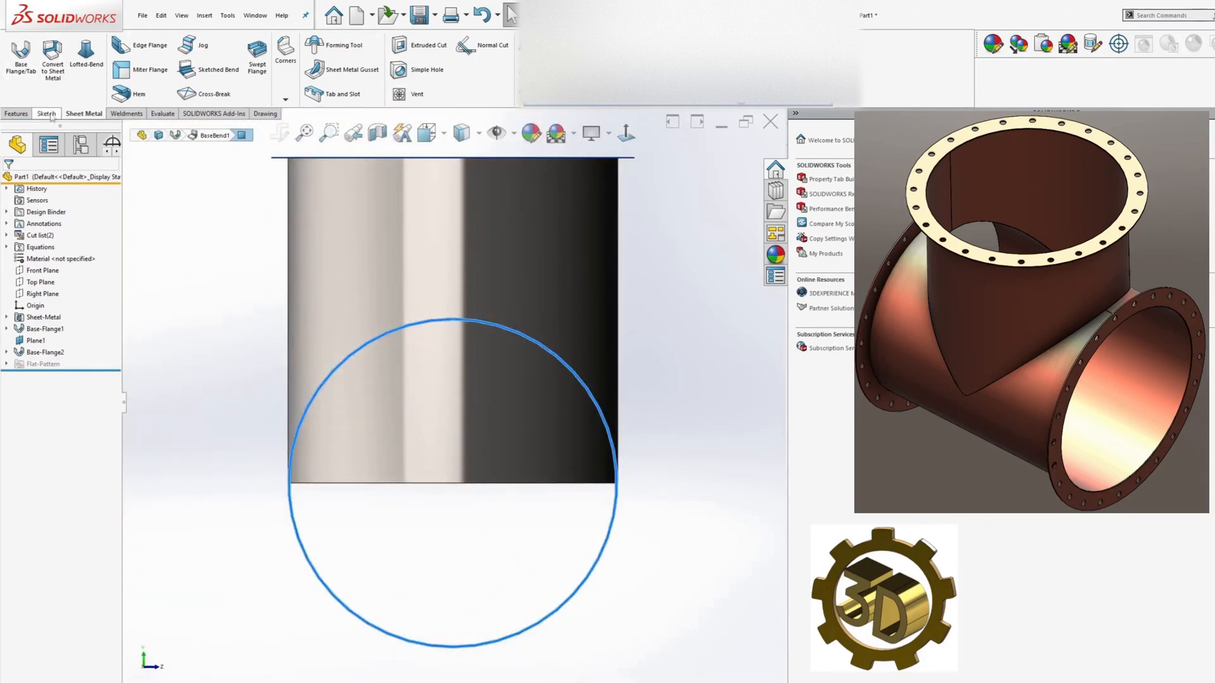
# Extruded Cut the branch circle Through All, scoped to the main cylinder body
pyautogui.click(46, 114)
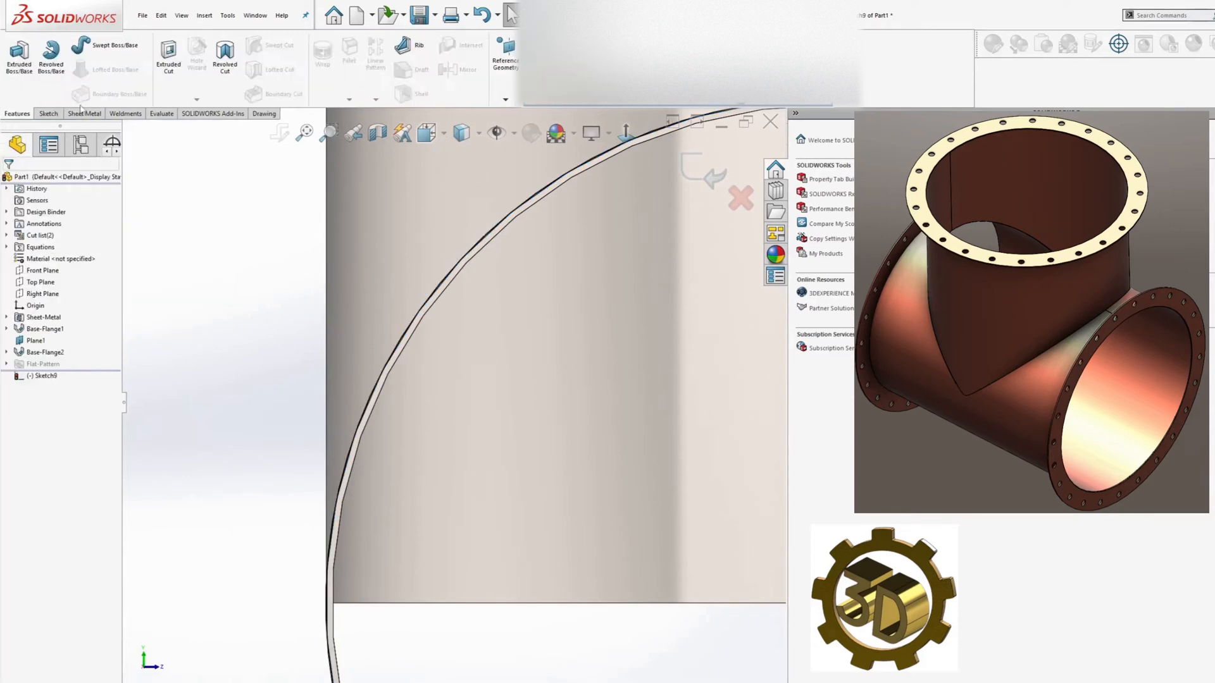
pyautogui.click(167, 56)
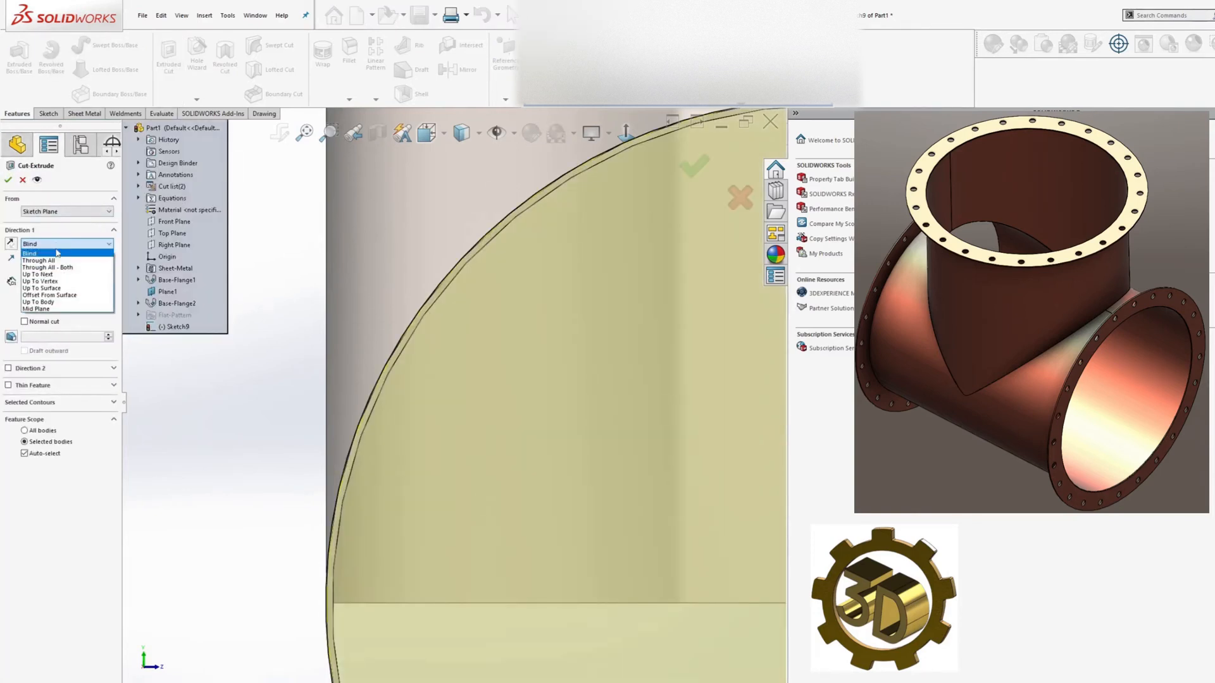
pyautogui.click(42, 261)
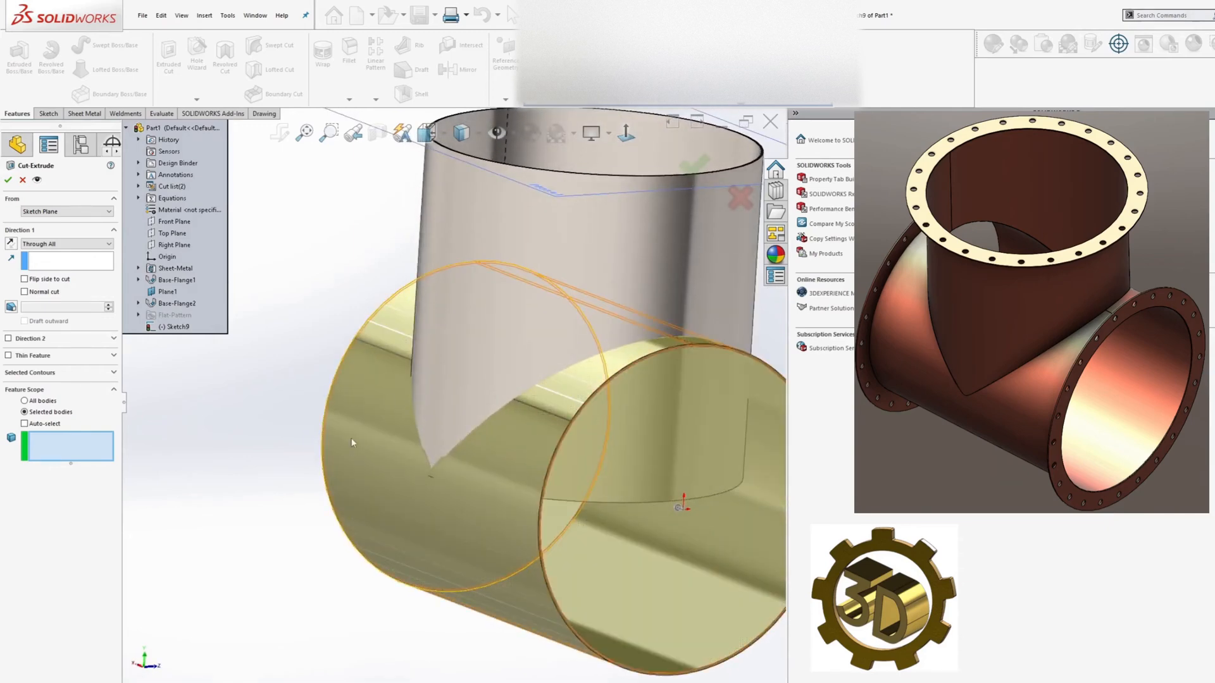
pyautogui.click(573, 271)
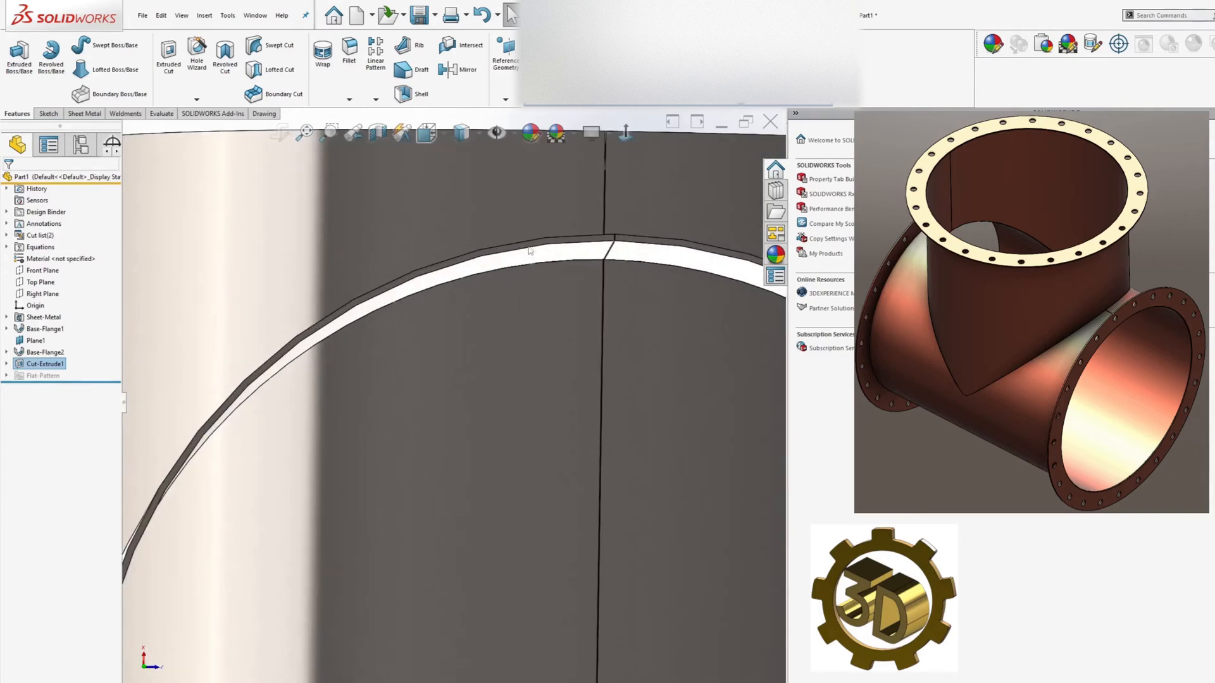
# Edit the Plane1 sketch so the arc is coincident with the pipe edge point, then exit the sketch
pyautogui.click(529, 250)
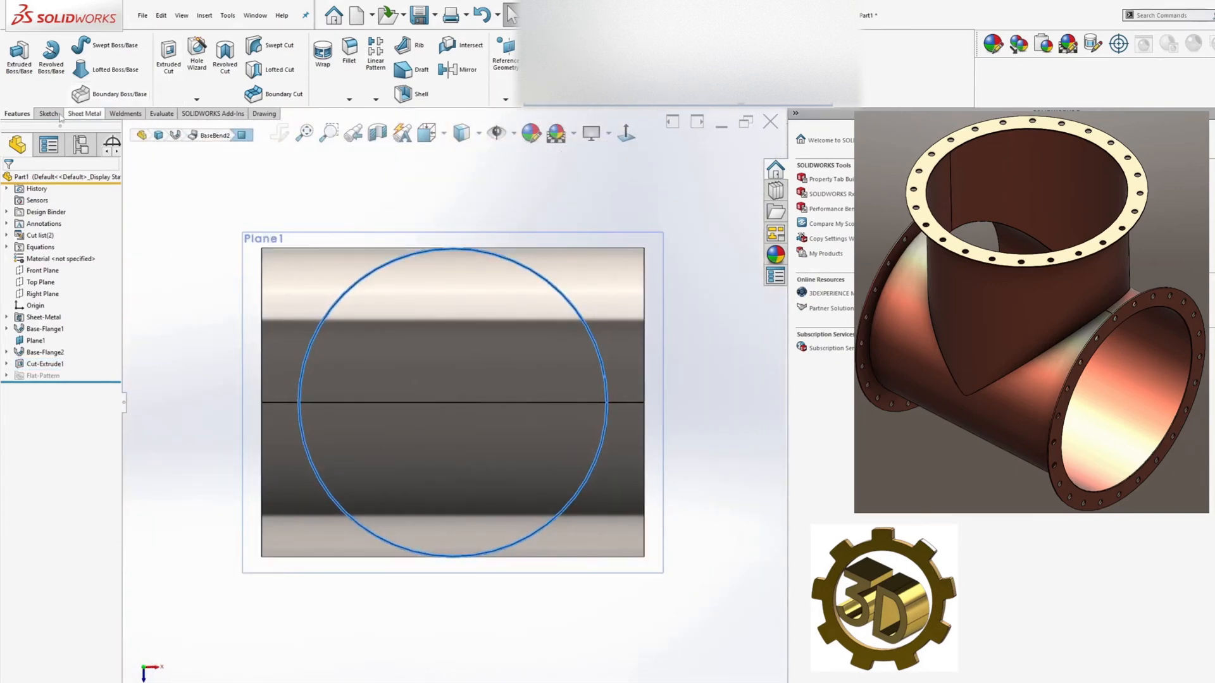
pyautogui.click(47, 112)
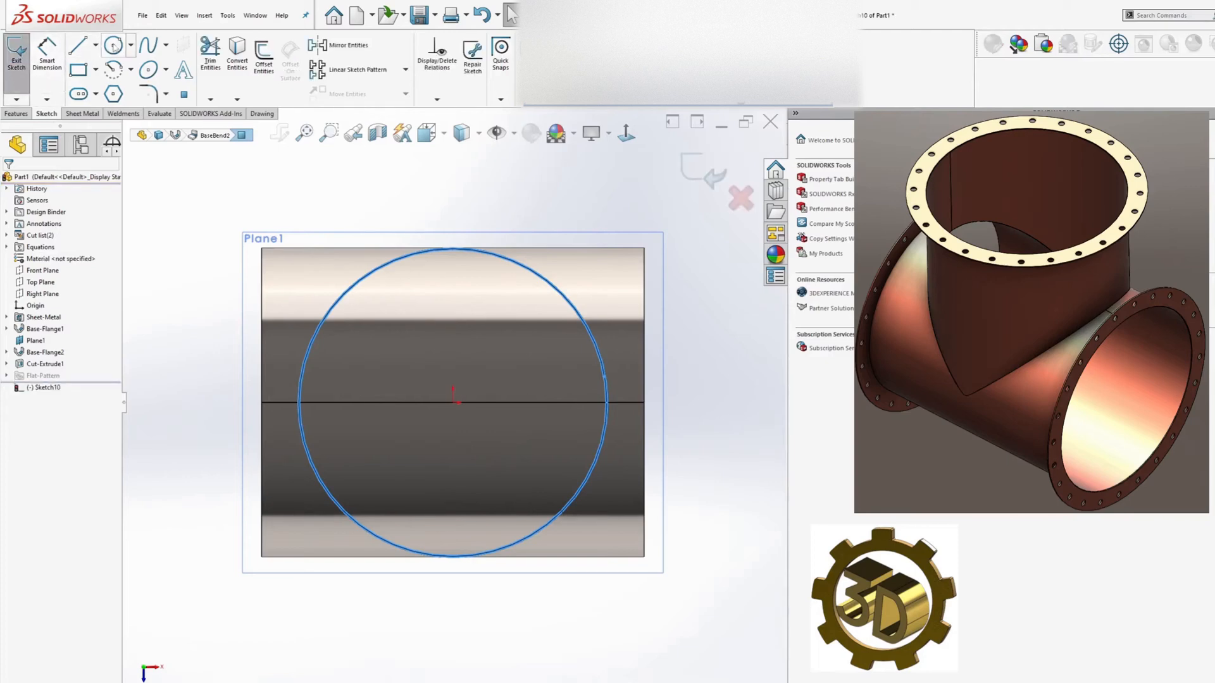
pyautogui.click(112, 47)
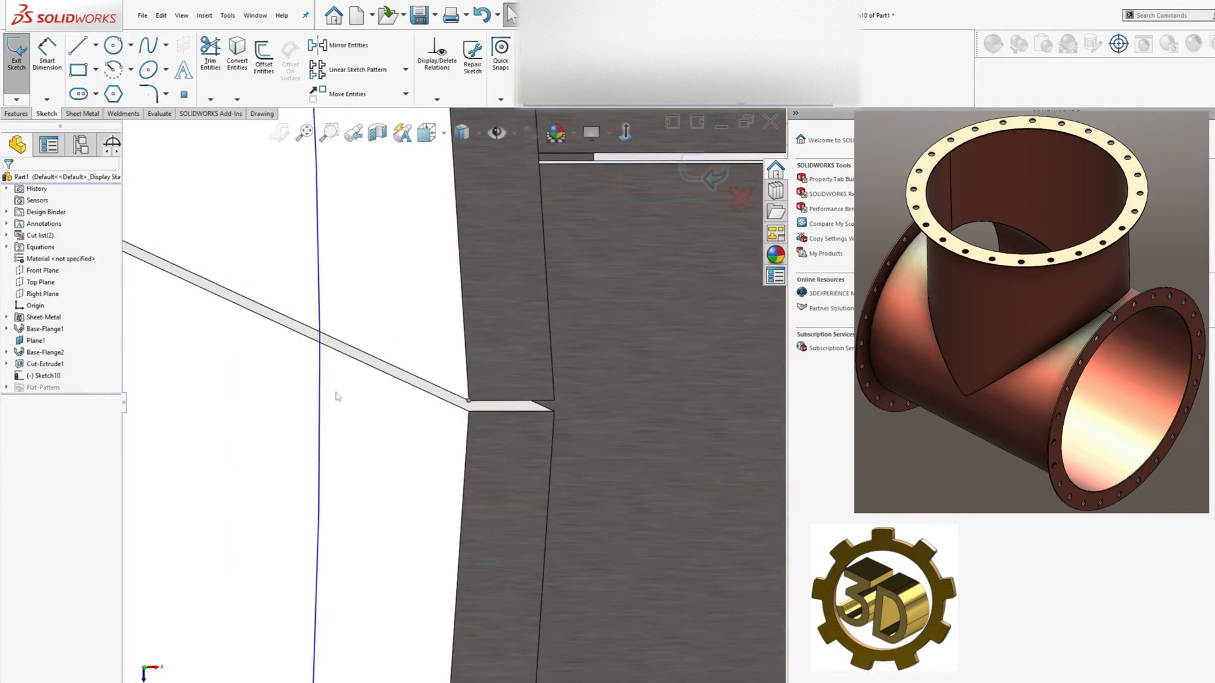
pyautogui.click(468, 403)
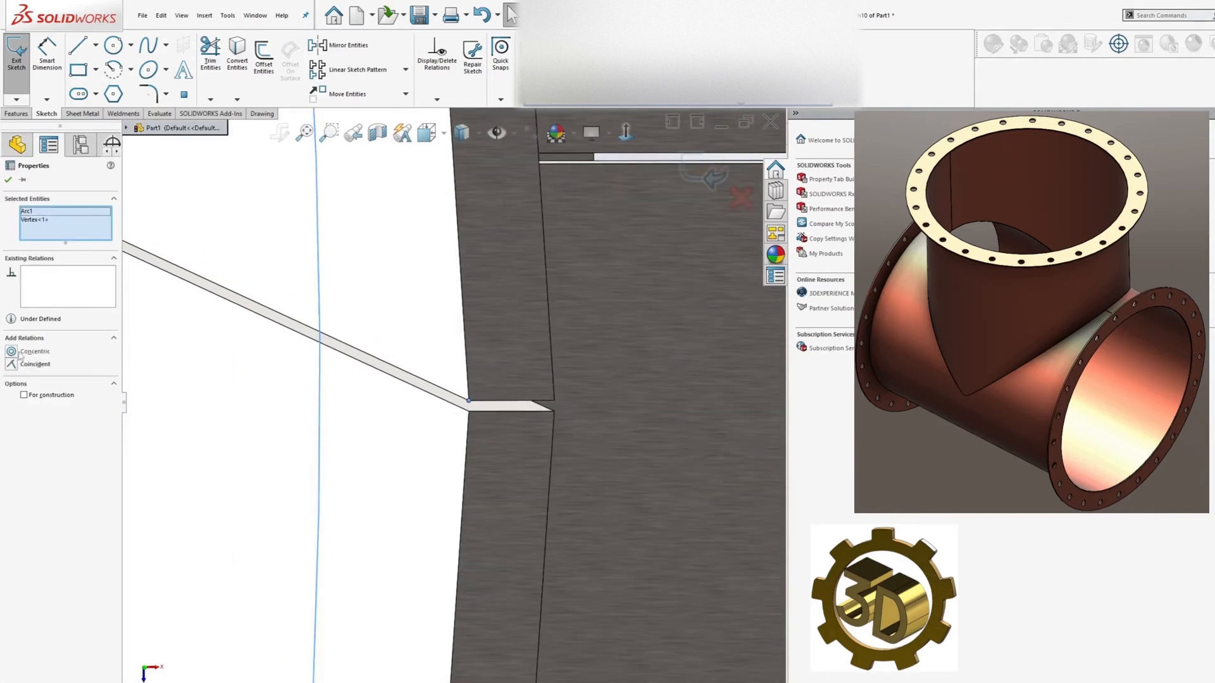
pyautogui.click(36, 353)
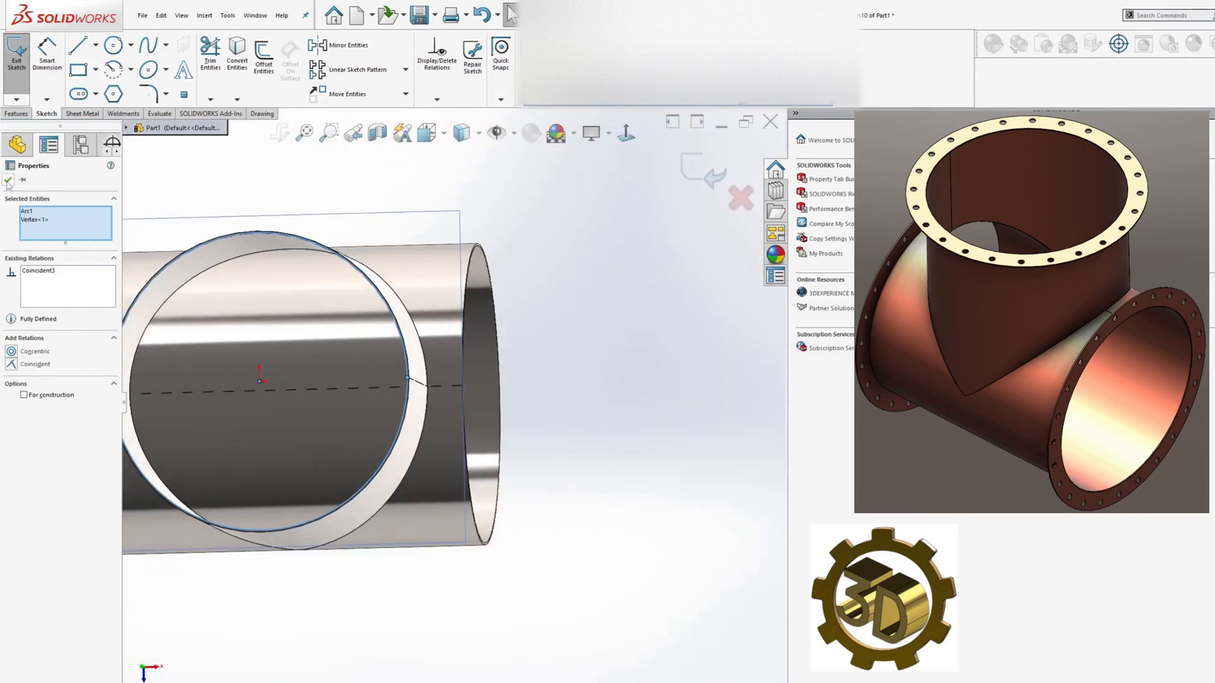
pyautogui.click(8, 181)
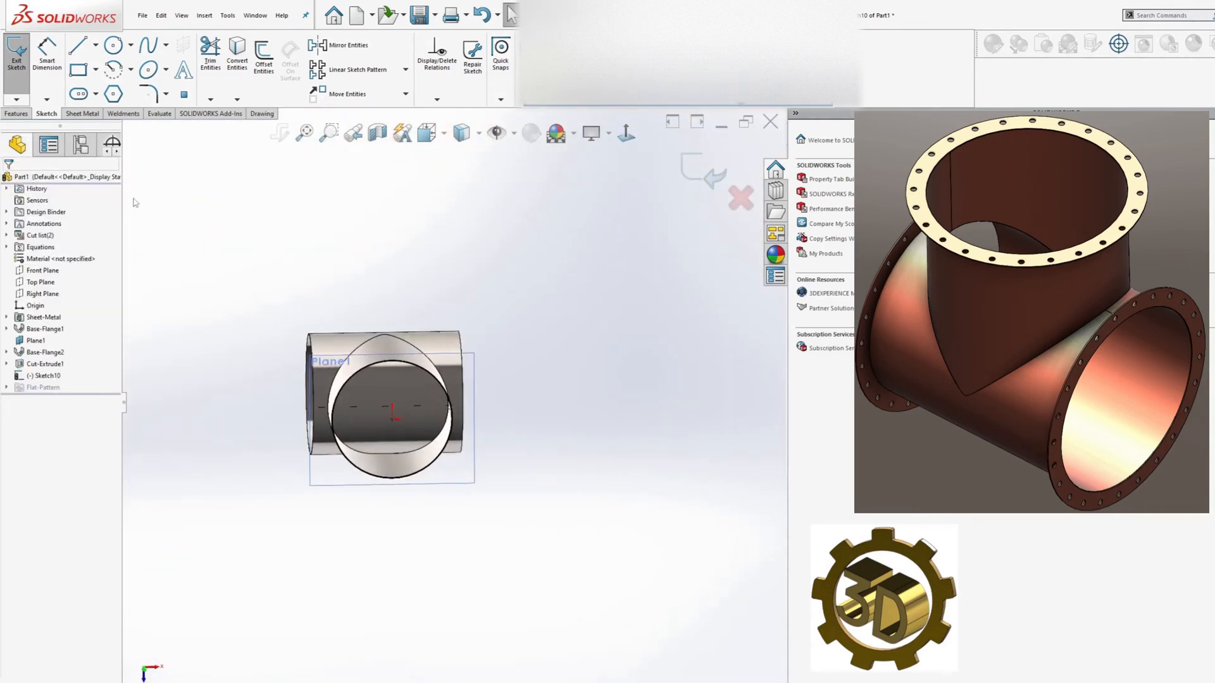
pyautogui.click(16, 114)
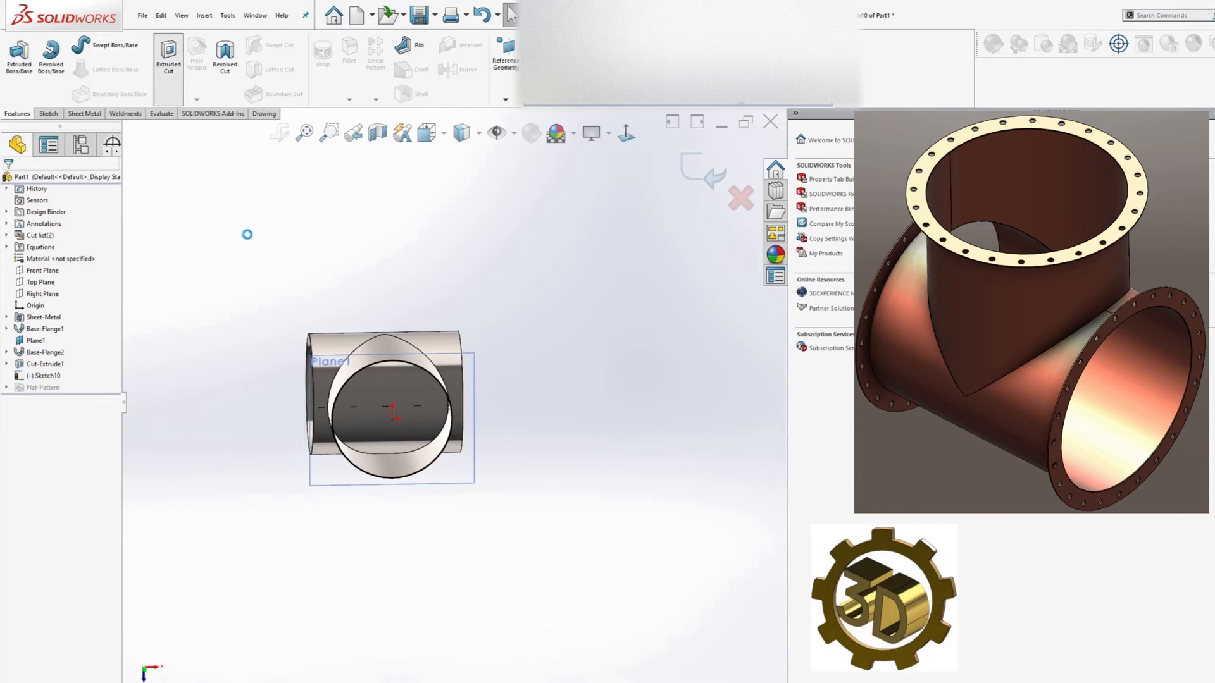
# Extruded Cut the circle Up To Surface, stopping at the Top Plane
pyautogui.click(168, 55)
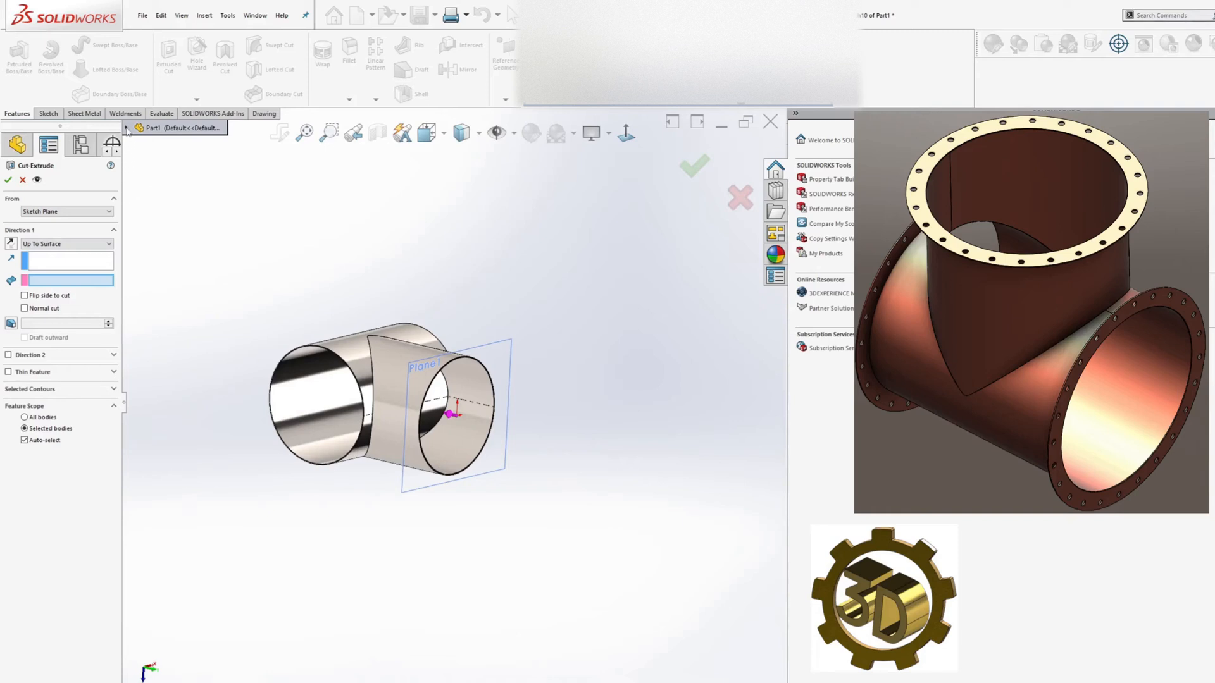
pyautogui.click(138, 128)
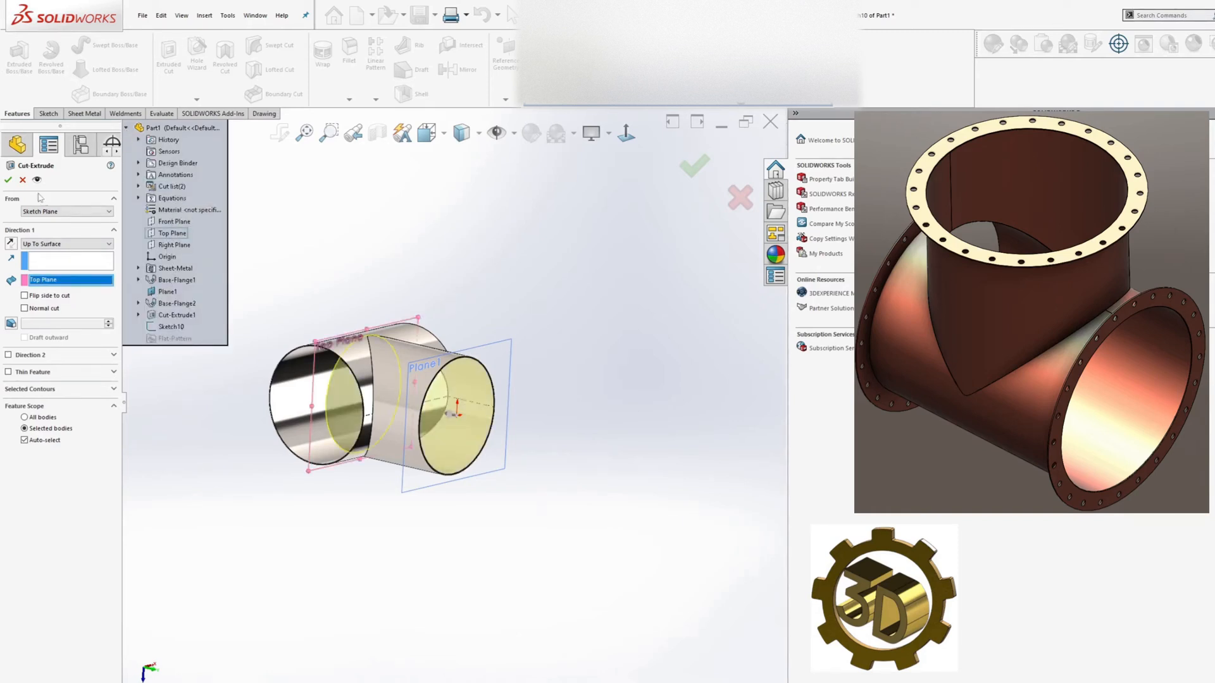
pyautogui.click(692, 165)
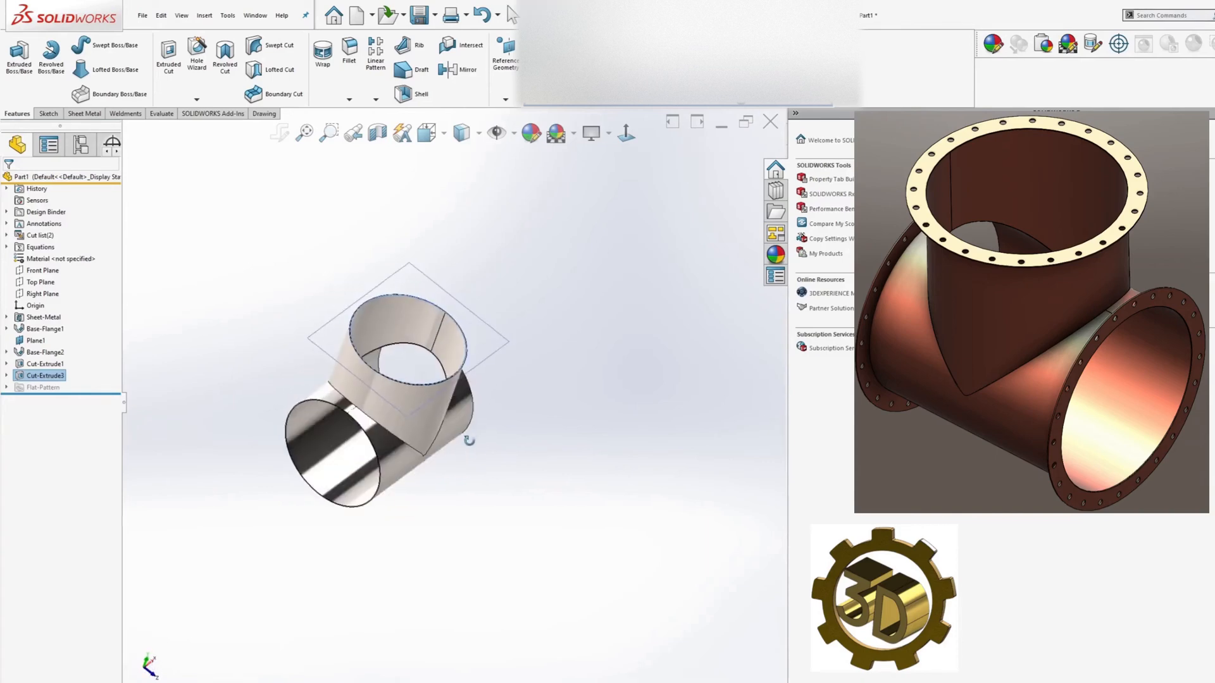
# On the branch top rim, sketch a circle coradial with the rim and an outer circle dimensioned 4.00 in wider
pyautogui.scroll(3)
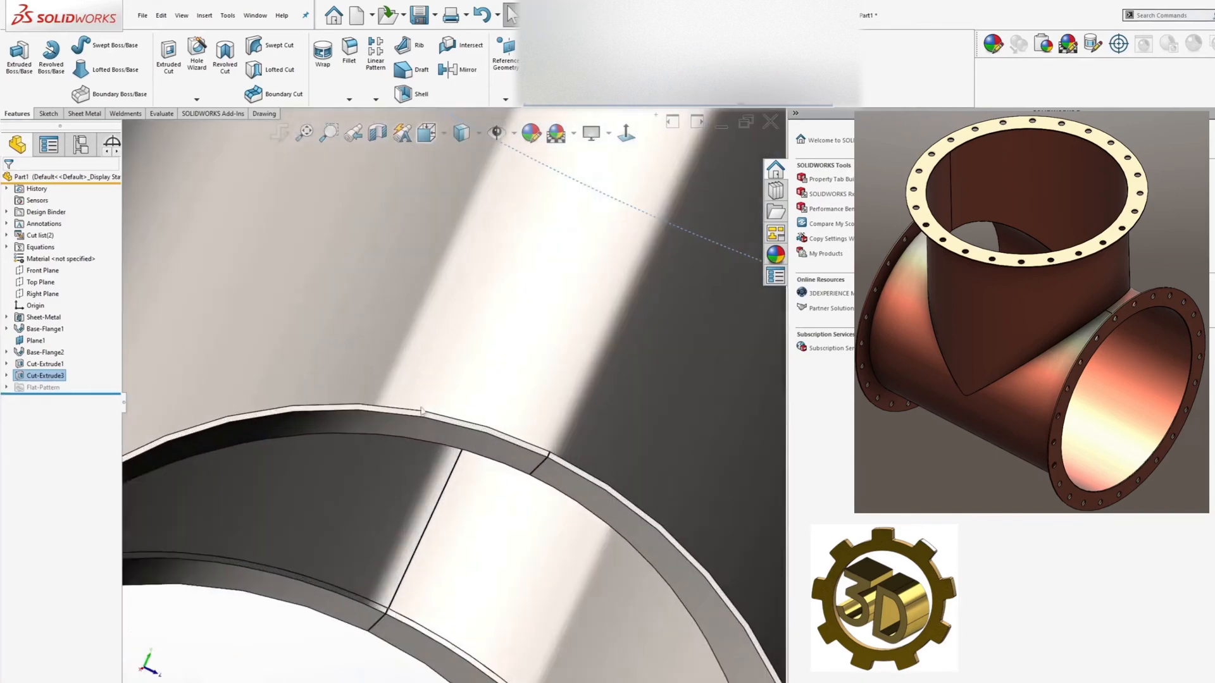
pyautogui.click(419, 410)
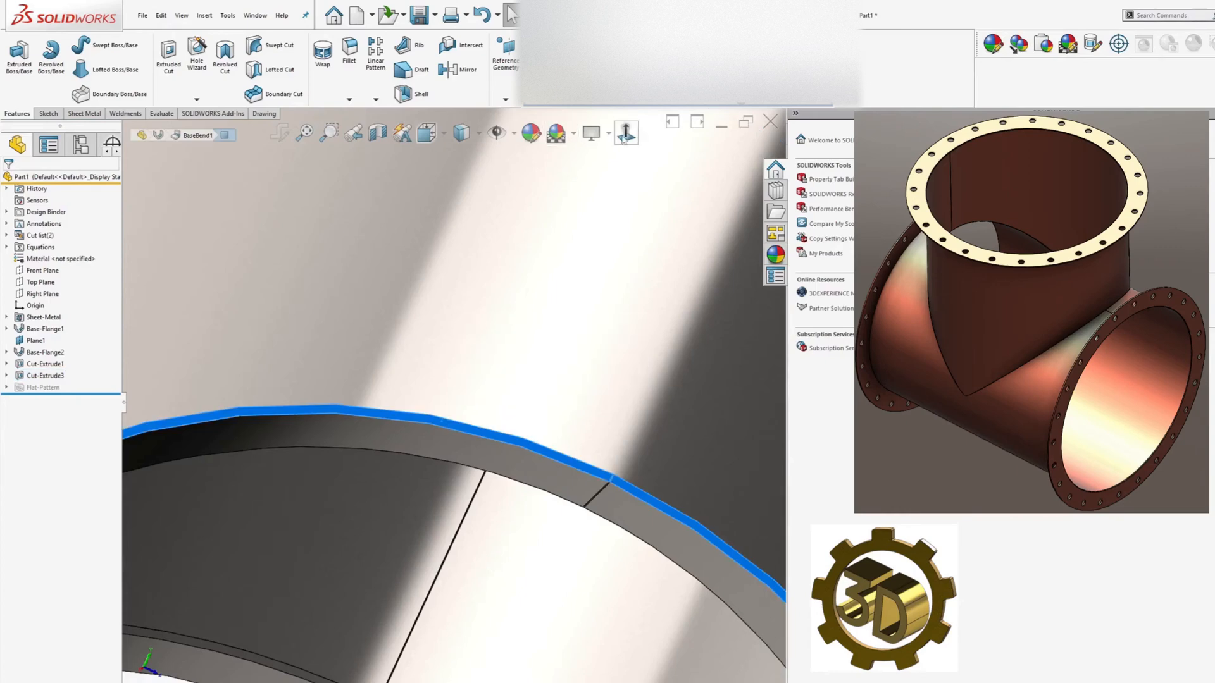
pyautogui.click(47, 113)
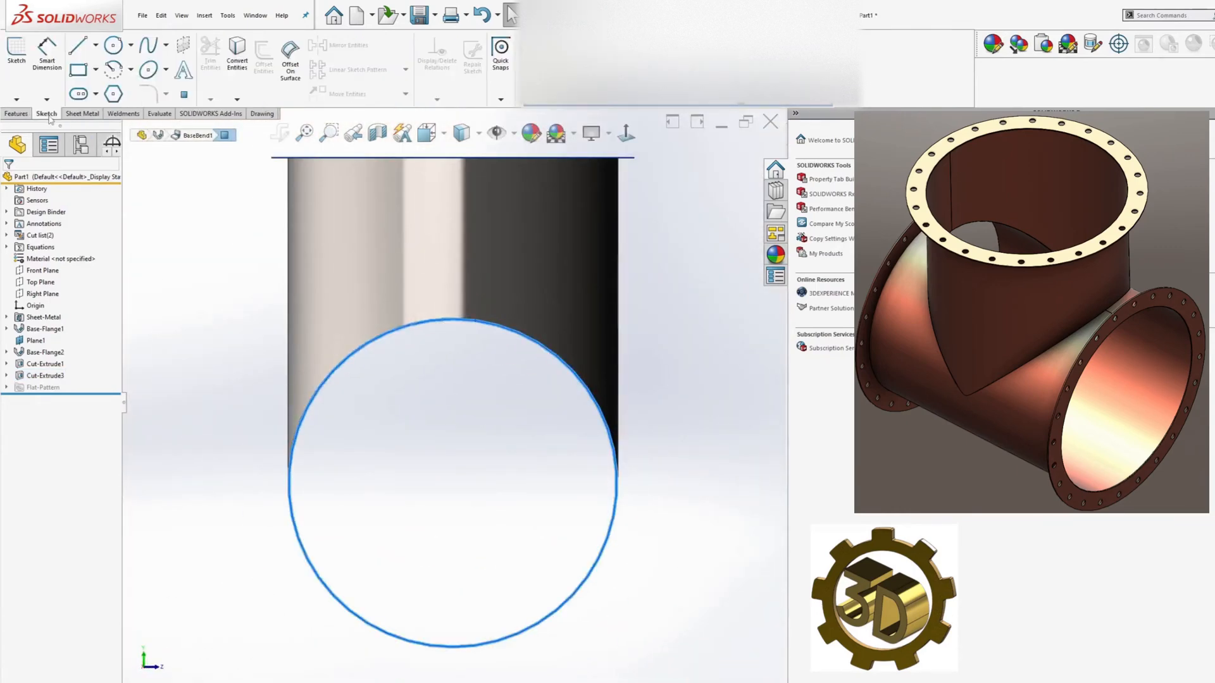
pyautogui.click(111, 45)
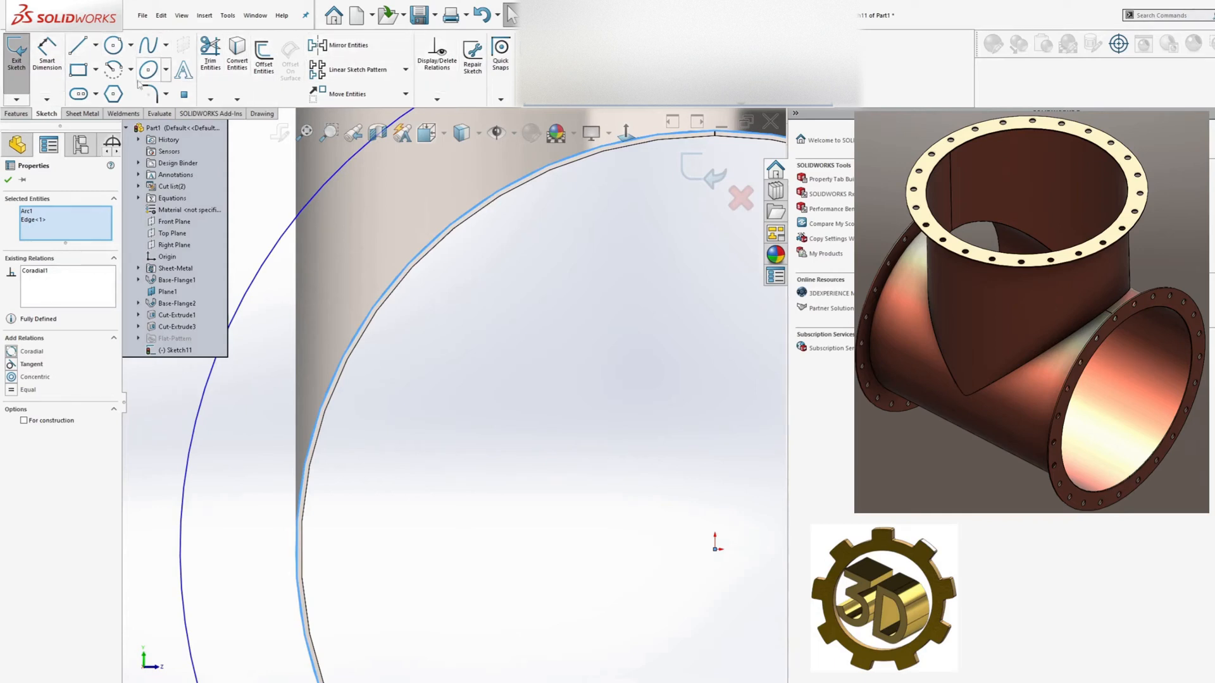
pyautogui.moveTo(522, 233)
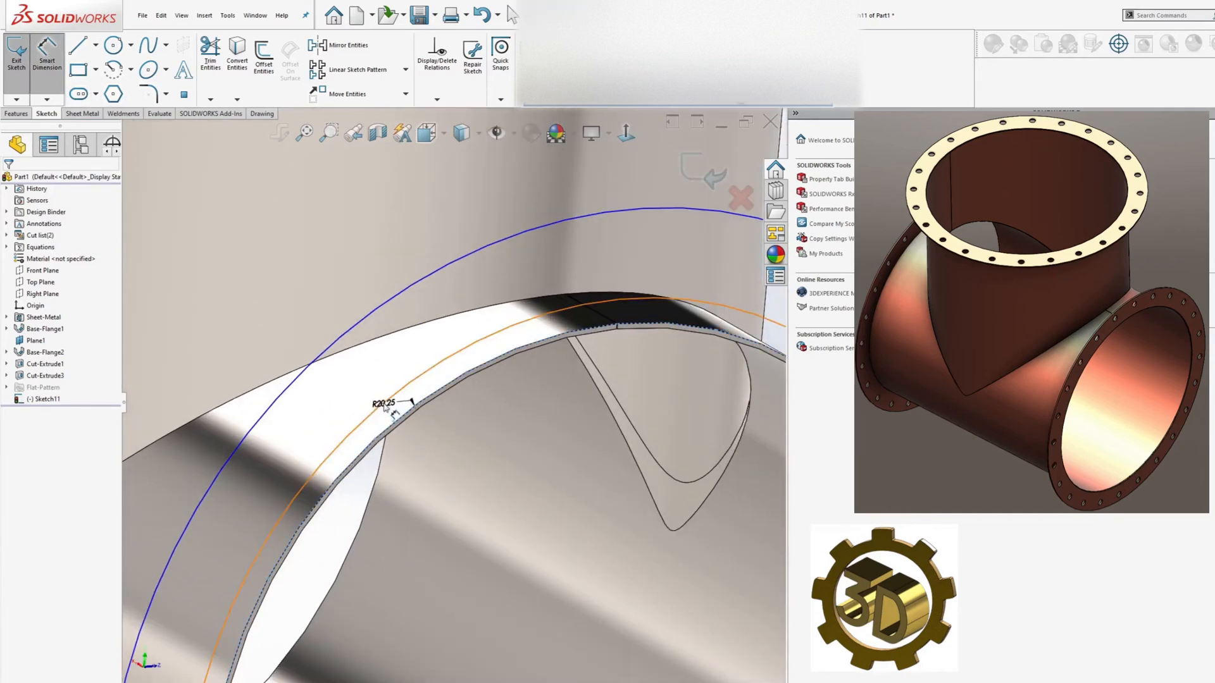
pyautogui.doubleClick(382, 403)
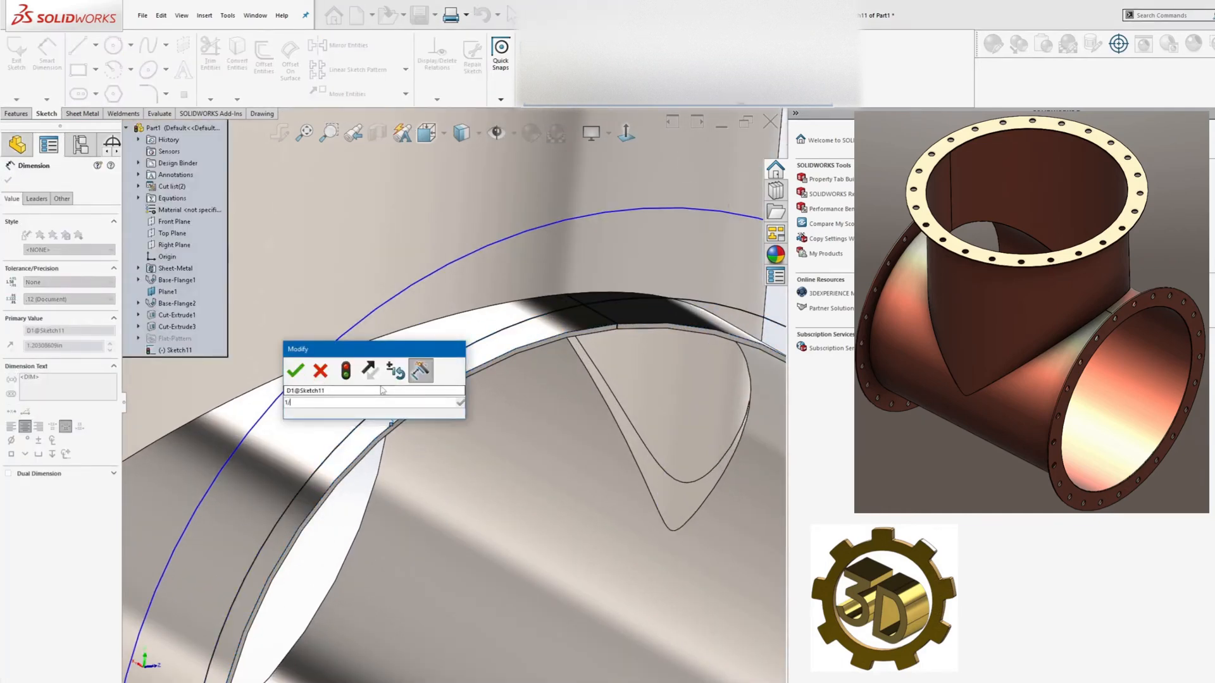
pyautogui.click(294, 371)
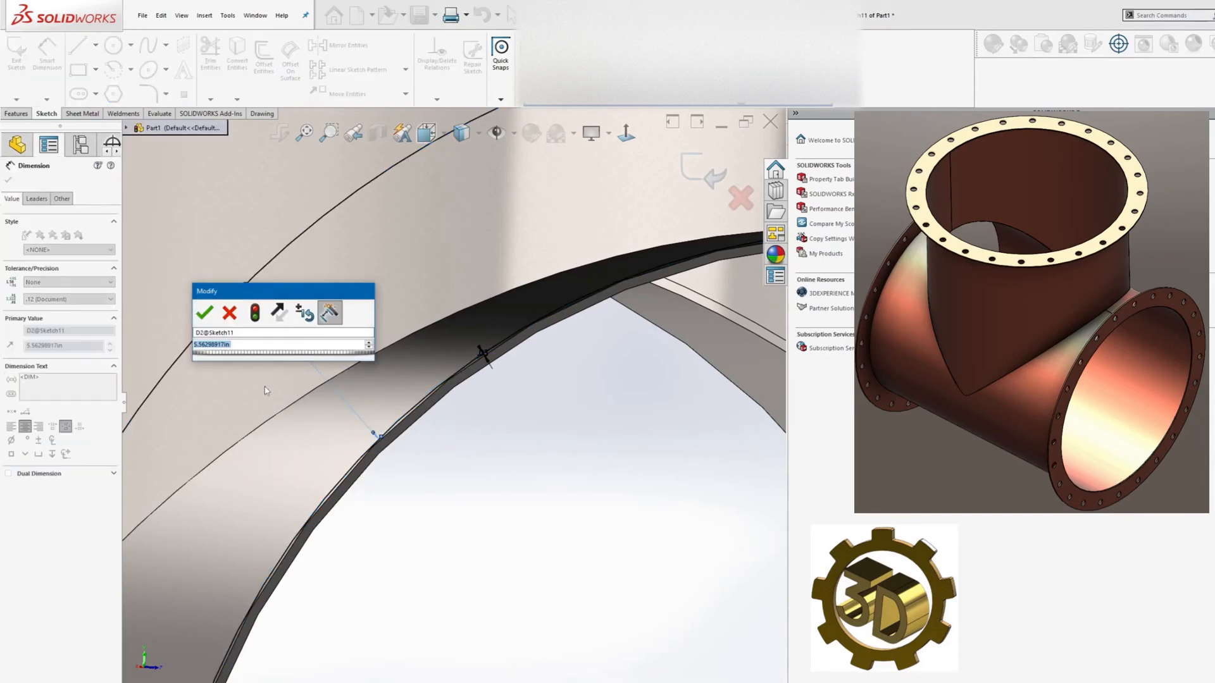
pyautogui.click(205, 312)
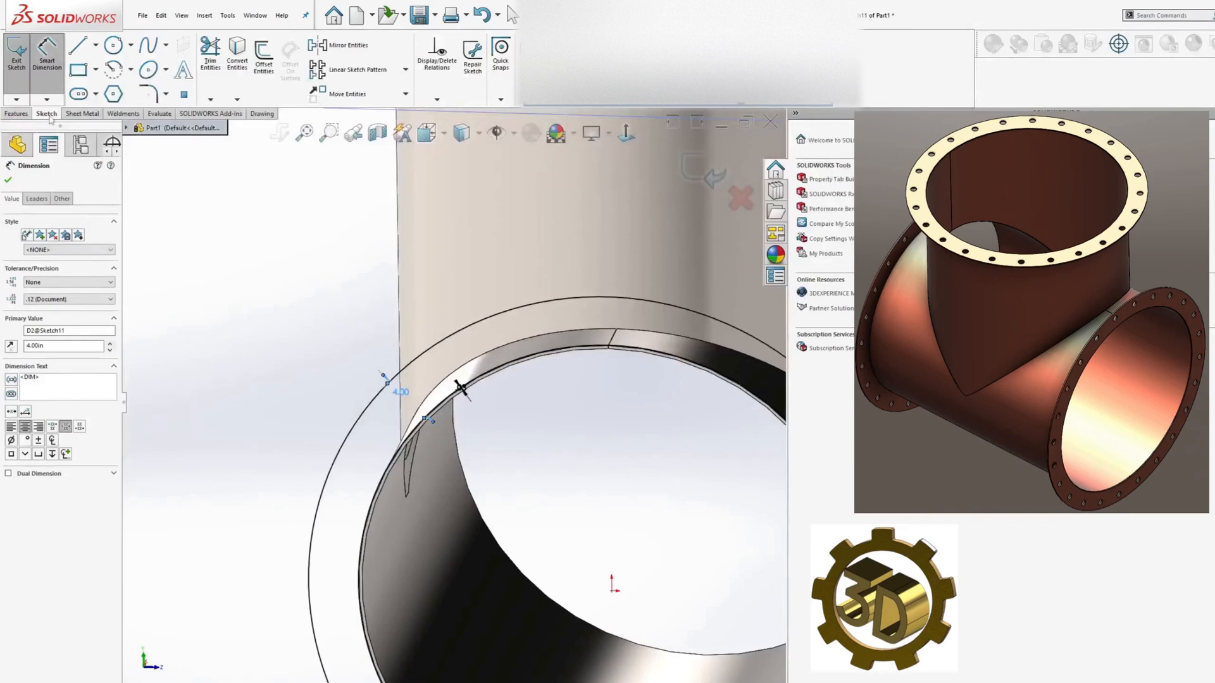
# Boss-extrude the ring sketch Mid Plane at 0.25 in to form the flange
pyautogui.click(16, 112)
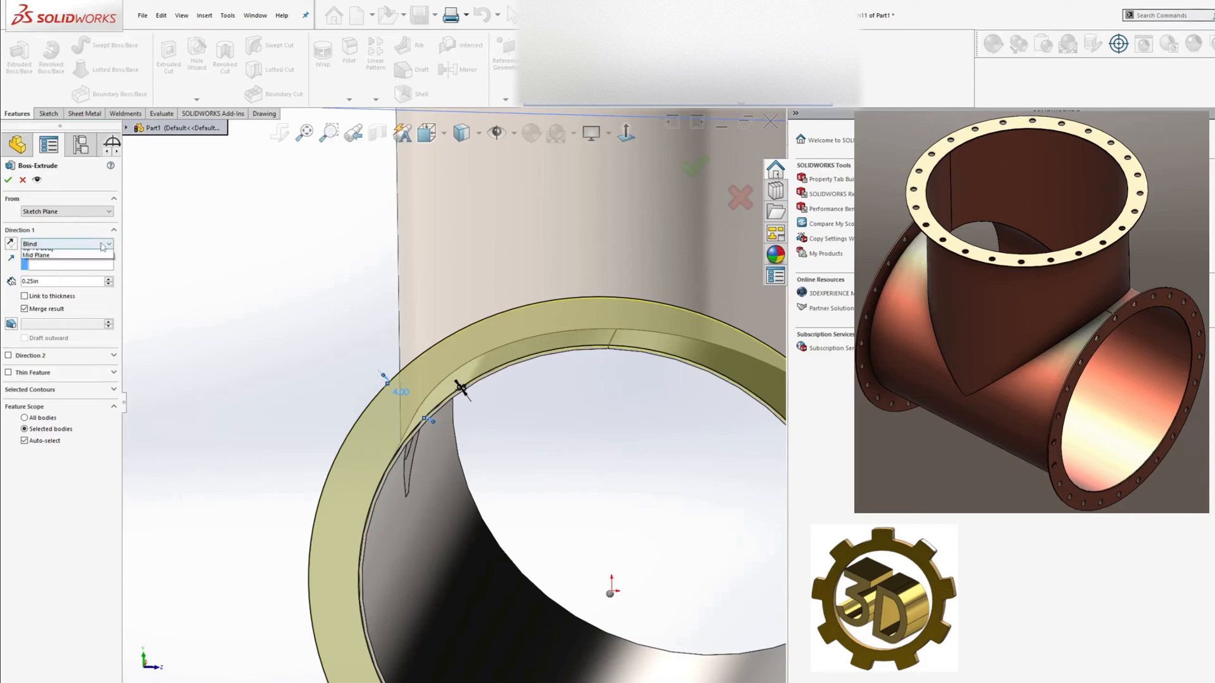
pyautogui.click(36, 243)
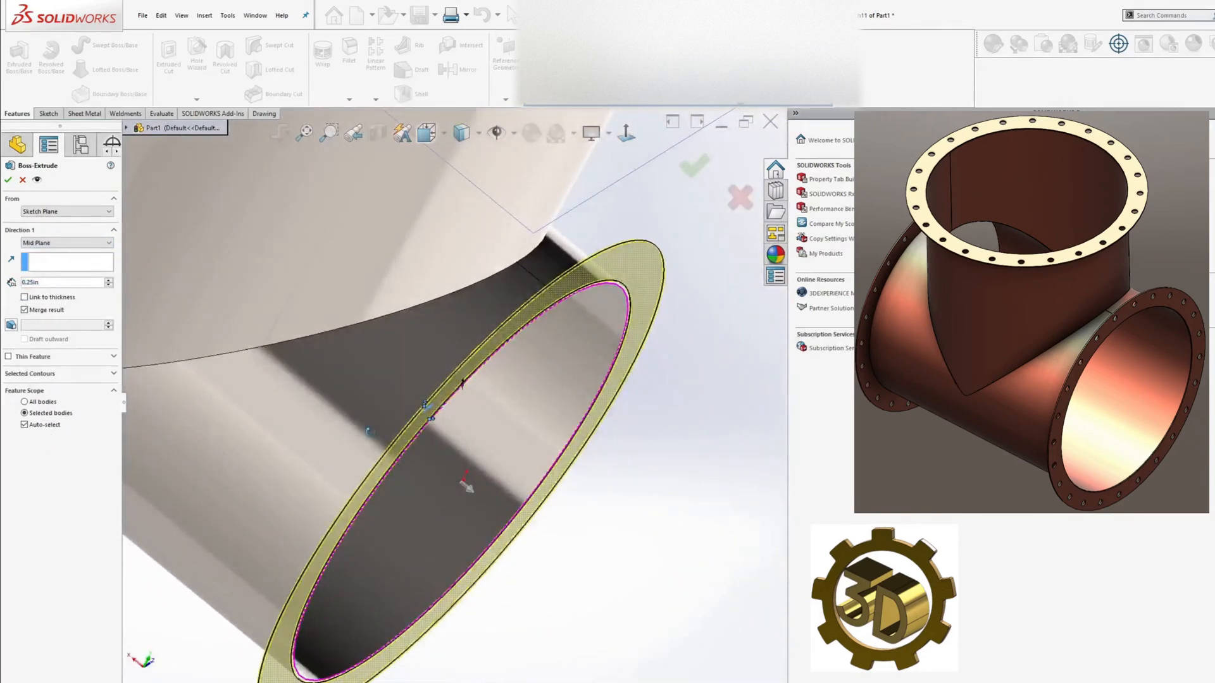
pyautogui.click(694, 164)
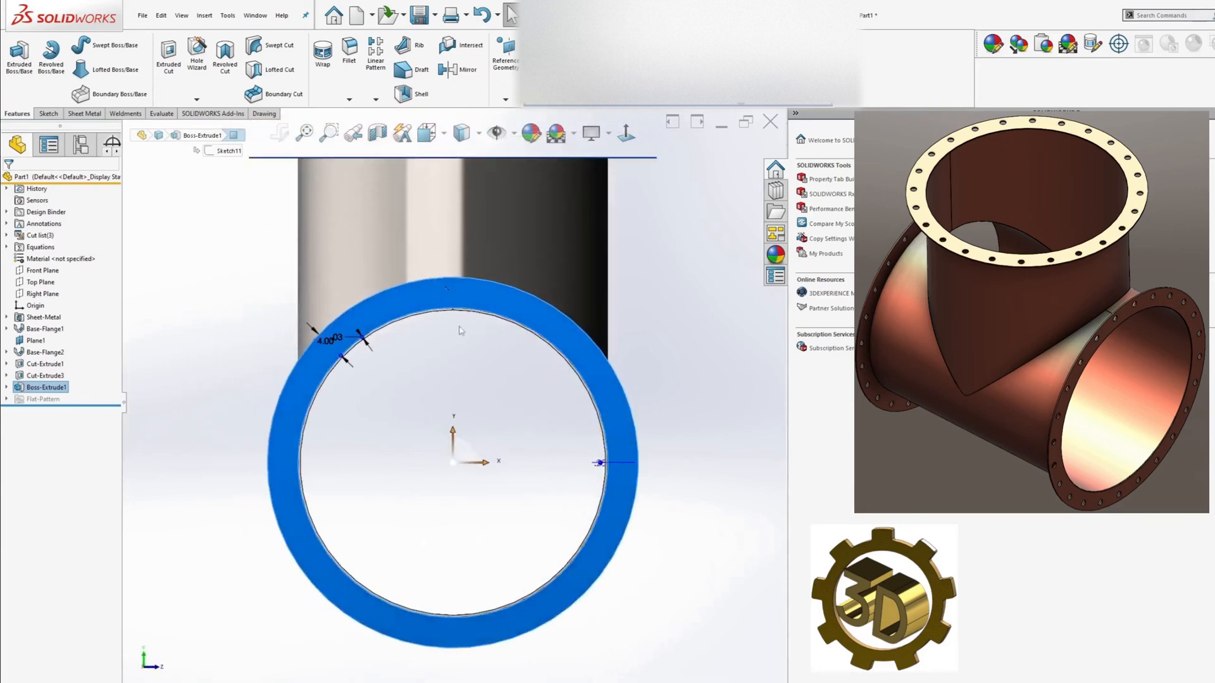
# Sketch on the flange face an angled construction line dimensioned 7.5° off vertical
pyautogui.click(46, 113)
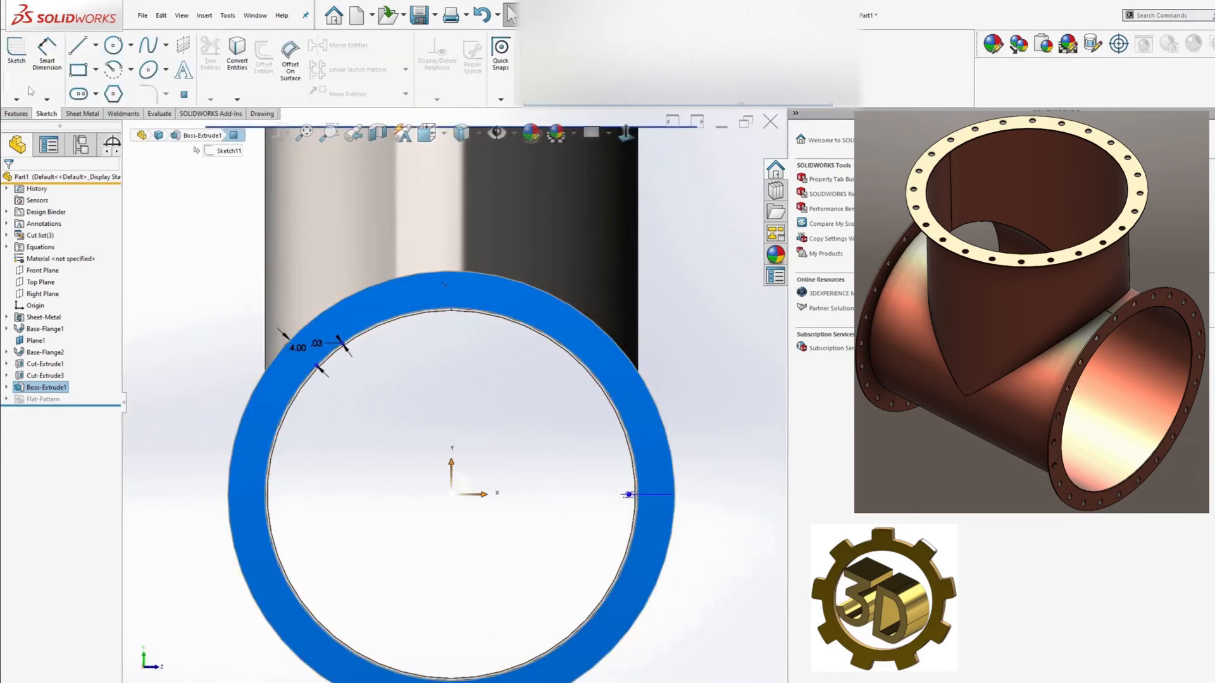
pyautogui.click(88, 44)
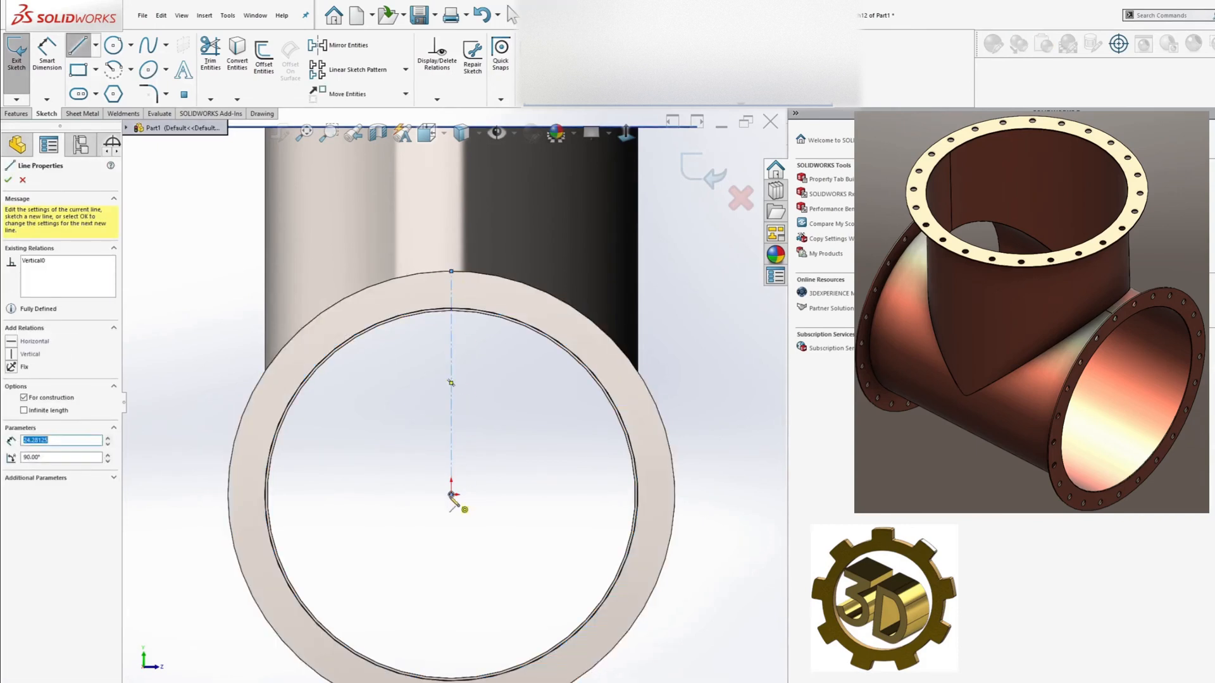
pyautogui.moveTo(453, 272); pyautogui.dragTo(496, 295)
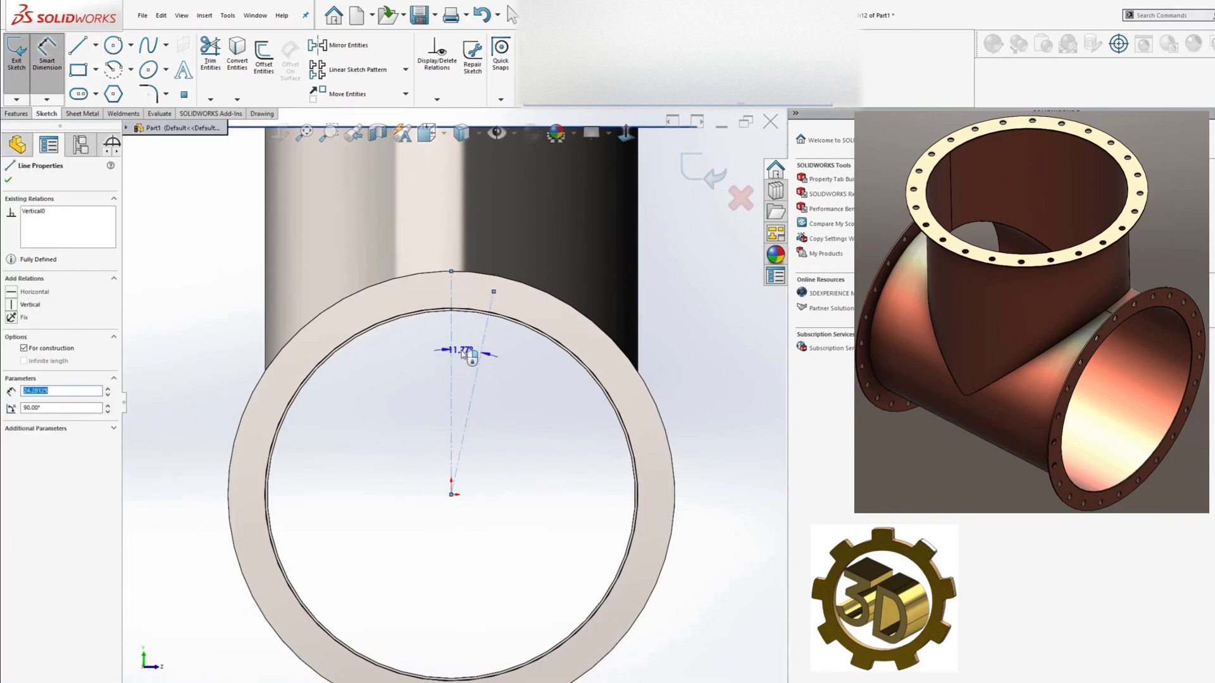
pyautogui.click(452, 353)
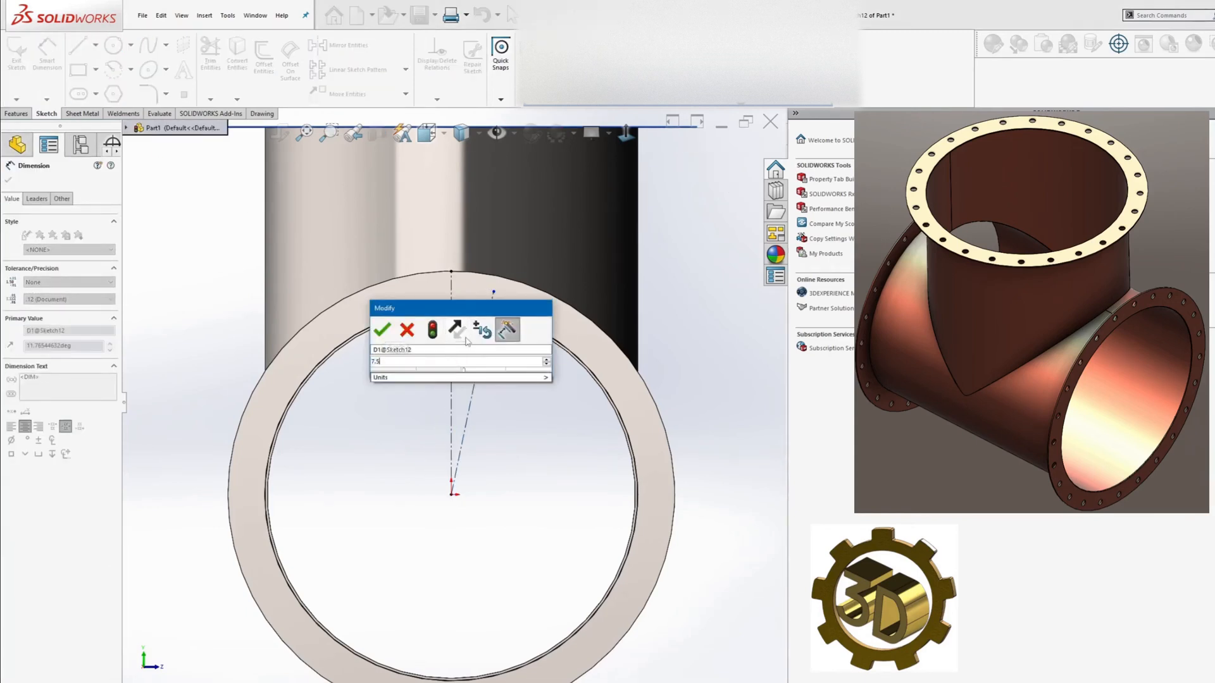
pyautogui.click(381, 330)
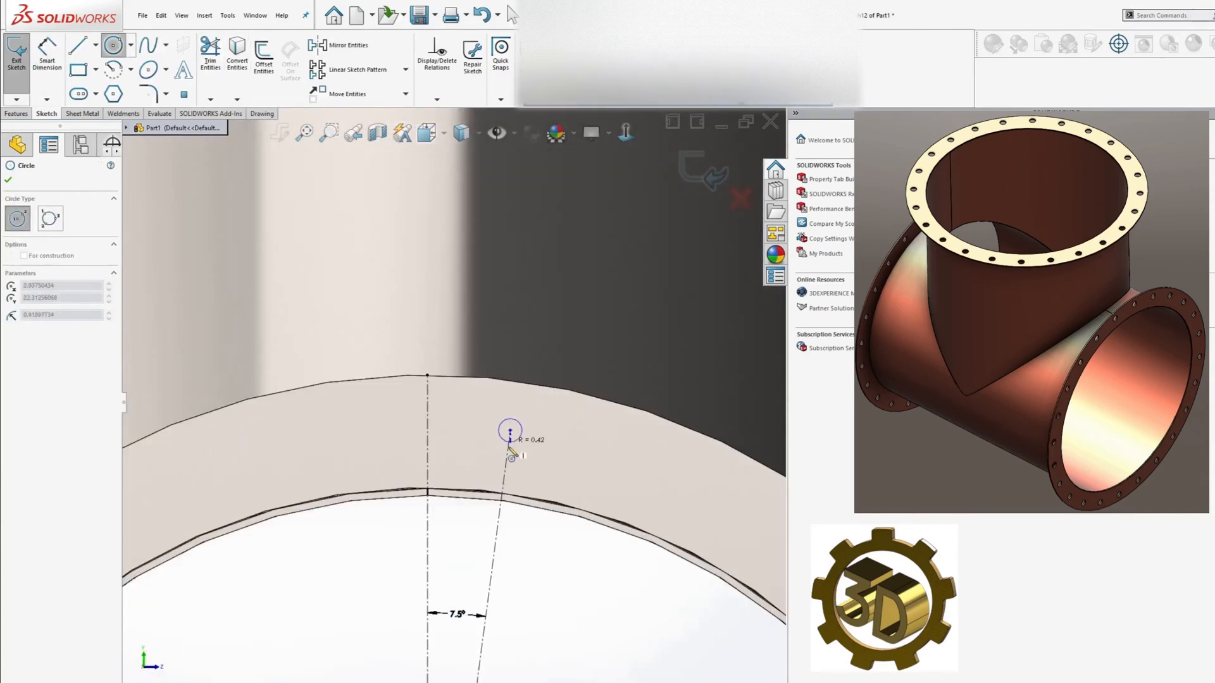
# Add the bolt-hole circle on the angled line, 22.50 from the centre, ready to cut
pyautogui.click(510, 433)
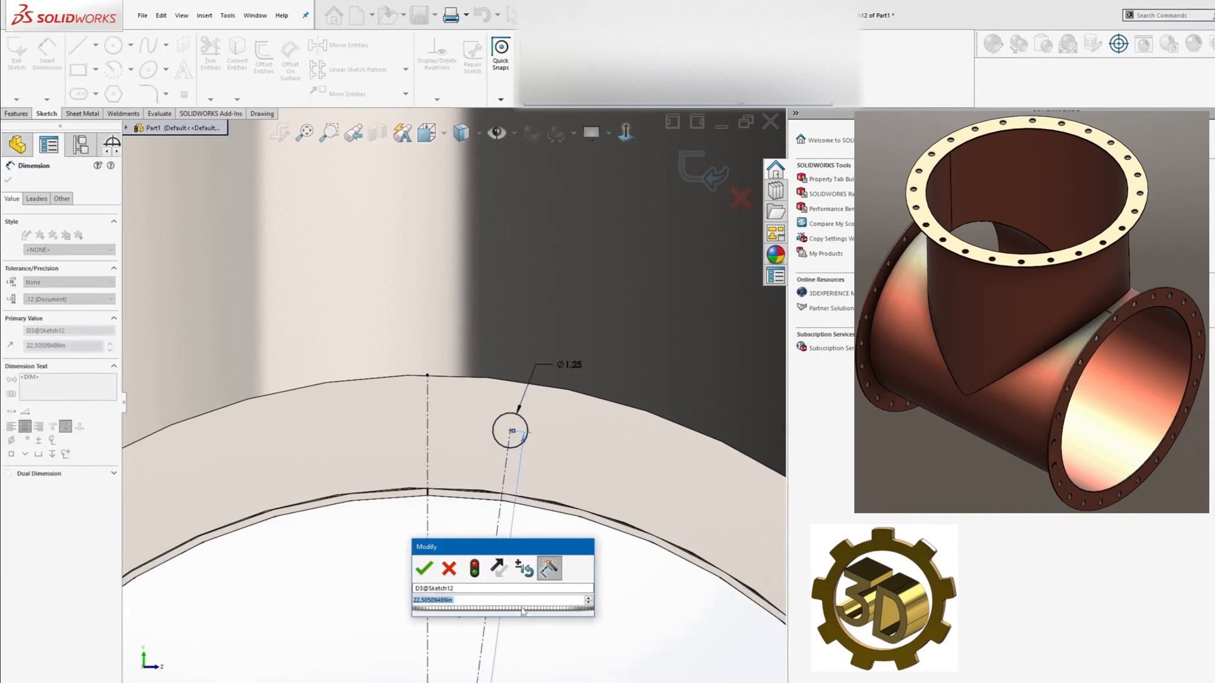
pyautogui.click(423, 568)
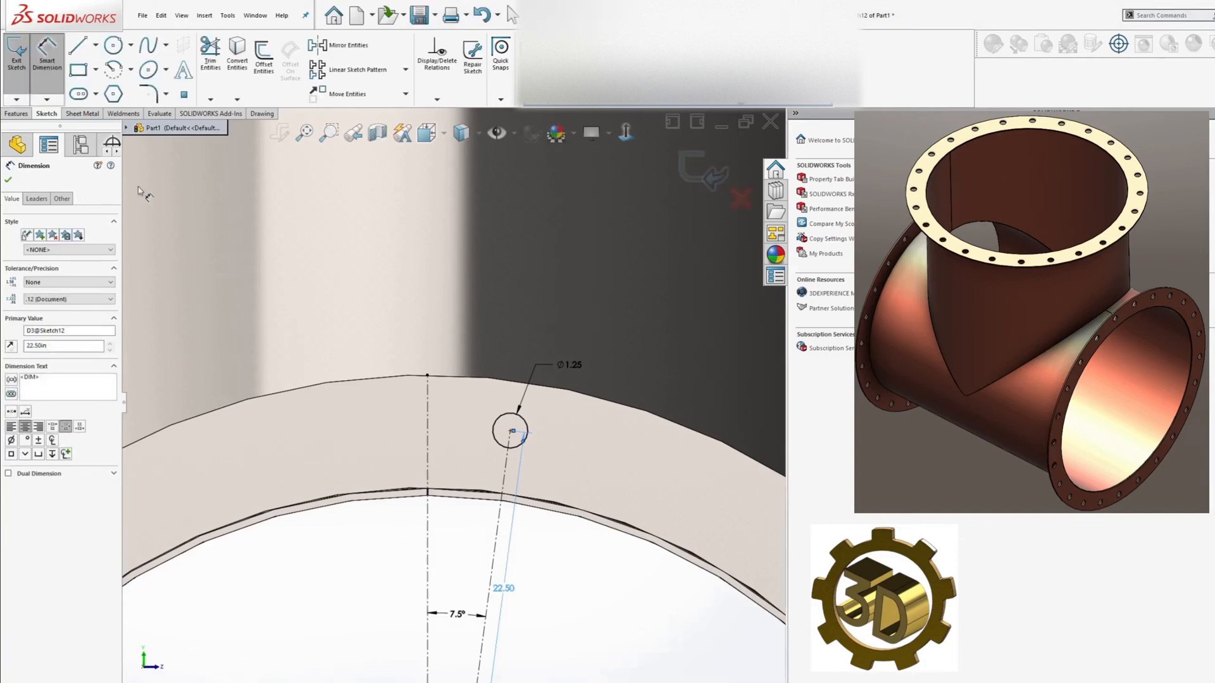
pyautogui.click(17, 114)
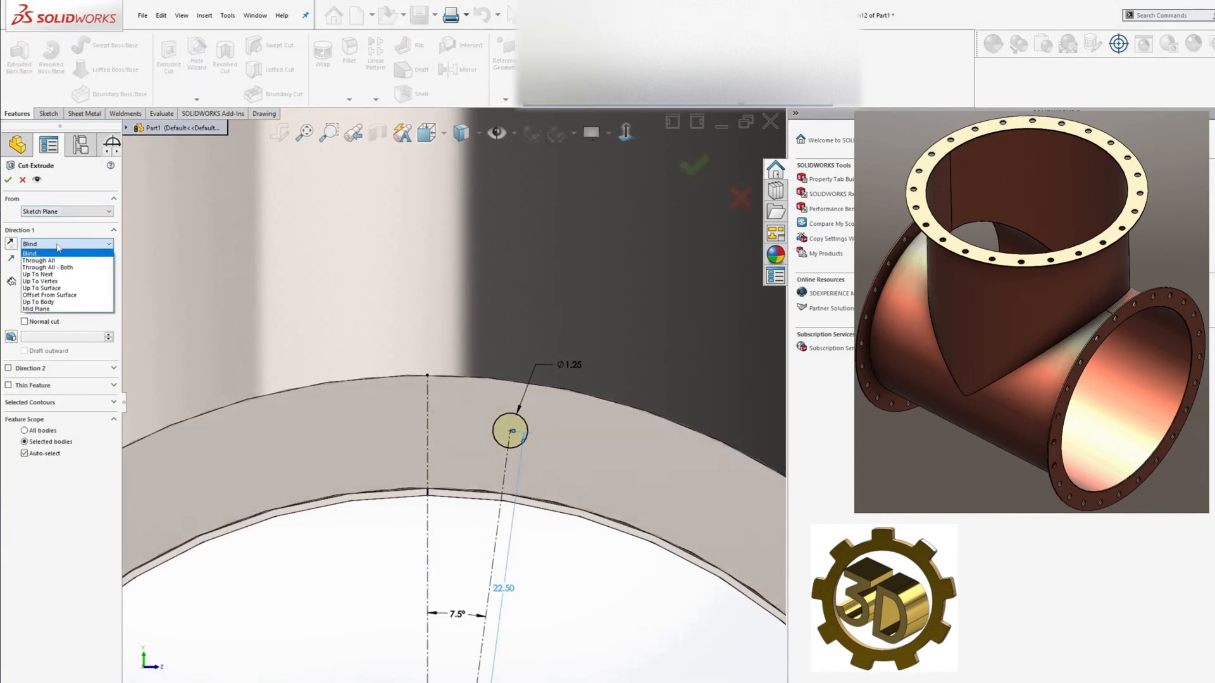
# Cut the hole through and pattern it 24 times over 360° around the side flange
pyautogui.click(39, 274)
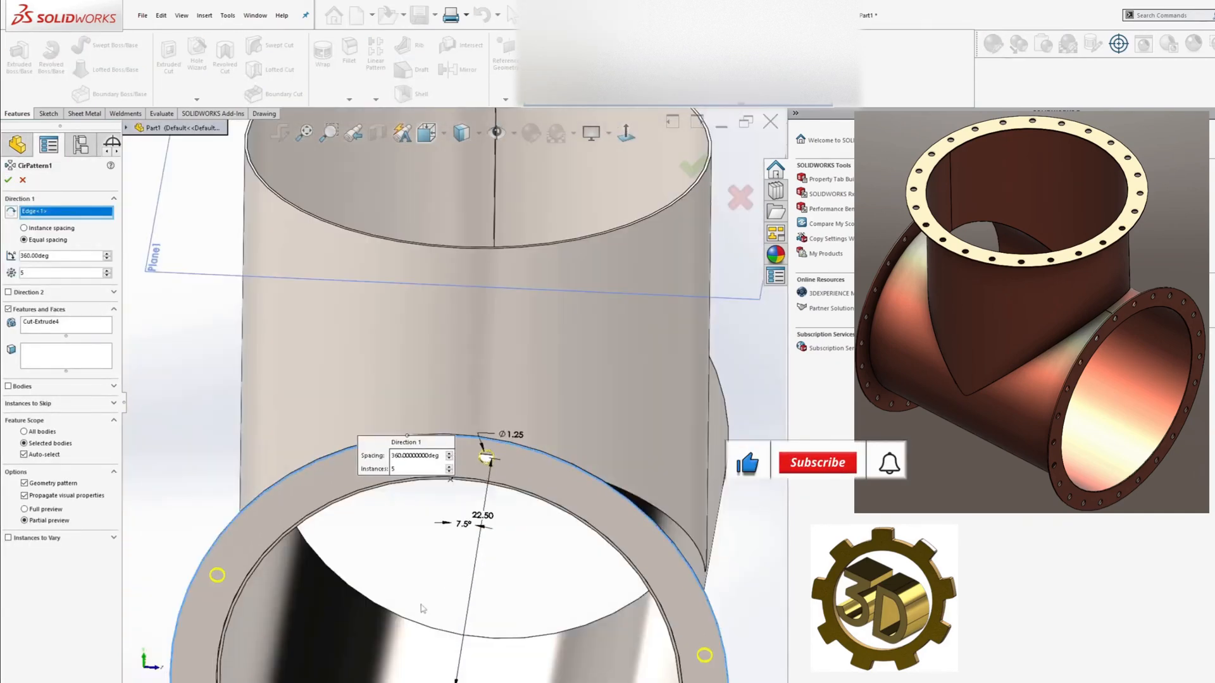
pyautogui.click(816, 462)
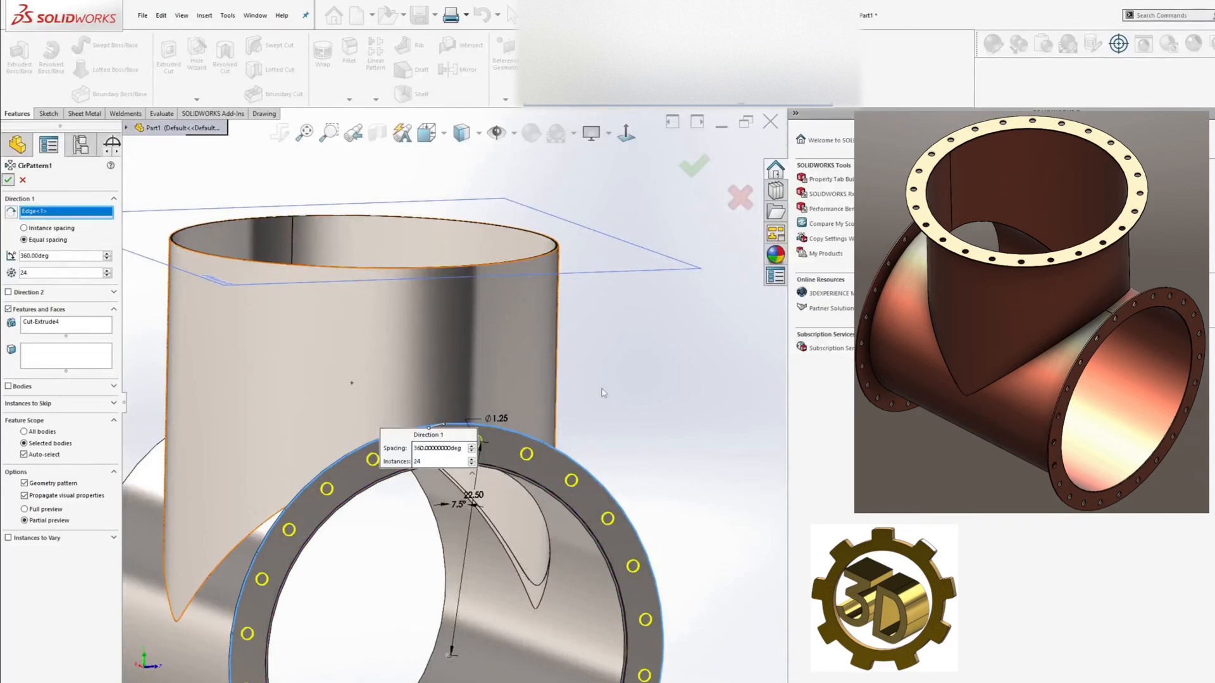
pyautogui.click(693, 165)
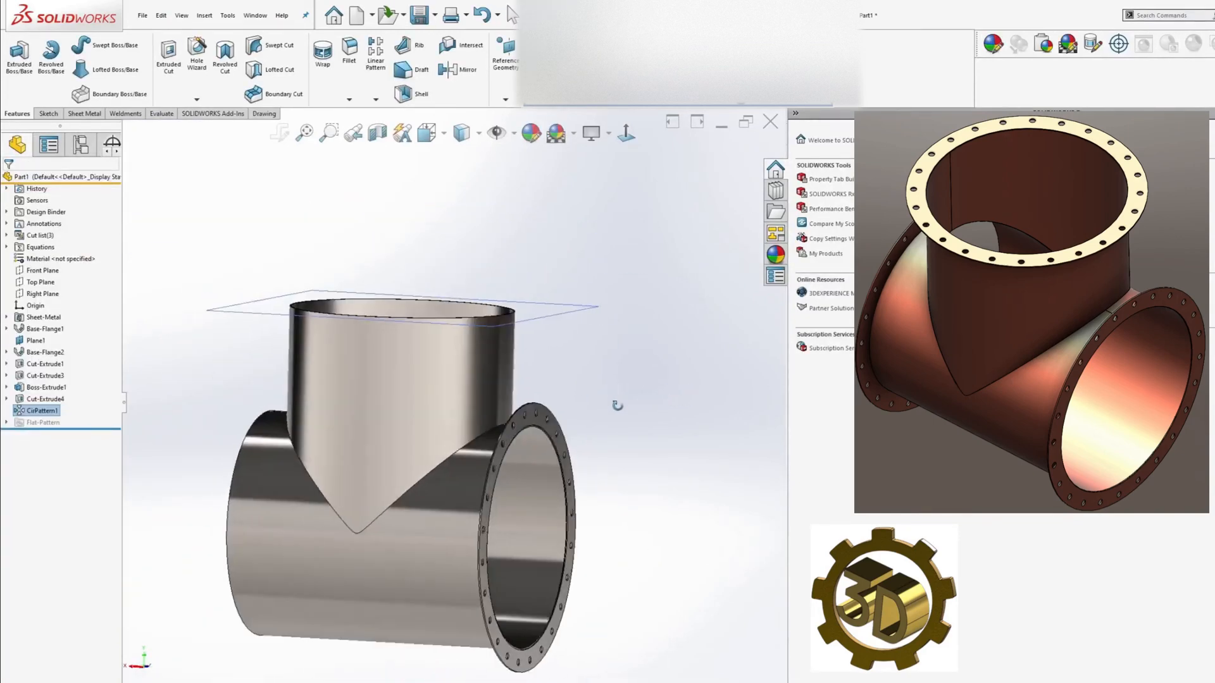
pyautogui.moveTo(387, 427); pyautogui.dragTo(357, 480)
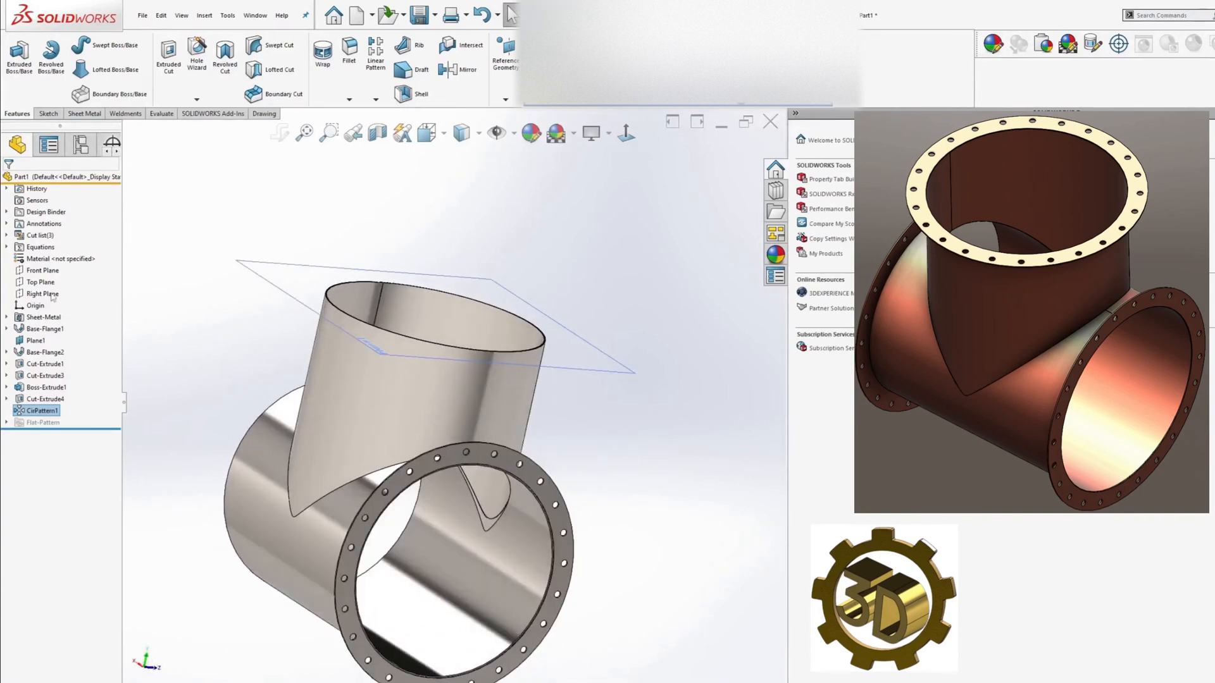
# Mirror the bolt-holed flange features across the Right Plane to the opposite pipe end
pyautogui.click(375, 101)
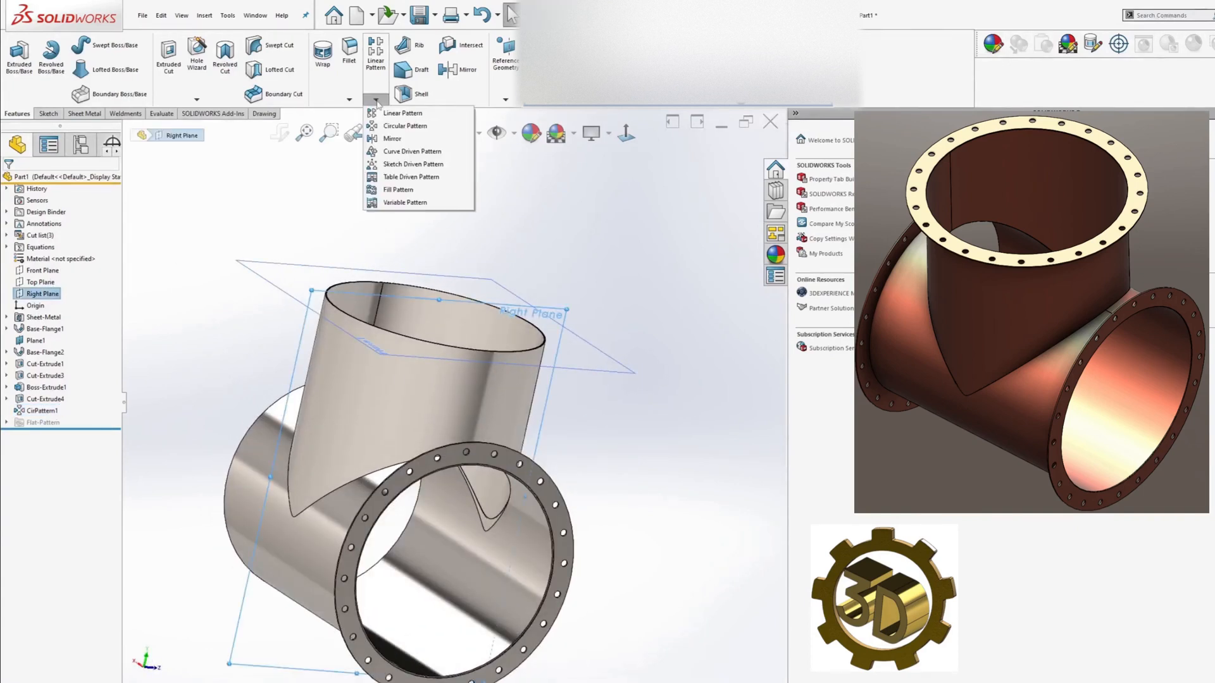
pyautogui.click(392, 138)
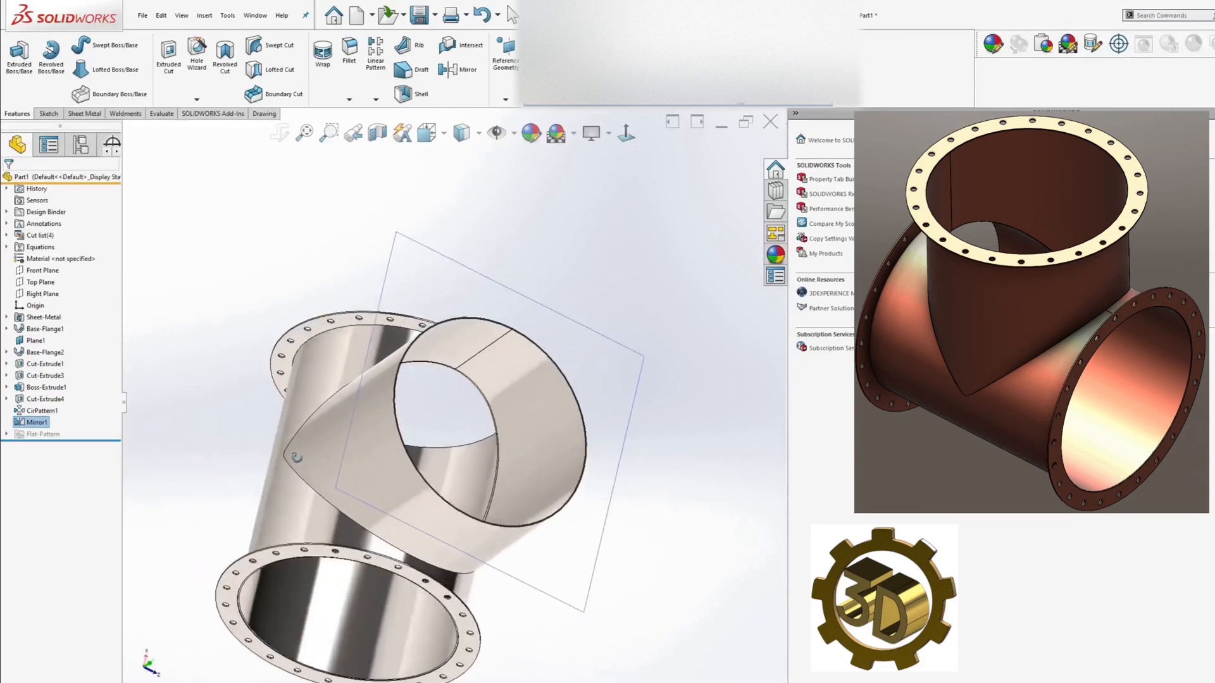
pyautogui.scroll(3)
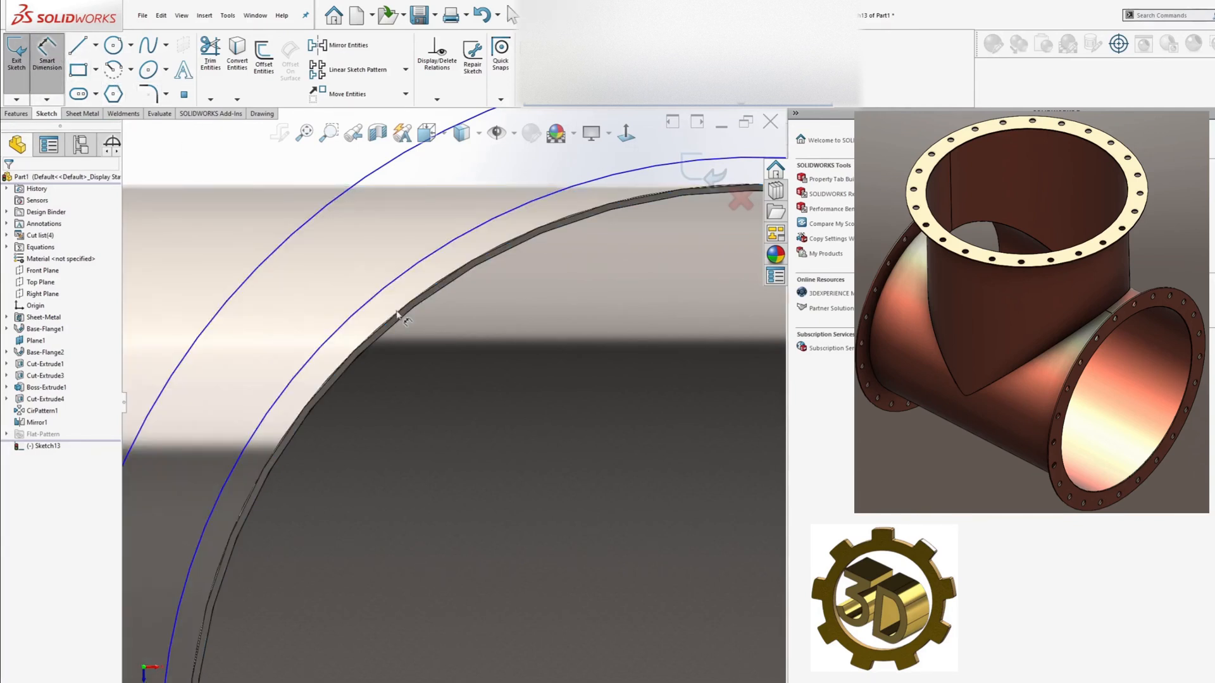
pyautogui.moveTo(460, 271)
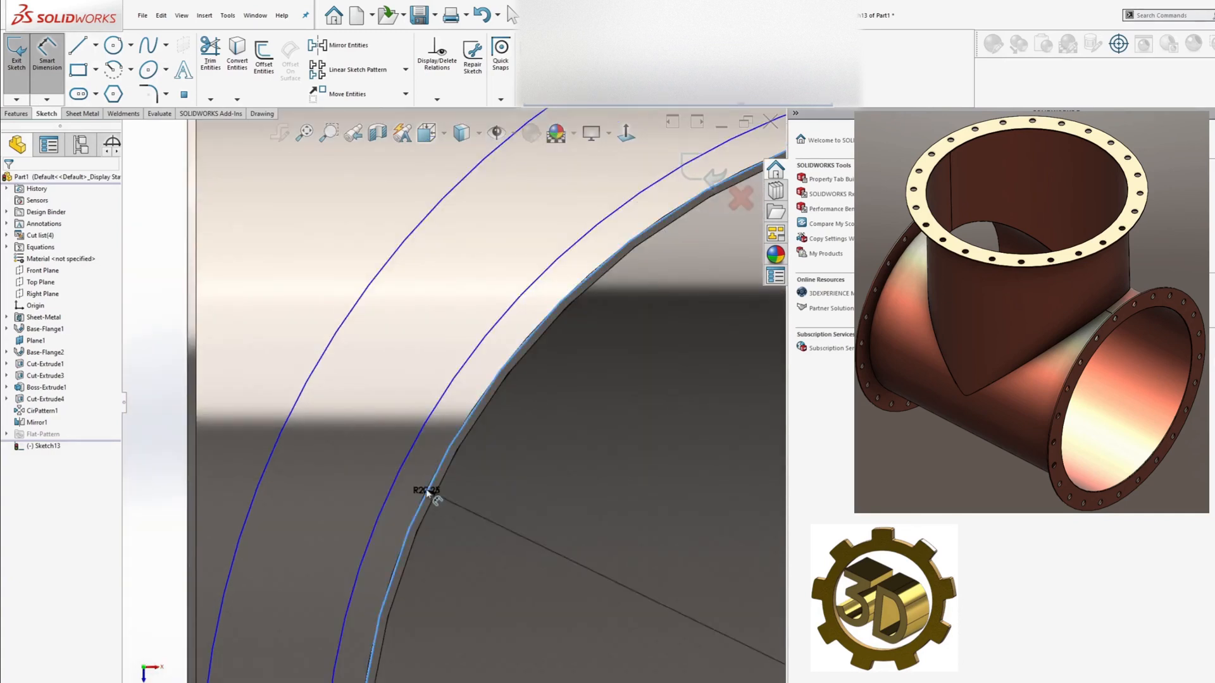
# Dimension the ring sketch: inner circle Ø40.13, 4.00 offset to the outer circle, then finish
pyautogui.click(425, 493)
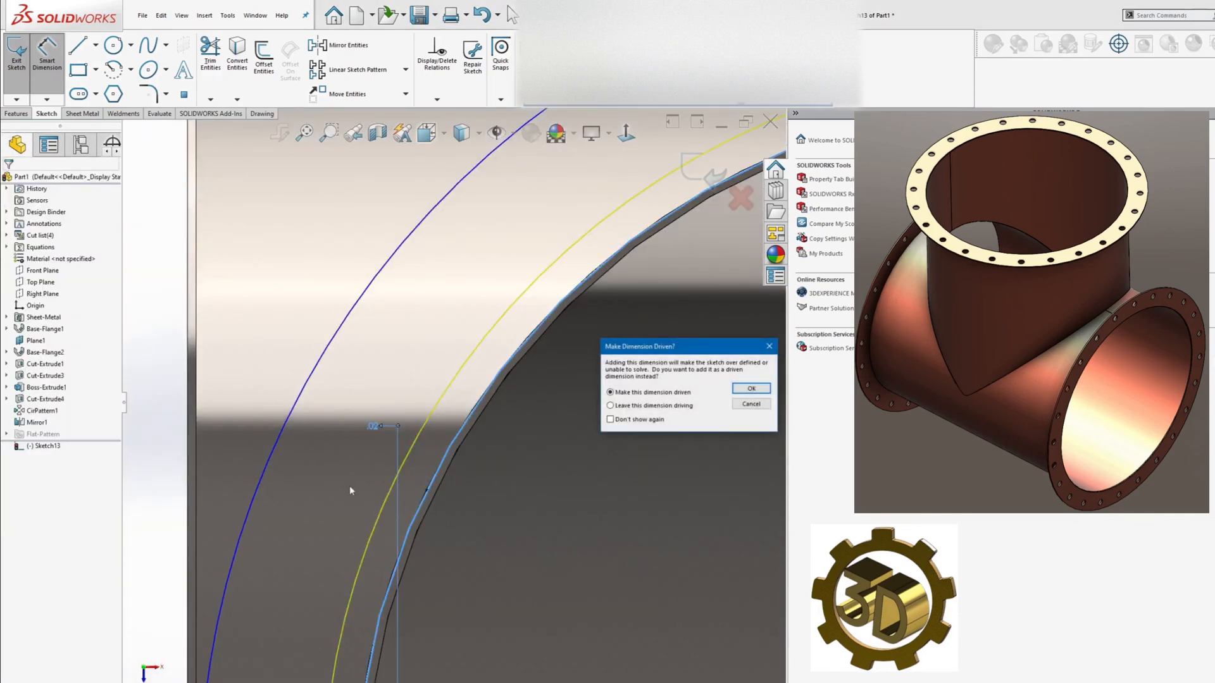
pyautogui.click(748, 387)
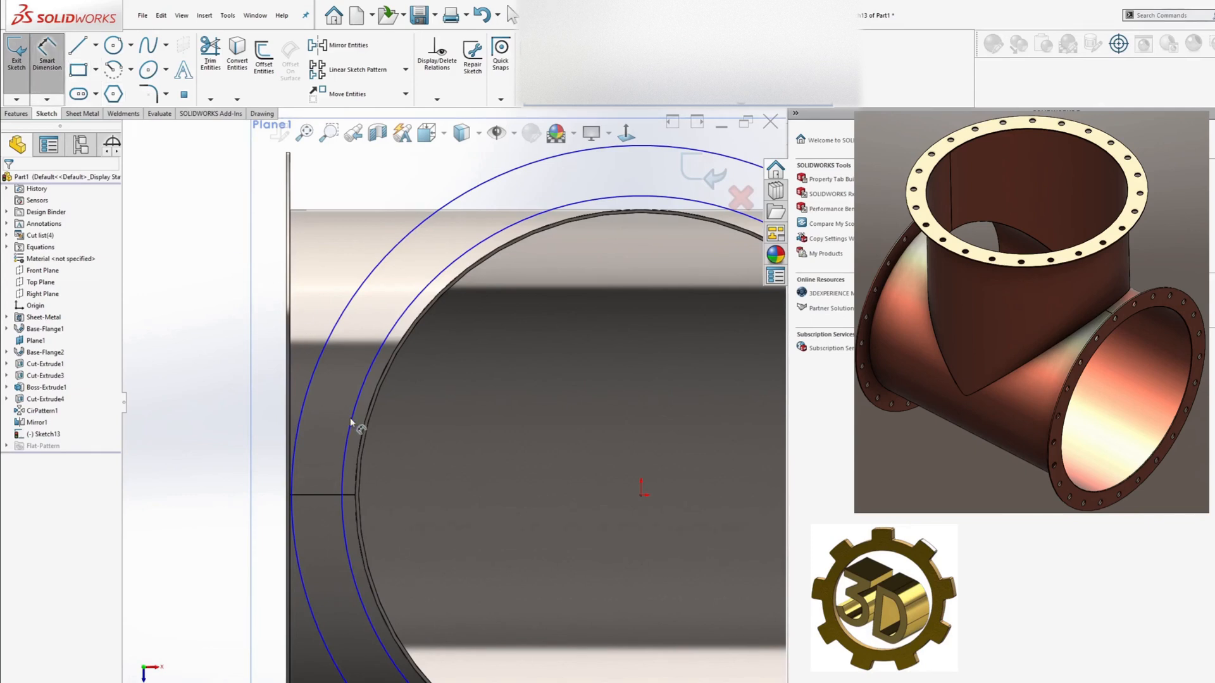
pyautogui.click(360, 429)
pyautogui.write('40.125')
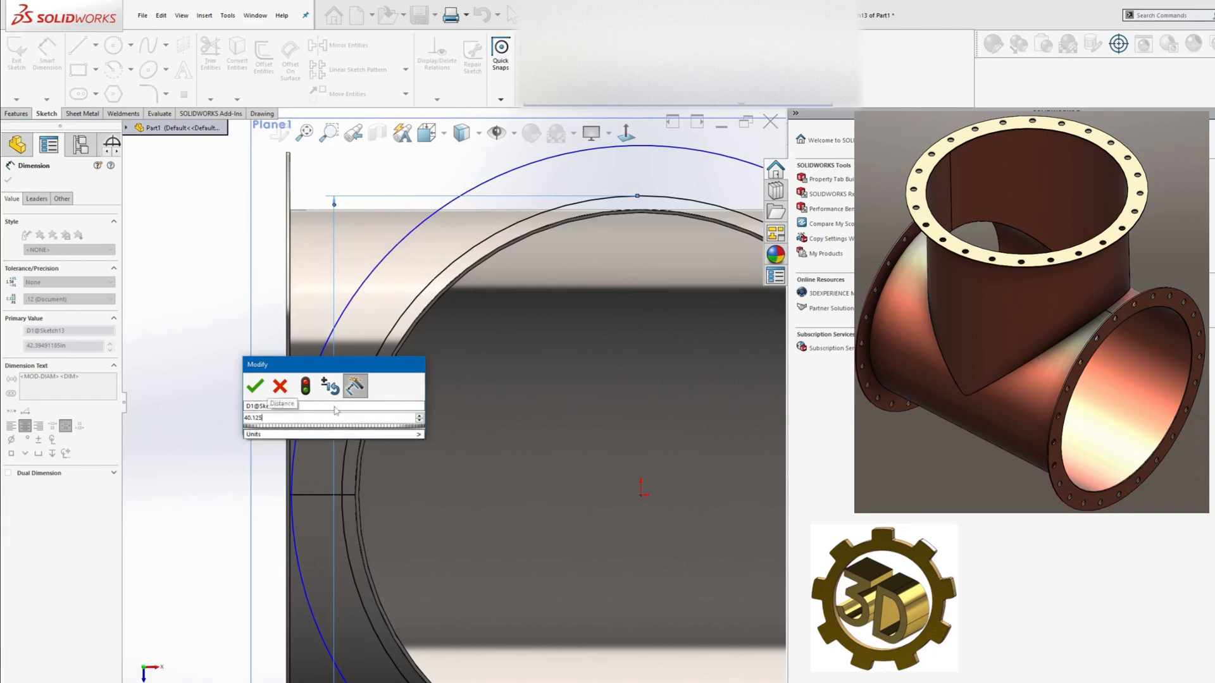
pyautogui.click(256, 386)
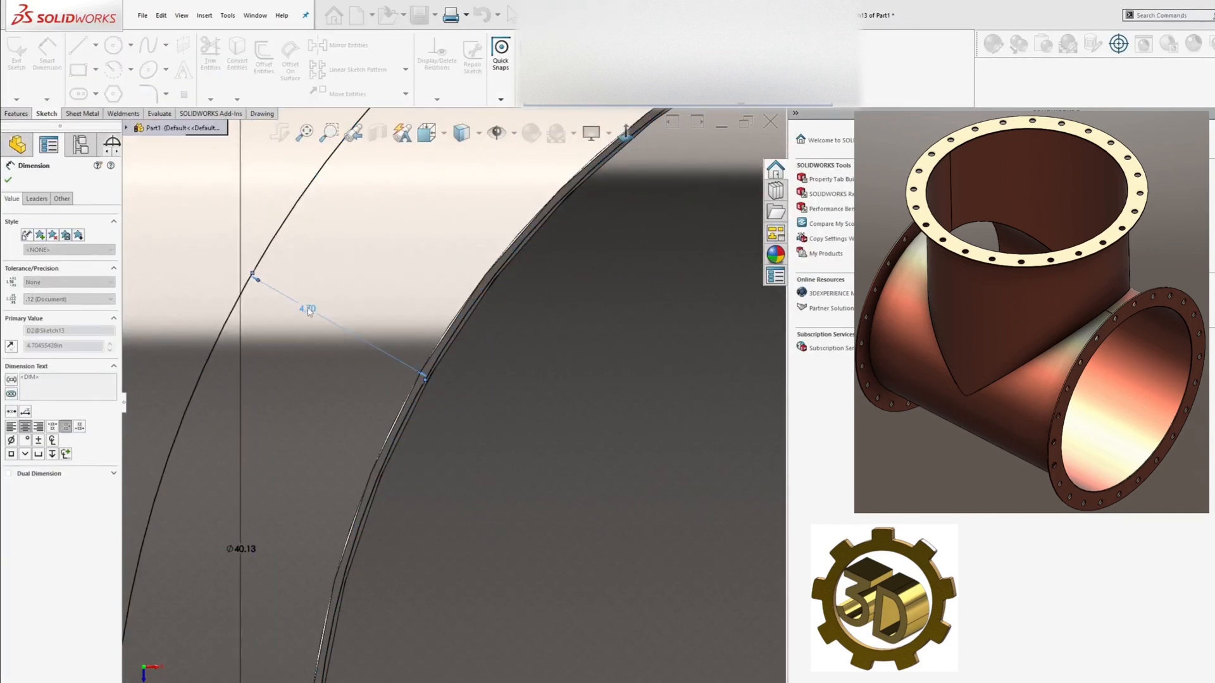
pyautogui.click(9, 181)
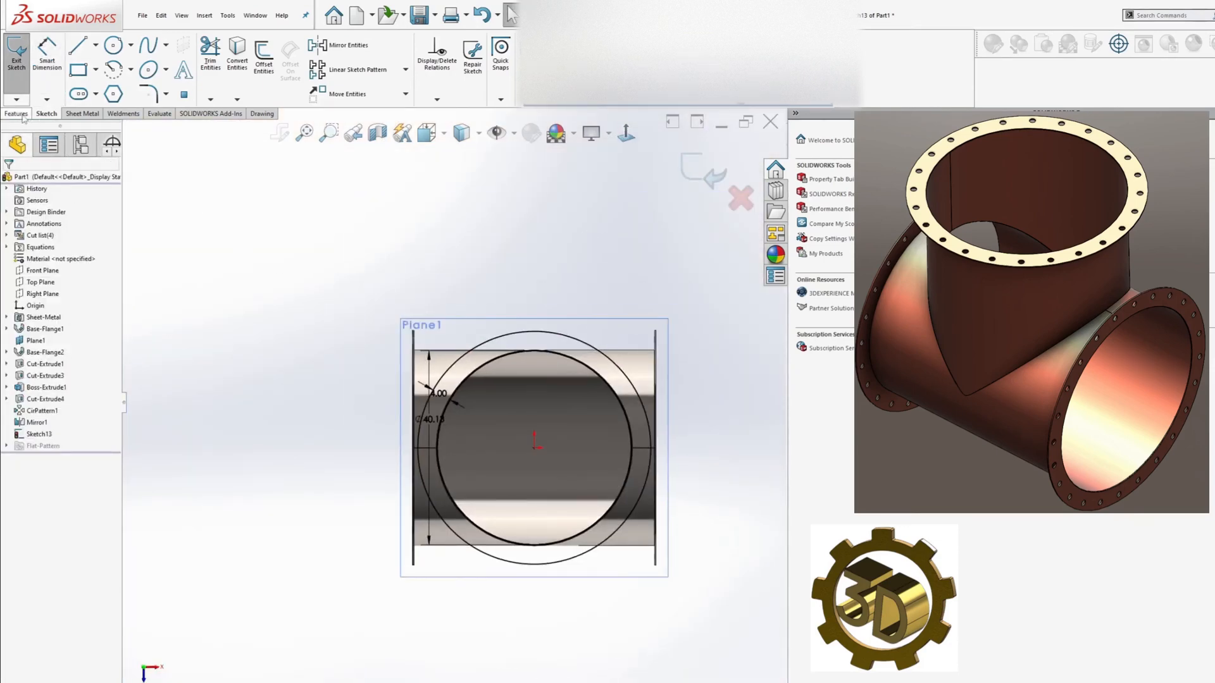
pyautogui.click(17, 114)
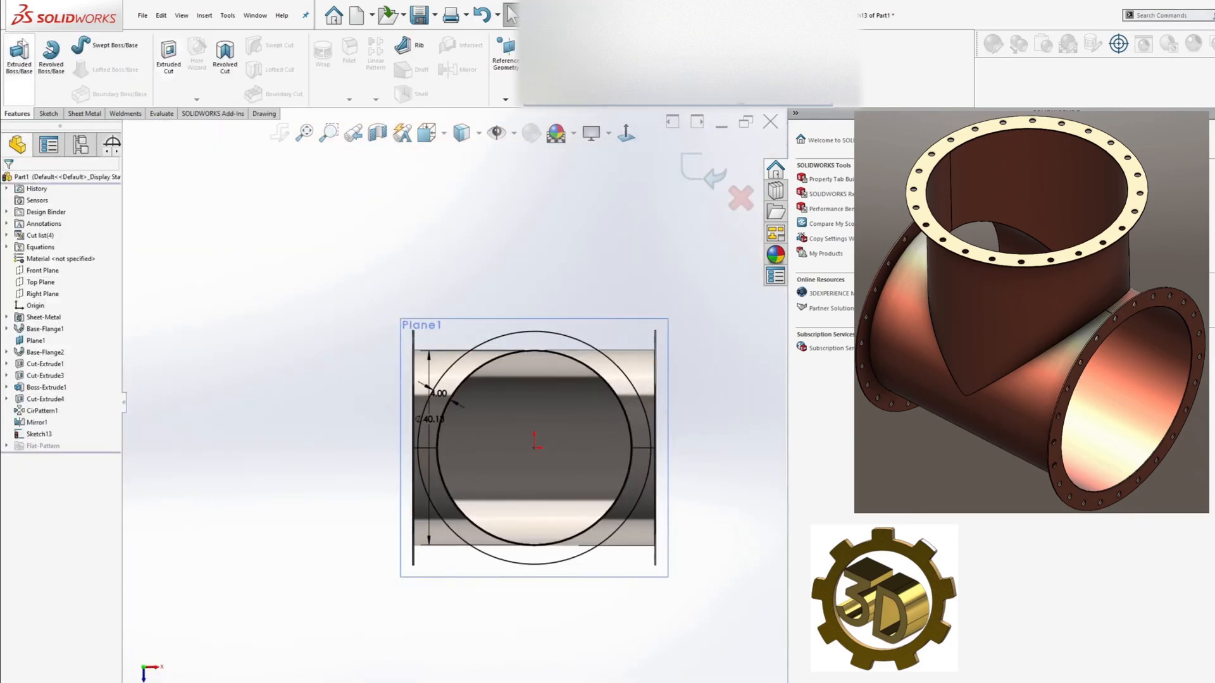
# Extrude the ring Mid Plane 0.25 deep to form the top flange
pyautogui.click(16, 55)
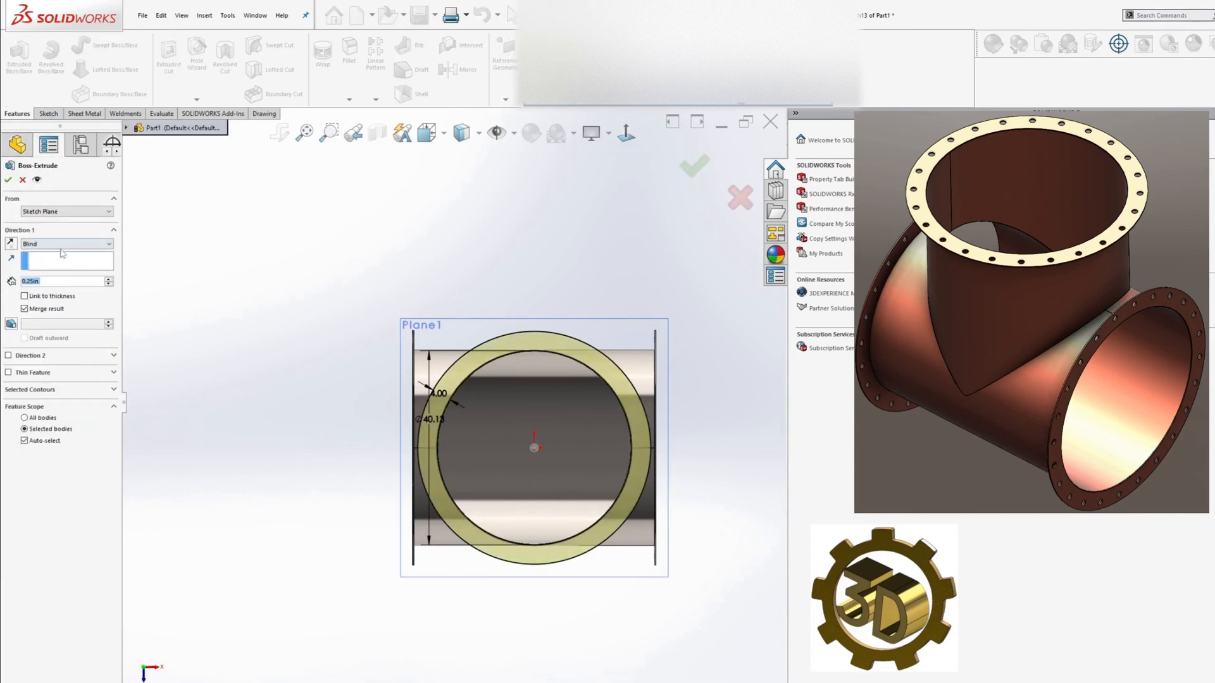
pyautogui.click(66, 243)
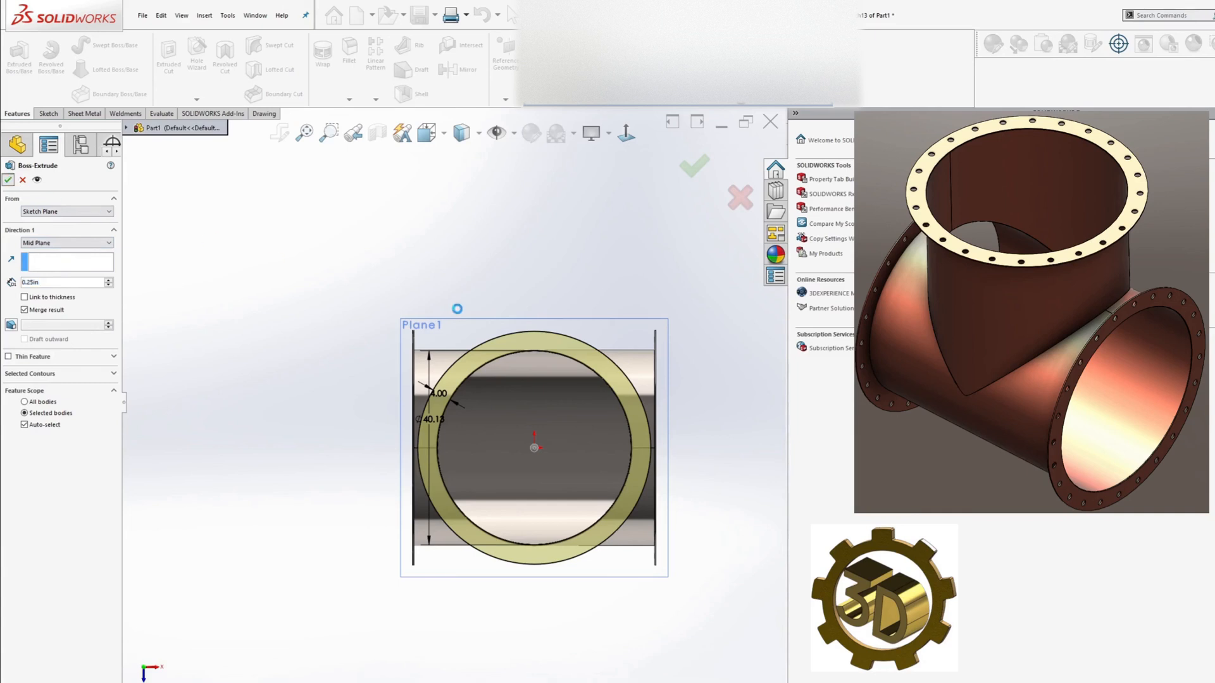
pyautogui.click(693, 165)
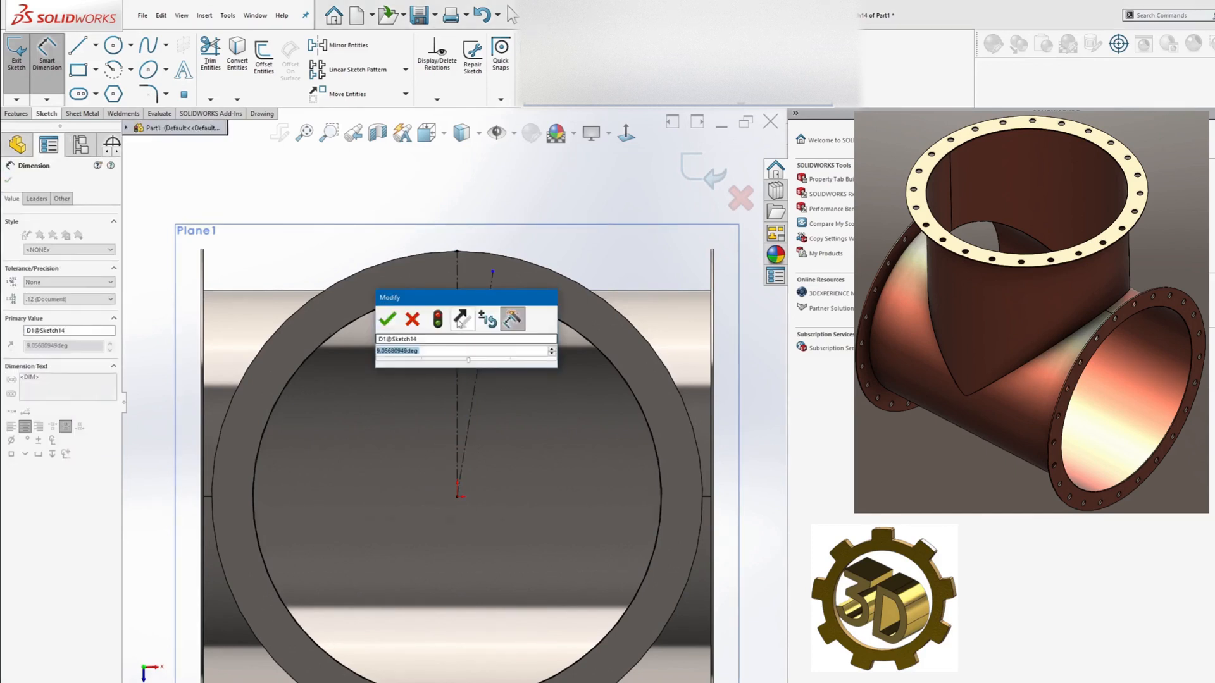
# Set the construction line to 7.5° and draw the bolt-hole circle on it
pyautogui.click(387, 319)
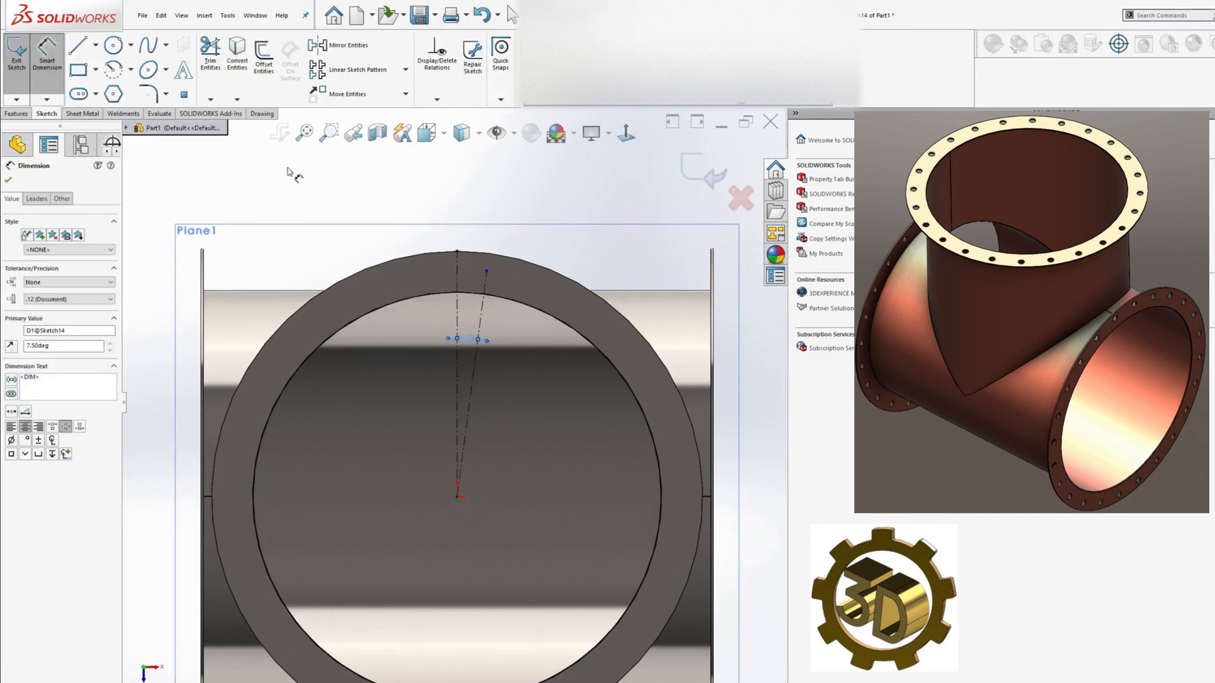
pyautogui.click(111, 44)
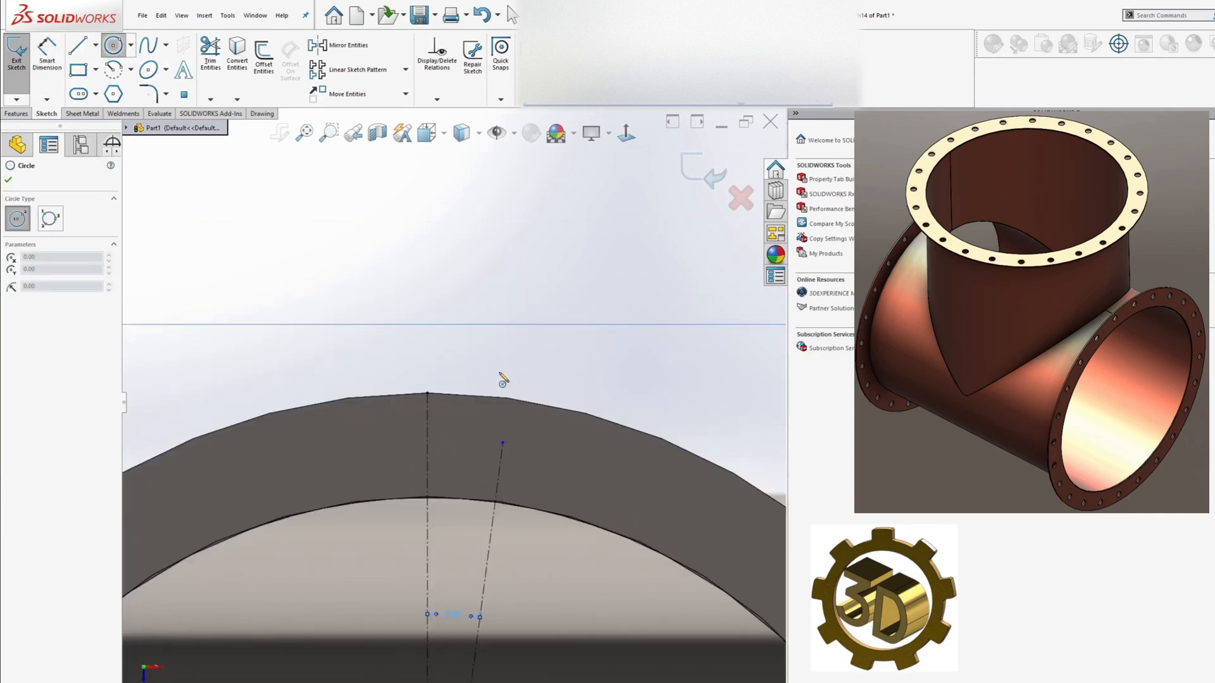
pyautogui.click(502, 443)
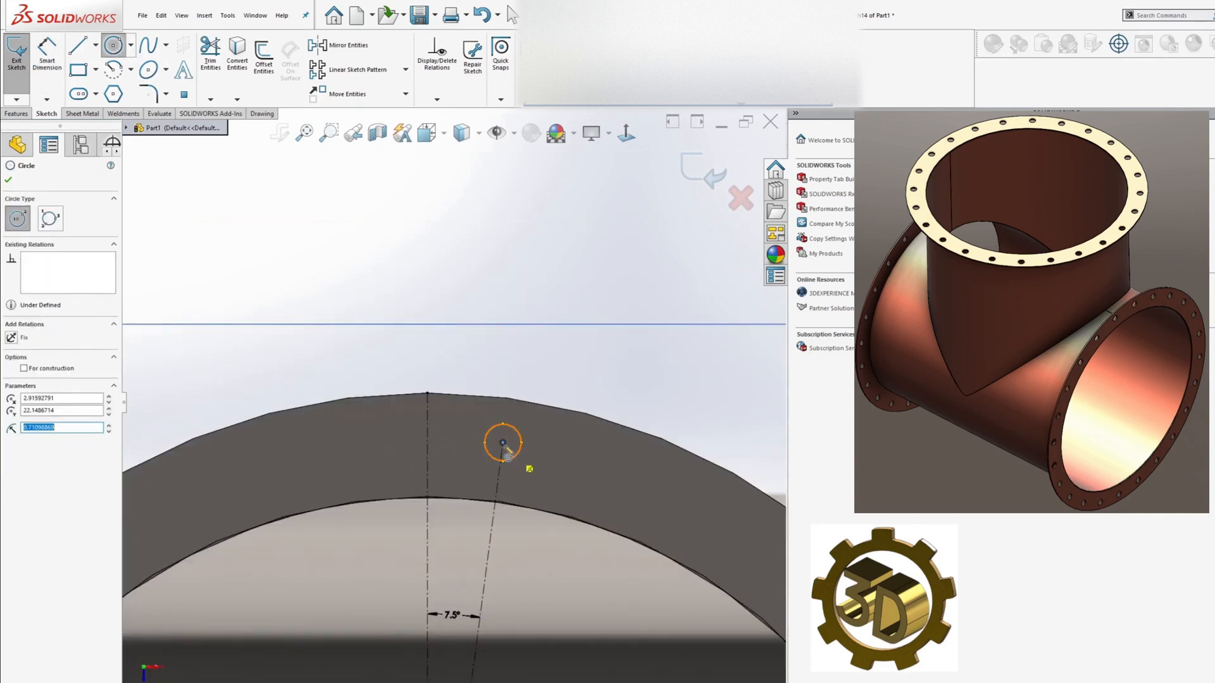
pyautogui.click(9, 180)
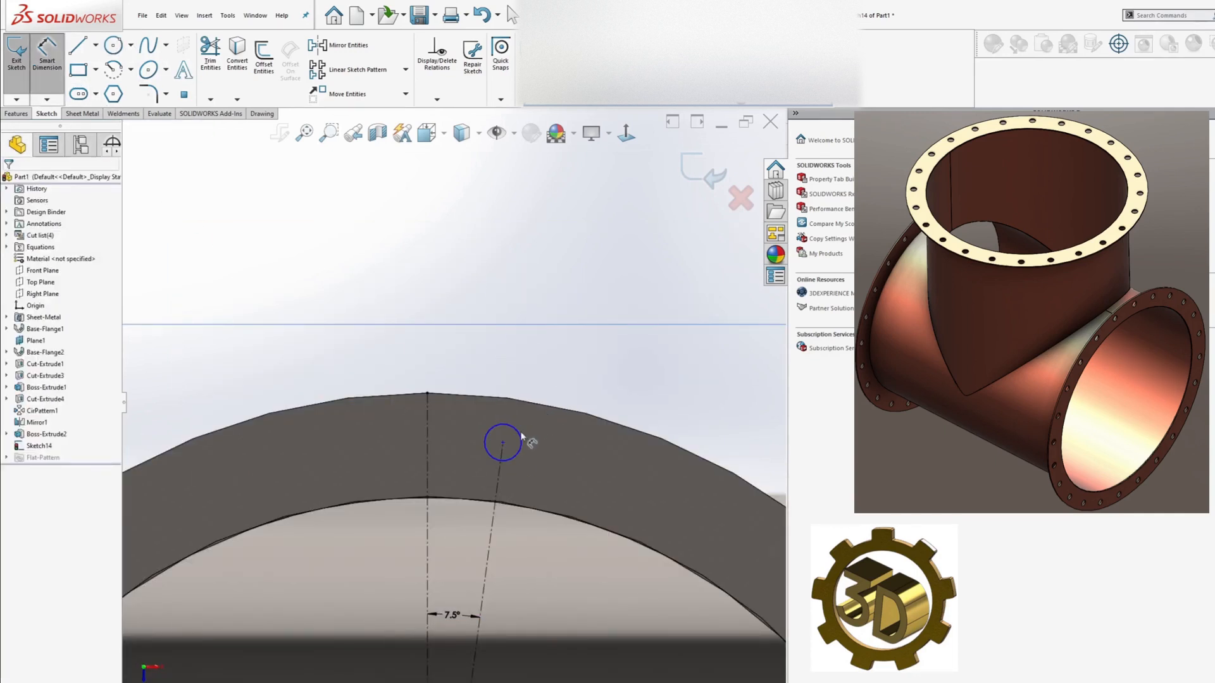
# Dimension the hole Ø1.25 at 22.50 from centre, ready to cut
pyautogui.click(502, 442)
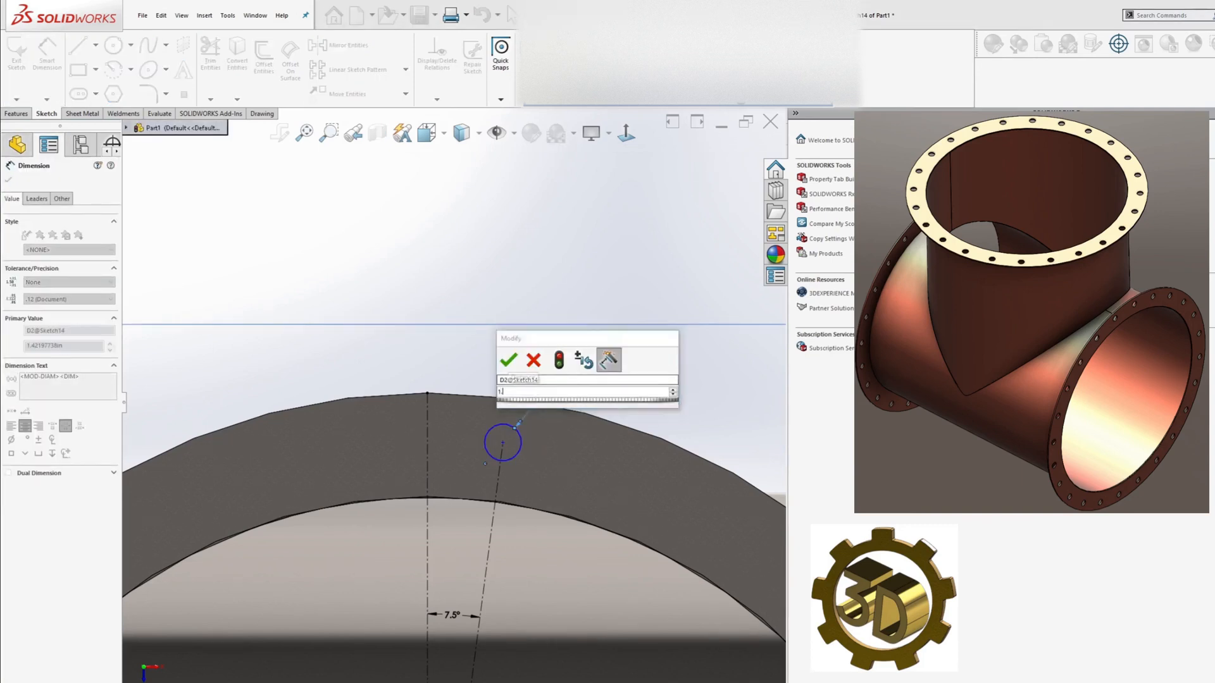
pyautogui.click(509, 359)
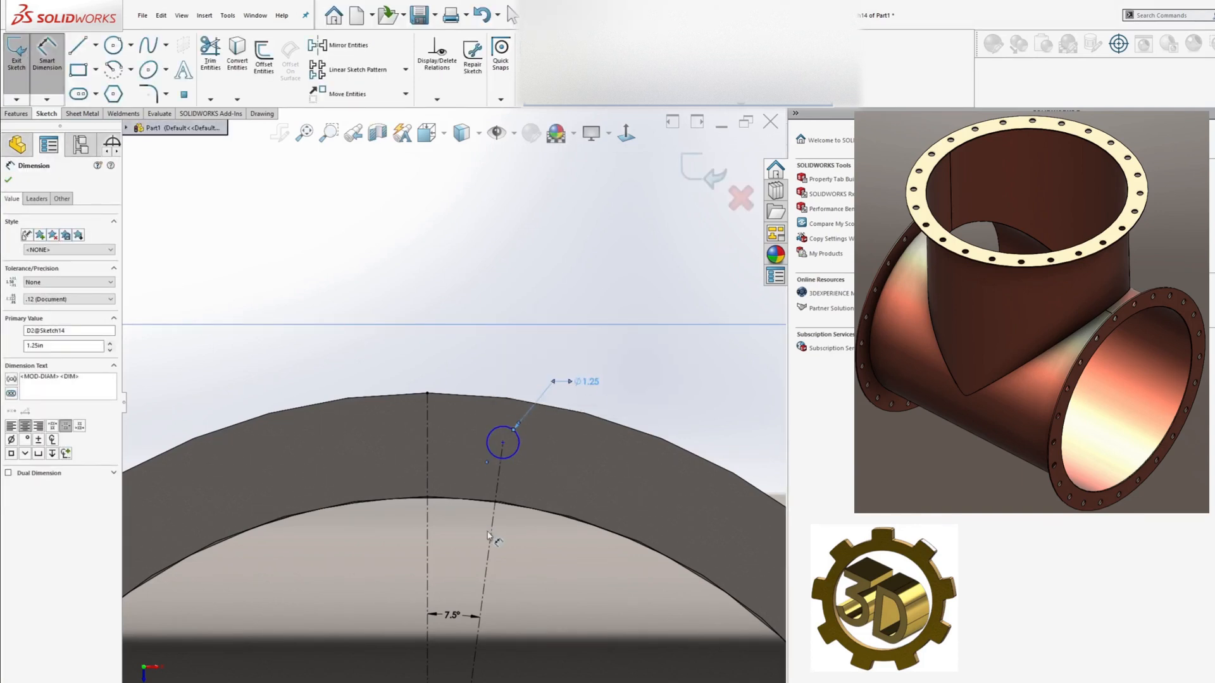
pyautogui.click(500, 543)
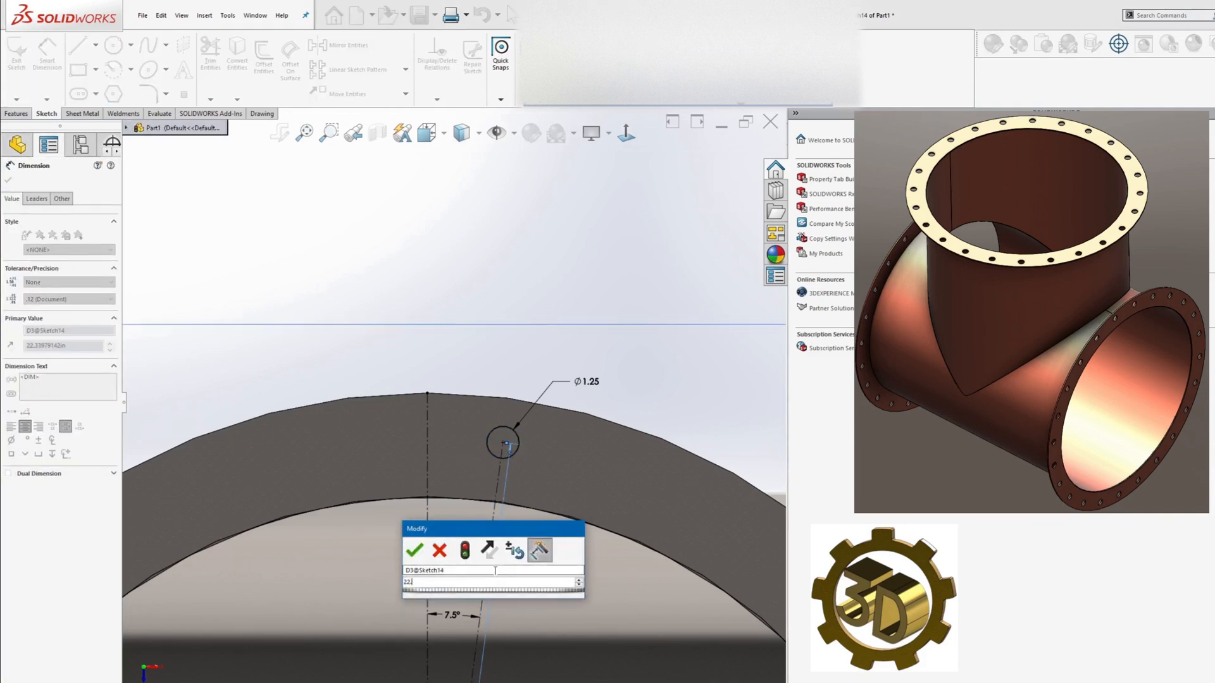
pyautogui.click(415, 550)
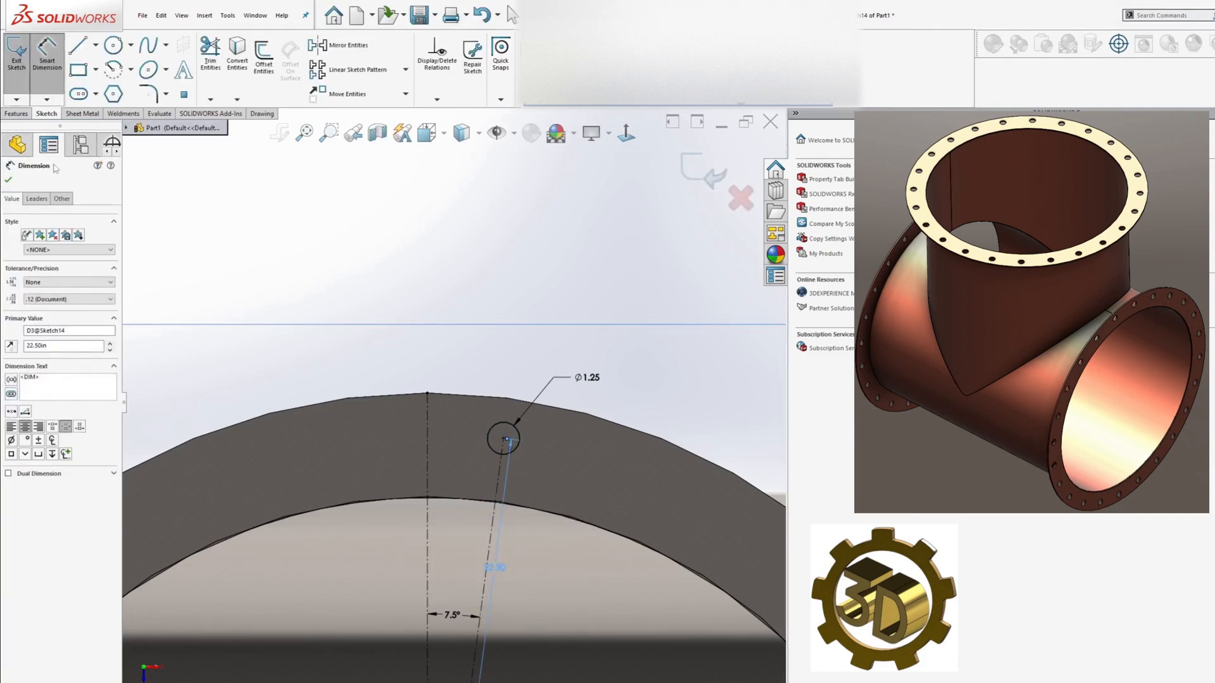
pyautogui.click(15, 114)
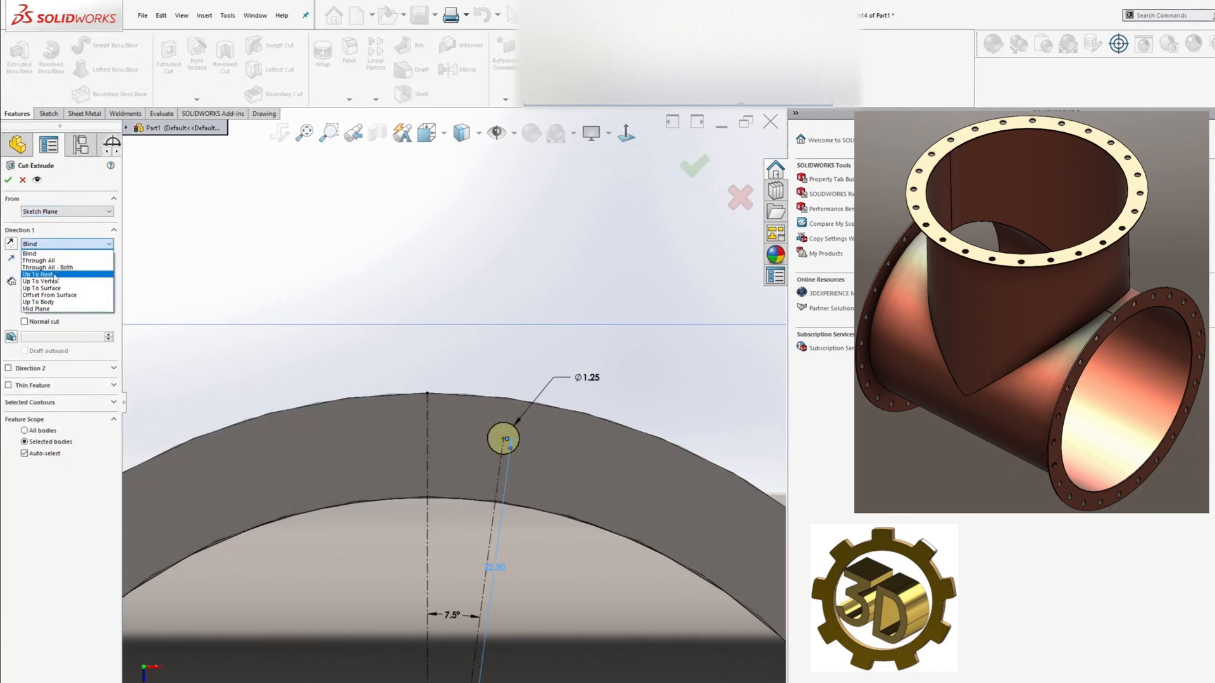
# Cut the hole Up To Next and pattern it 24 times over 360° around the top flange
pyautogui.click(40, 275)
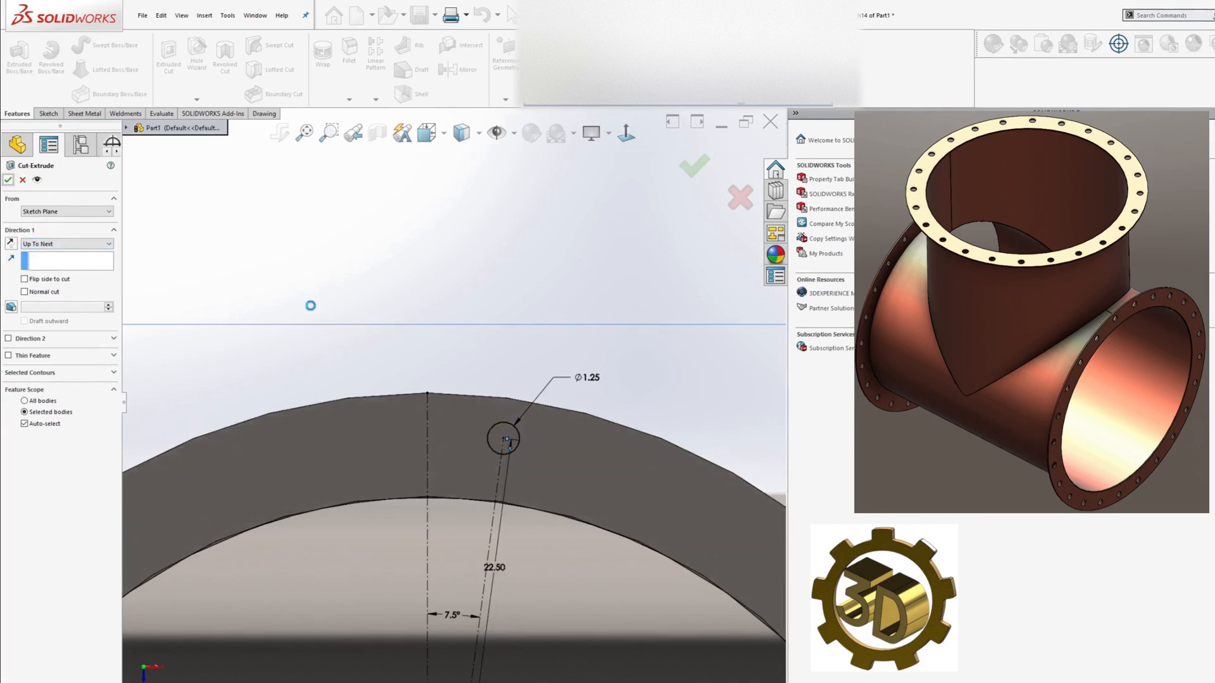
pyautogui.click(692, 164)
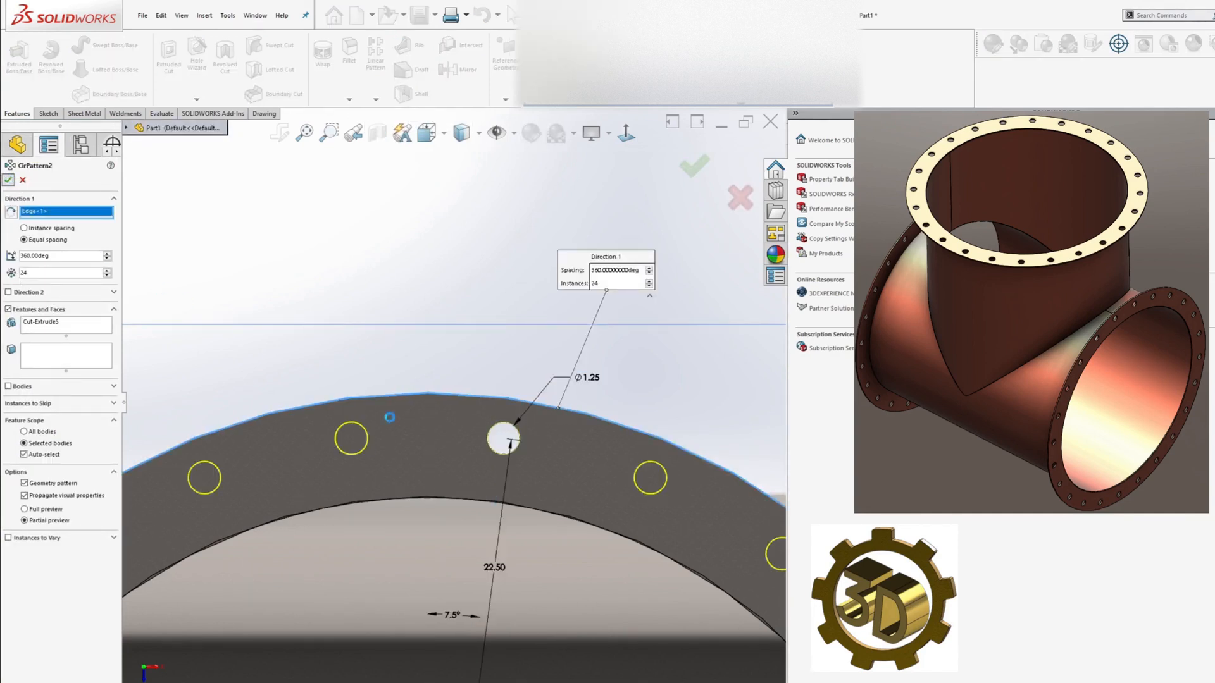
pyautogui.click(692, 164)
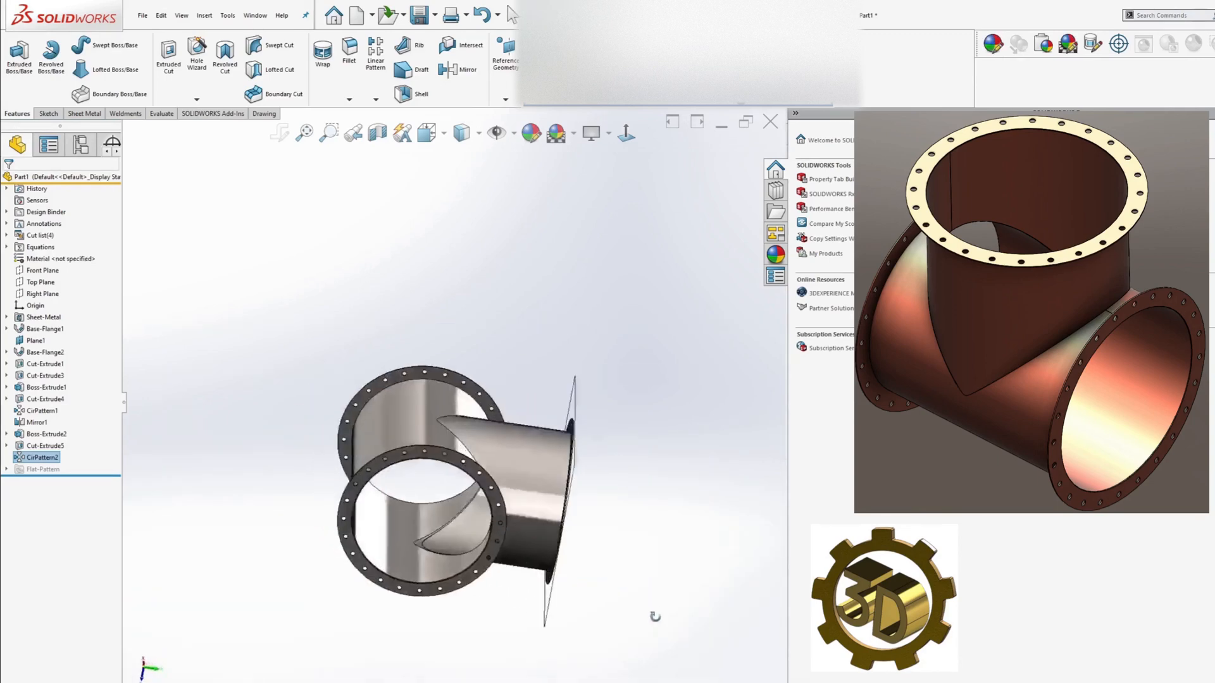